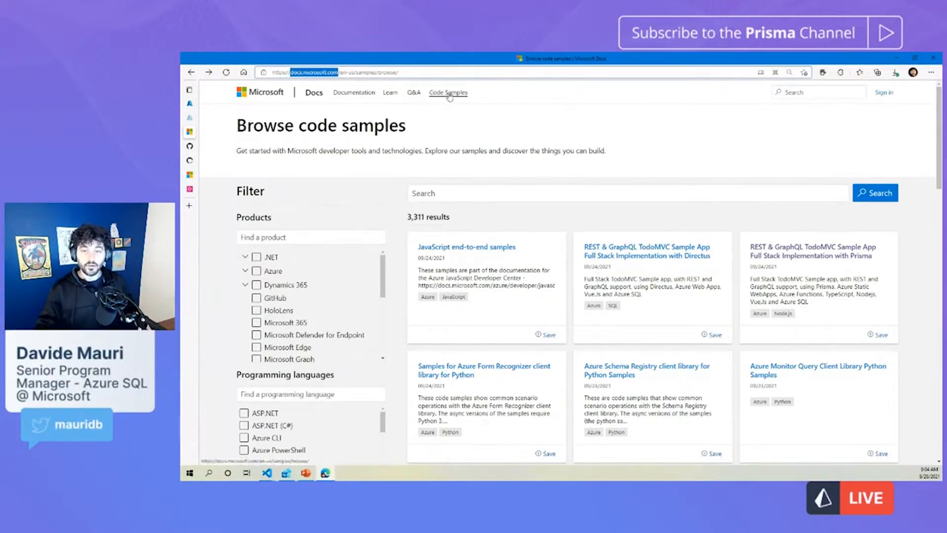
Search the code samples for 'prisma' and open the REST & GraphQL TodoMVC Prisma sample card
type("prisma")
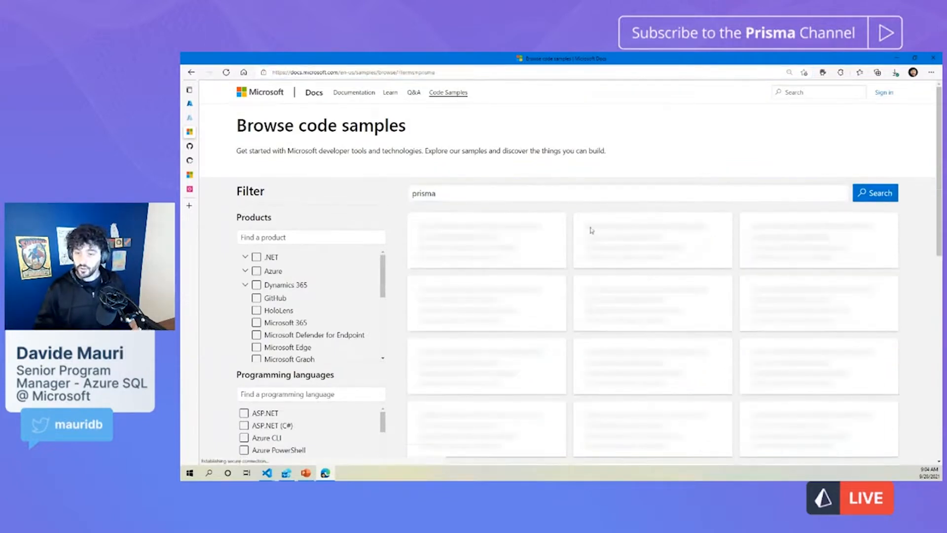
left_click(875, 193)
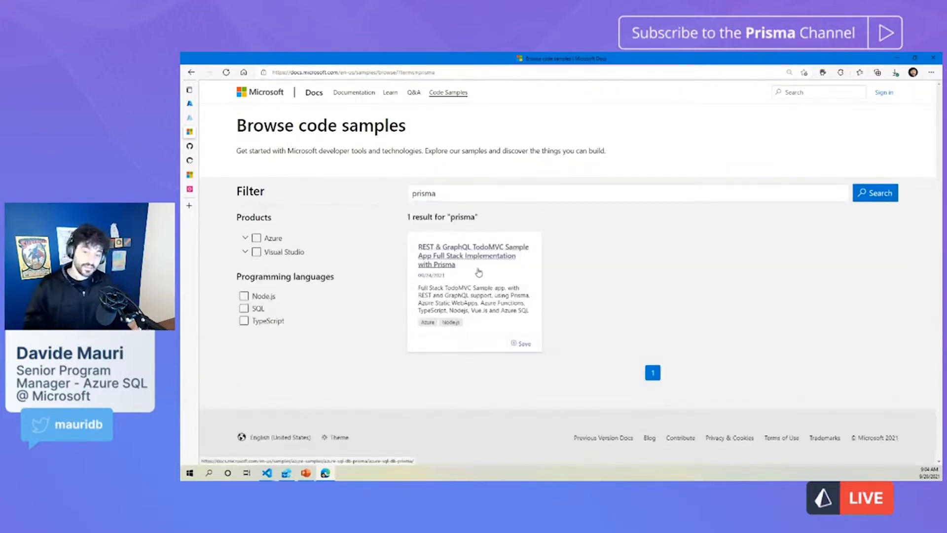
mouse_move(469, 279)
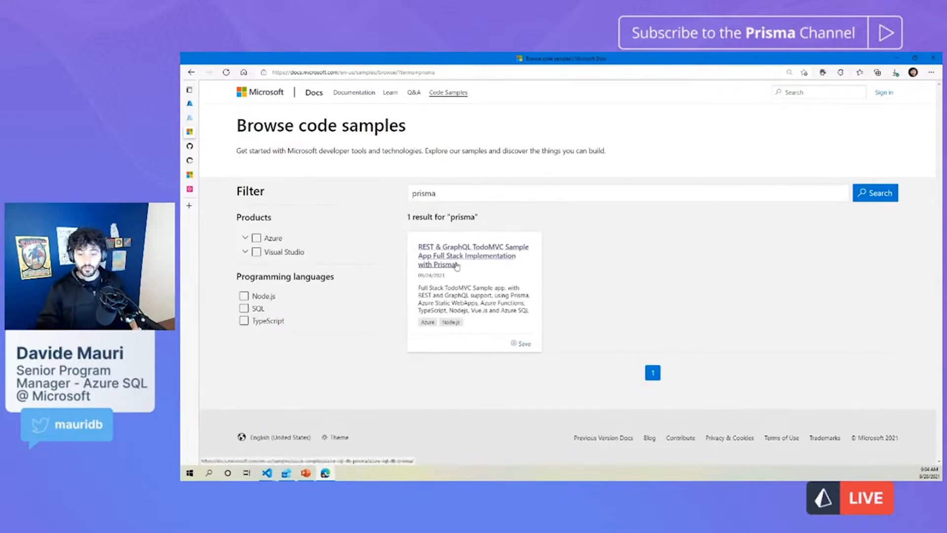
left_click(473, 256)
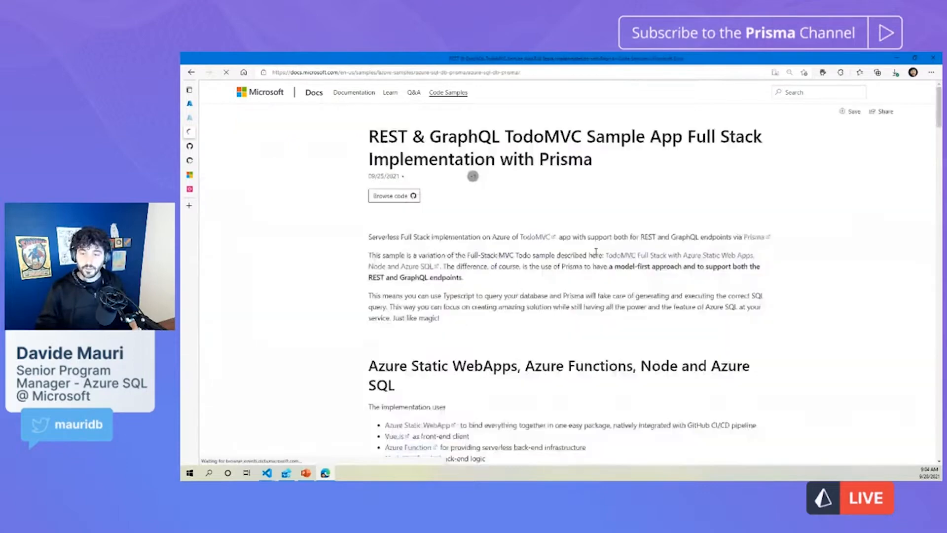
scroll("down", 3)
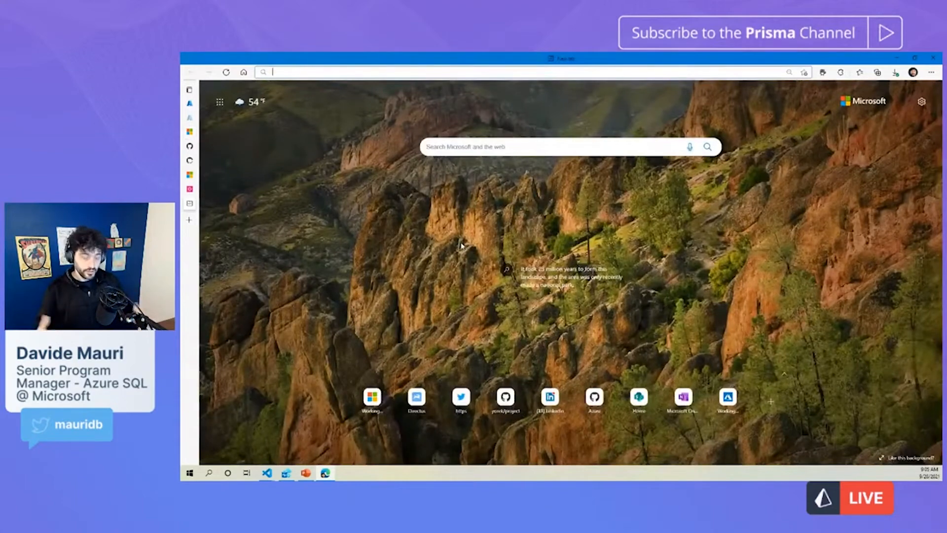
Find todomvc.com via Bing, open the Vue.js example, add a 'hi' todo and mark items completed
type("today")
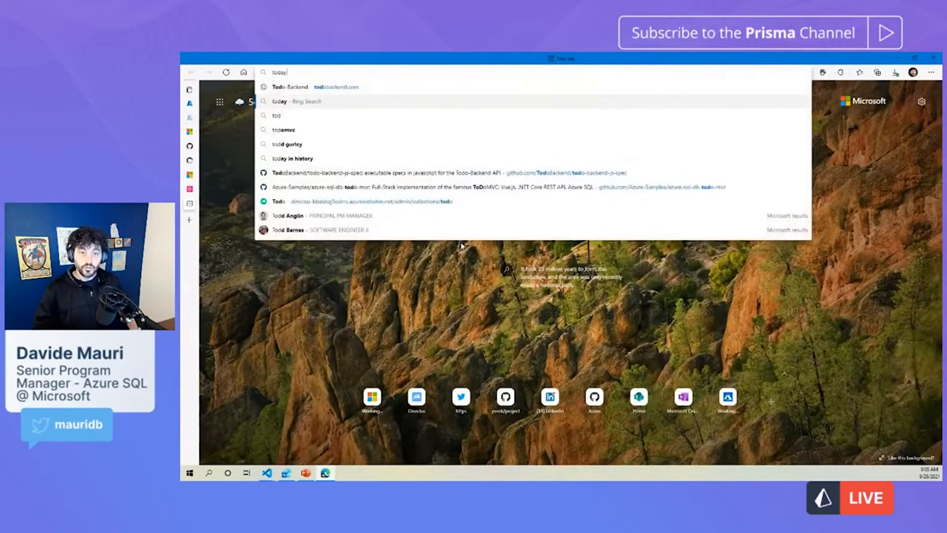
left_click(283, 129)
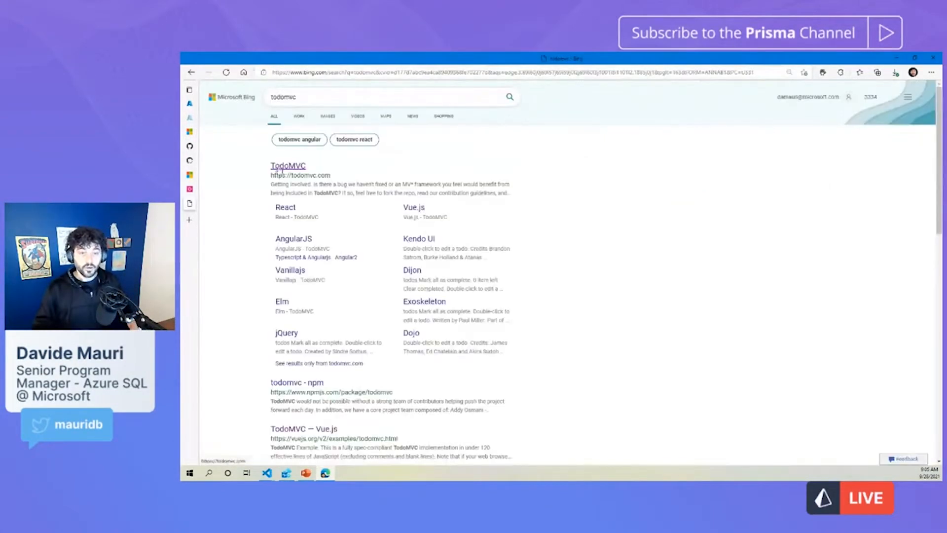
left_click(289, 166)
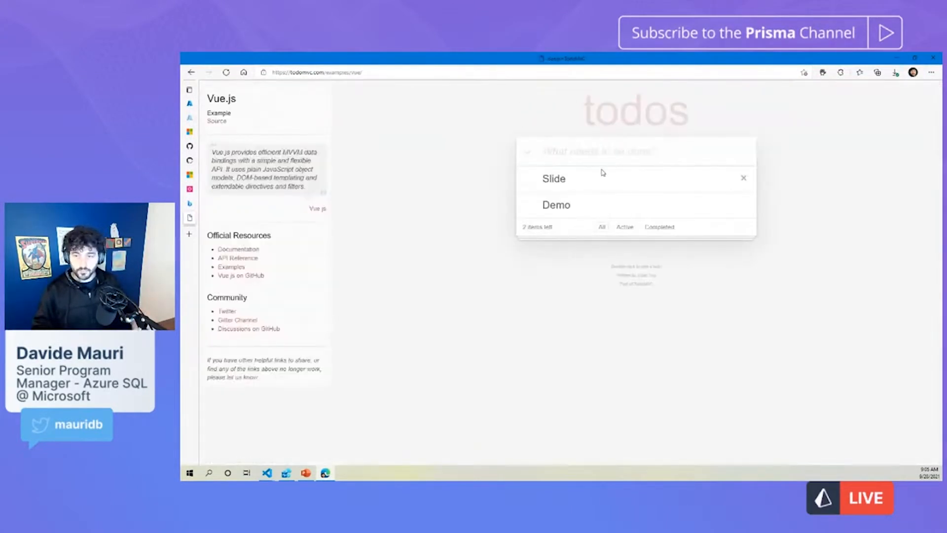
type("hi")
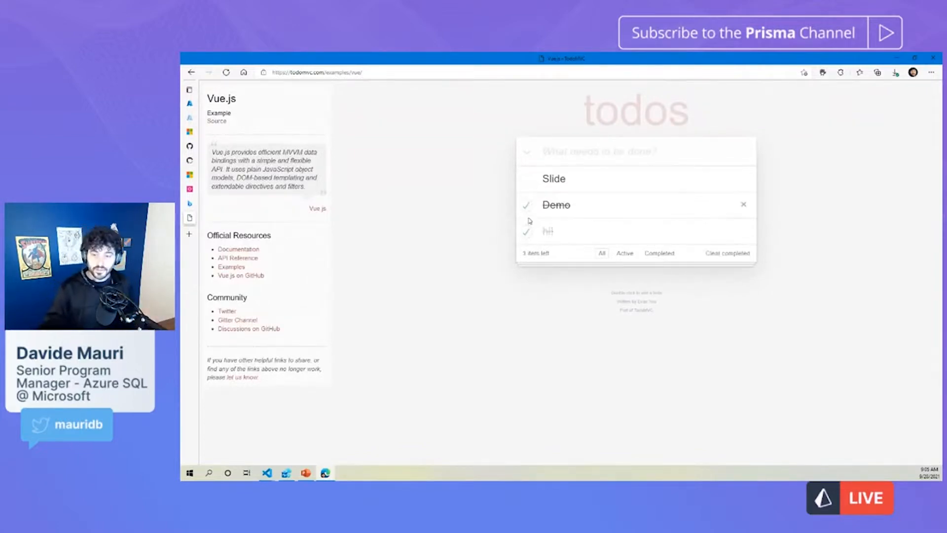
left_click(526, 231)
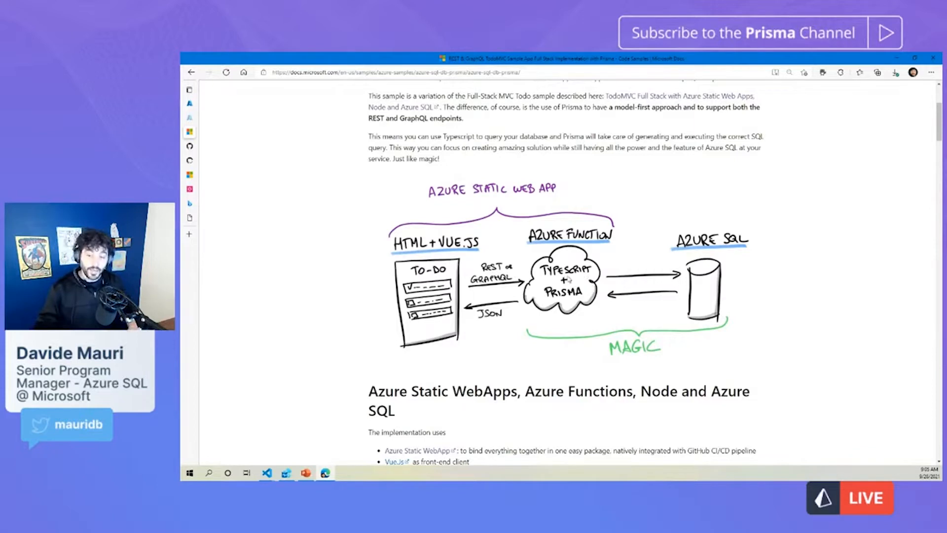
mouse_move(572, 283)
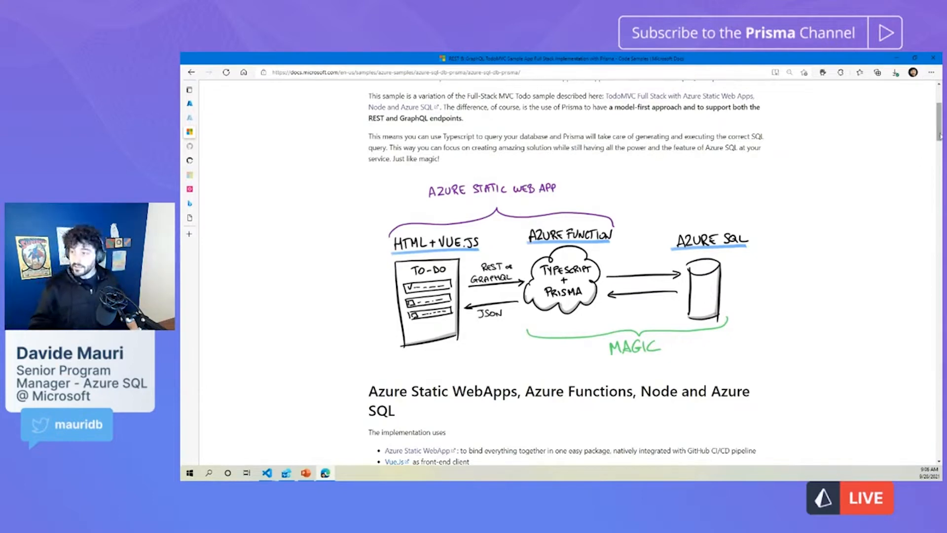
scroll("down", 3)
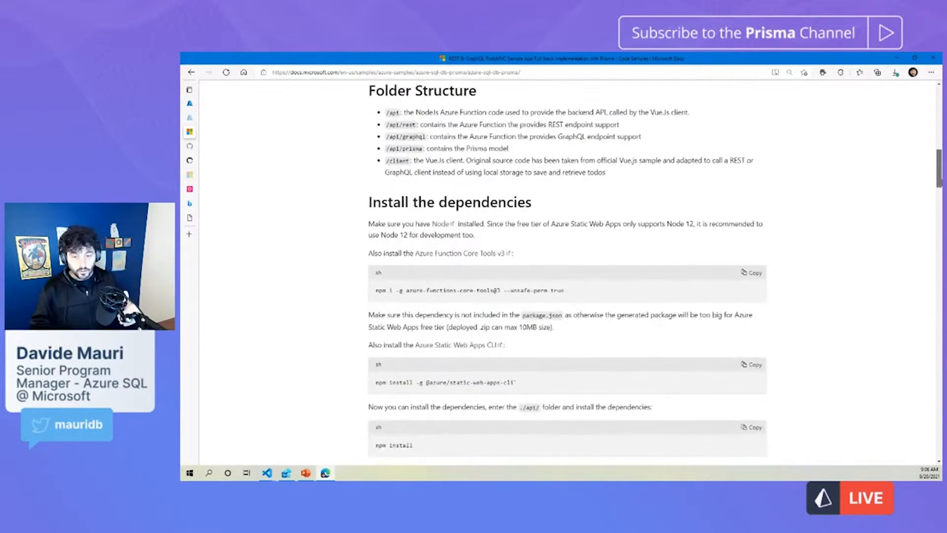
scroll("down", 3)
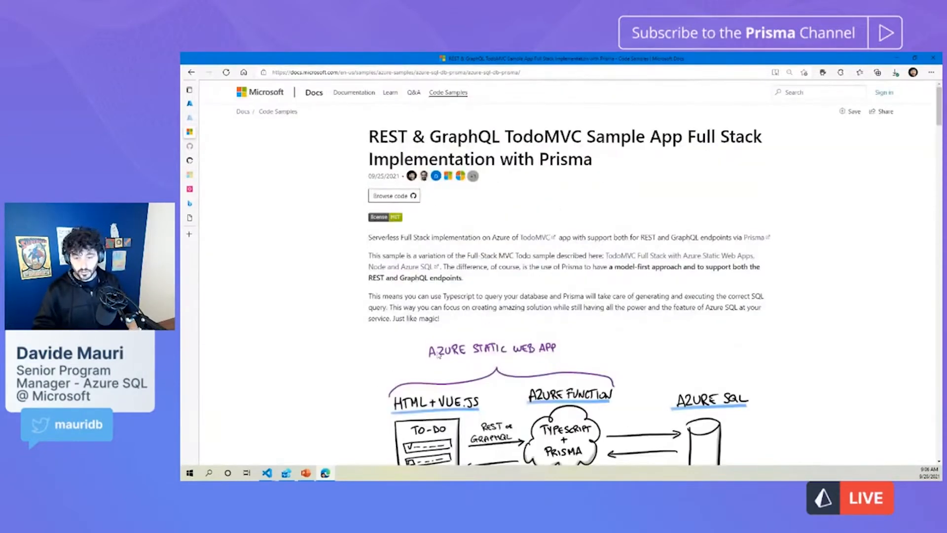
scroll("down", 3)
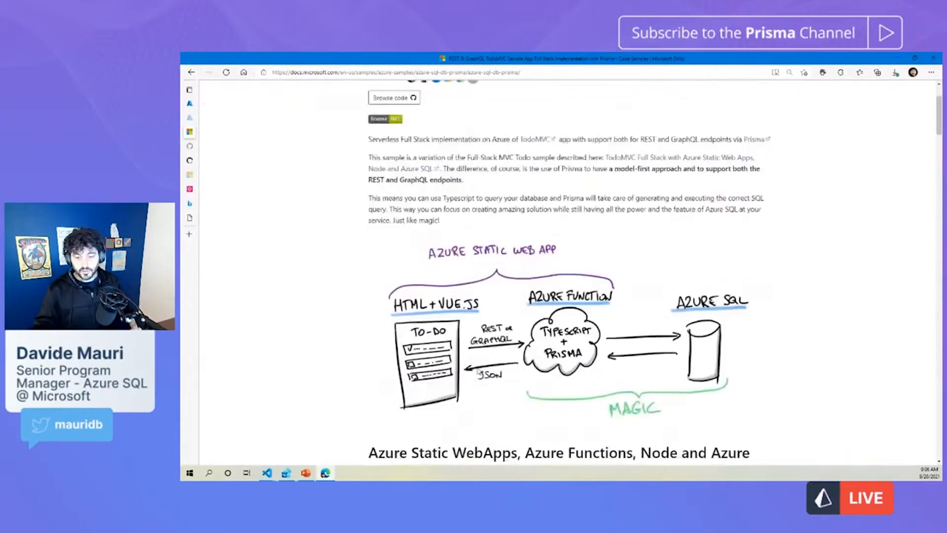
scroll("down", 3)
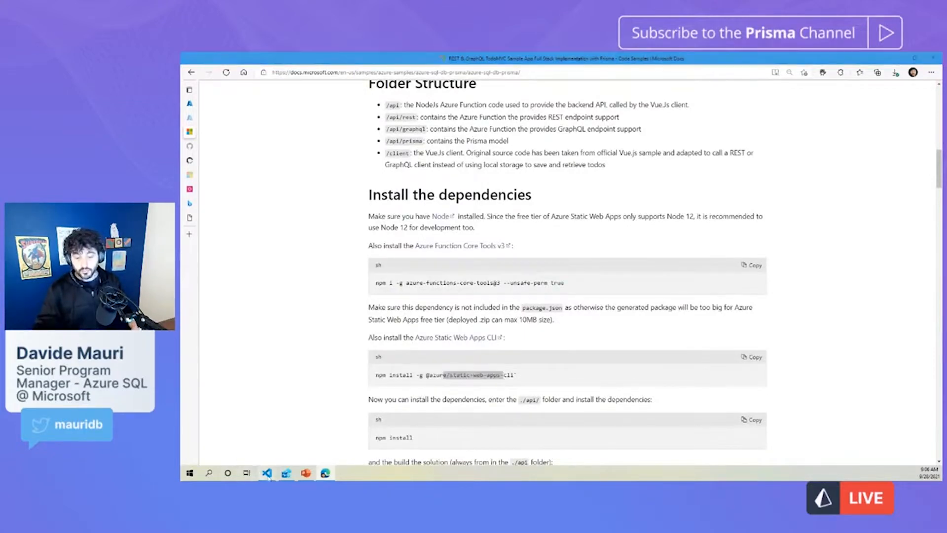
left_click(266, 473)
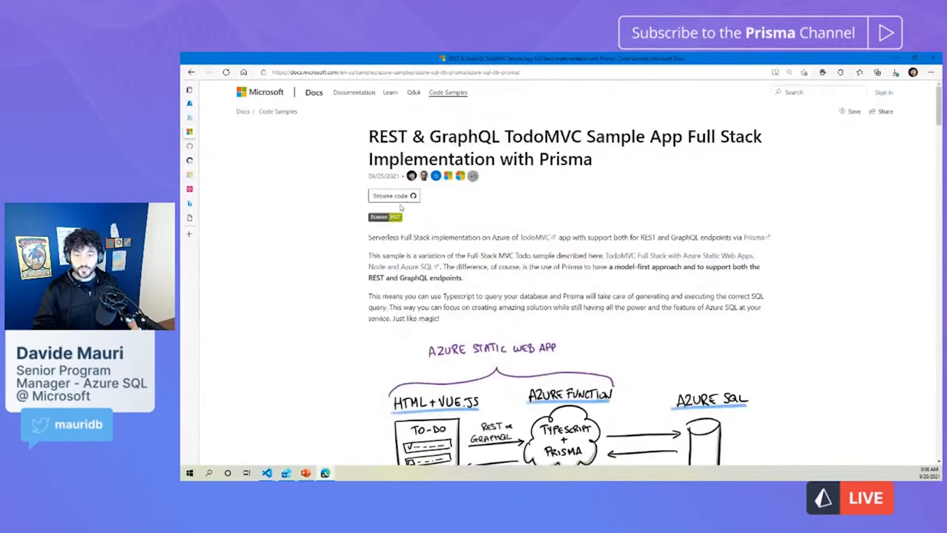
left_click(391, 195)
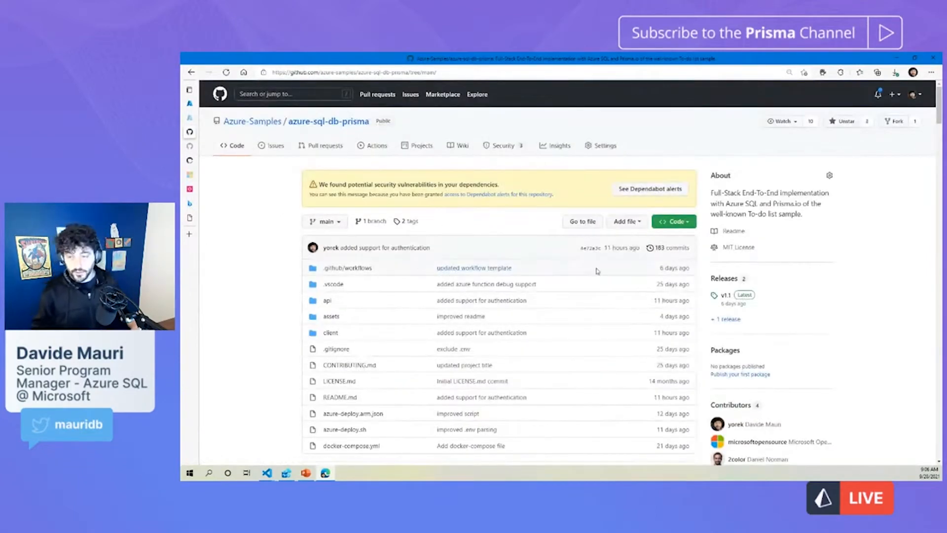
Copy the HTTPS clone URL of the azure-sql-db-prisma repository from the Code menu
left_click(672, 221)
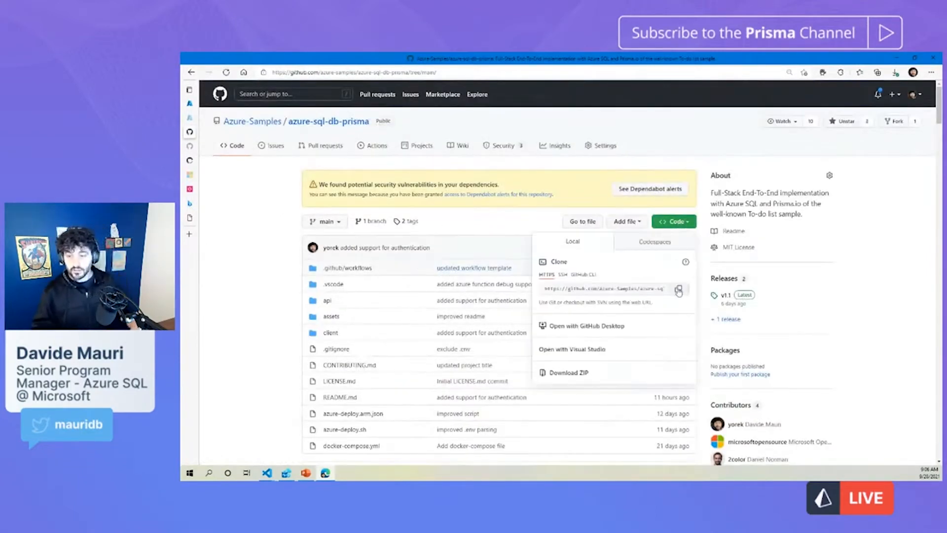
left_click(679, 289)
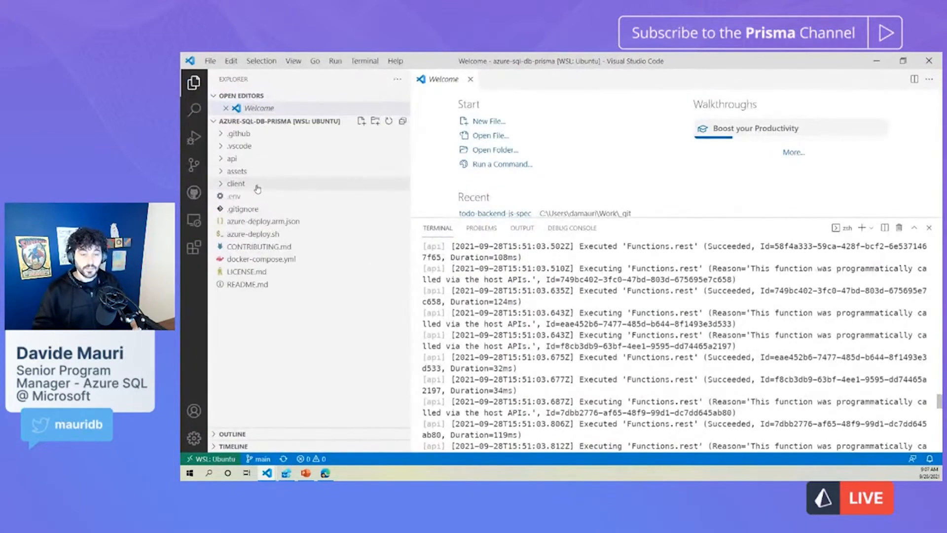
Expand the client folder and open client-rest.html in the editor
left_click(235, 184)
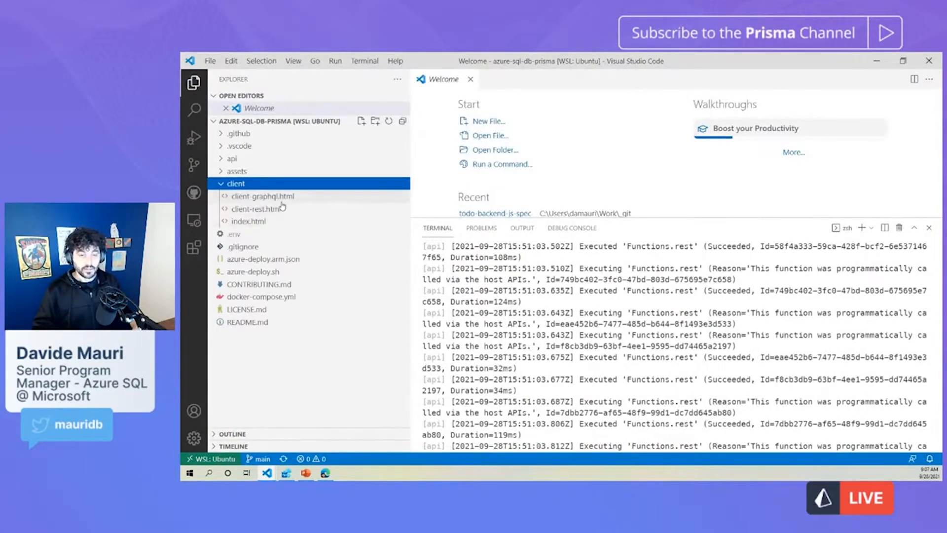
mouse_move(262, 196)
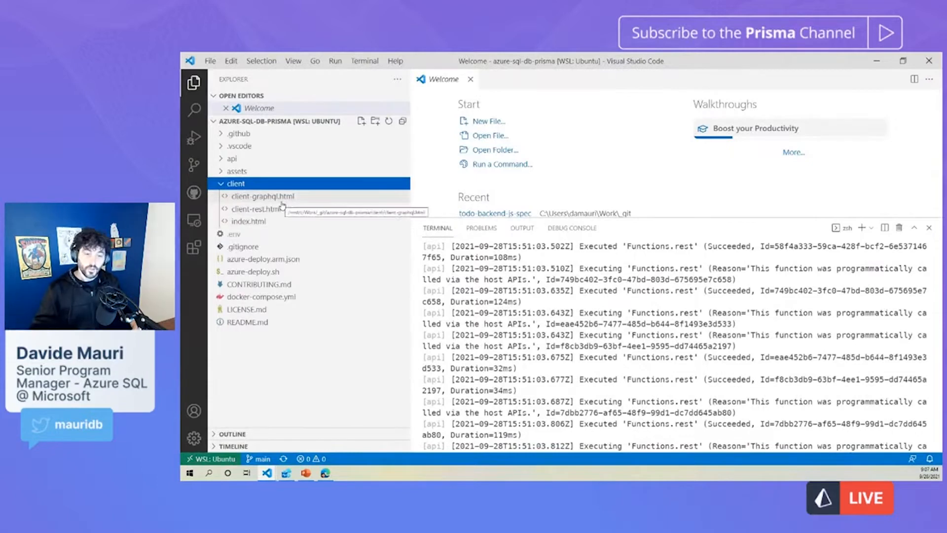
double_click(265, 208)
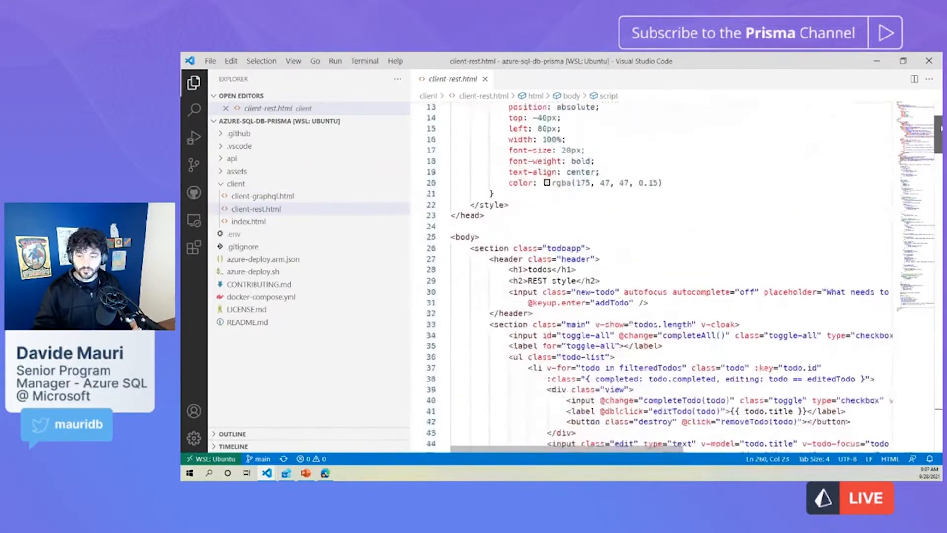
scroll("down", 3)
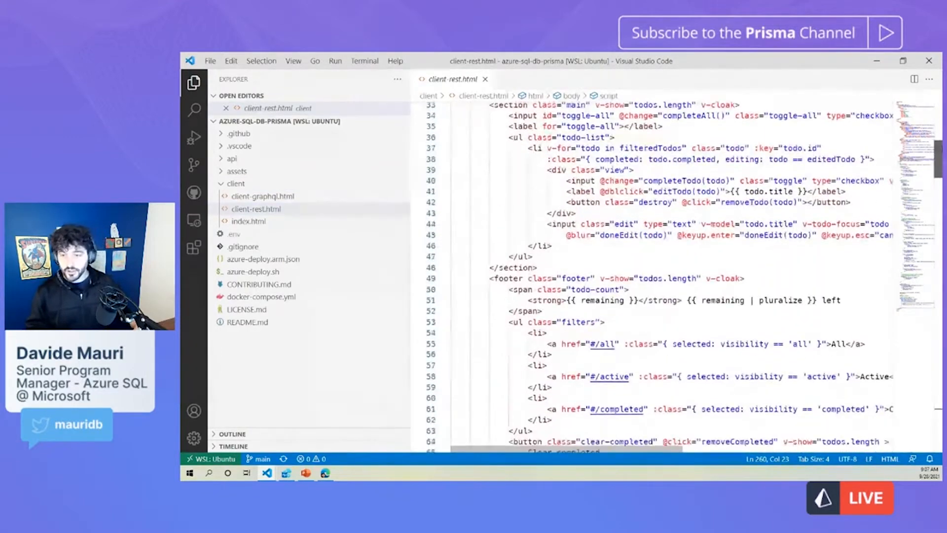
scroll("down", 3)
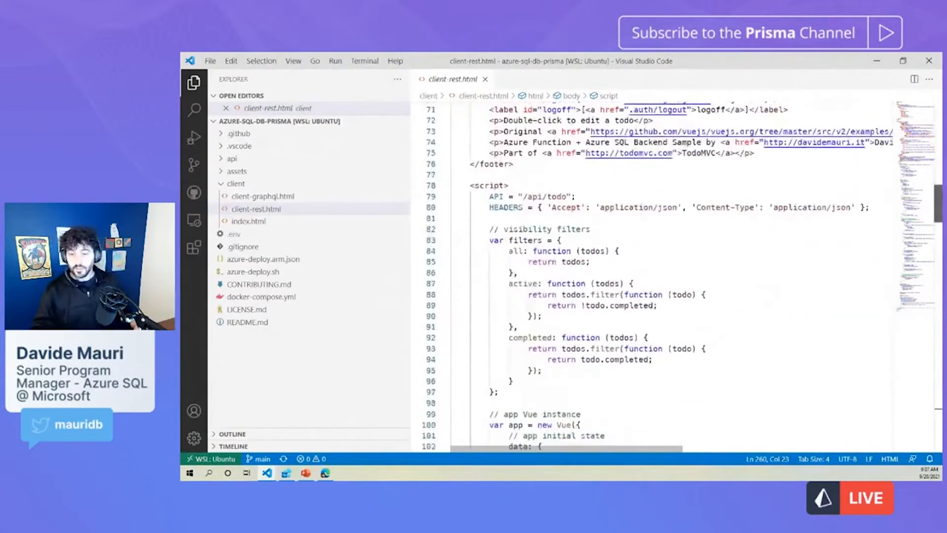
scroll("down", 3)
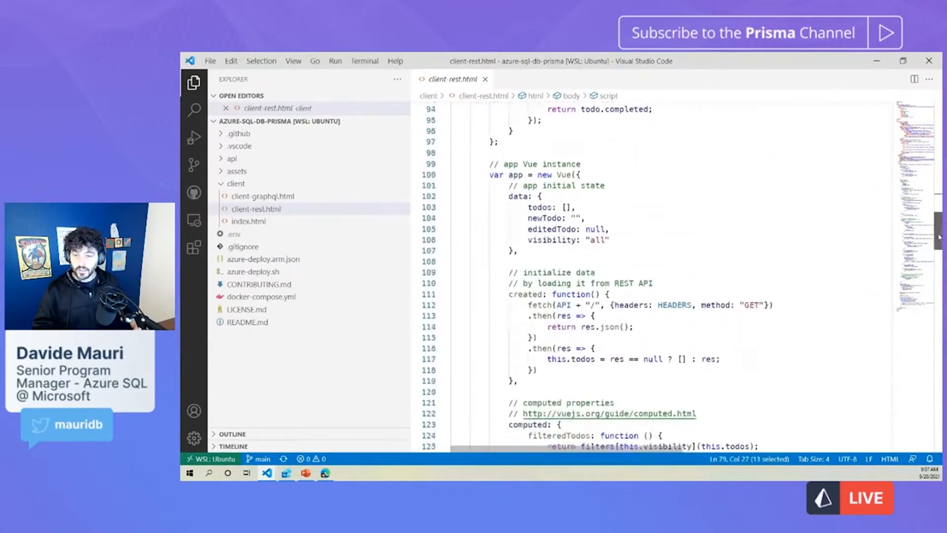
scroll("down", 3)
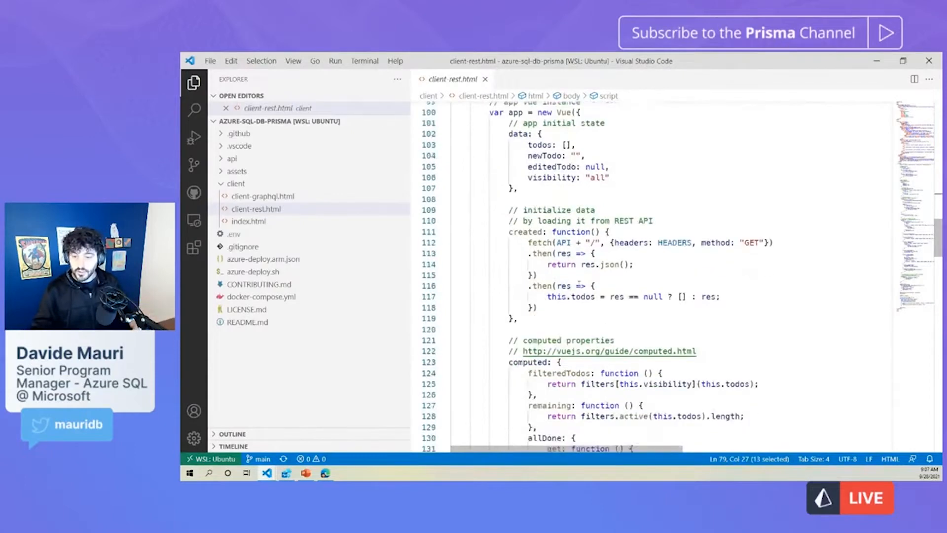
scroll("down", 3)
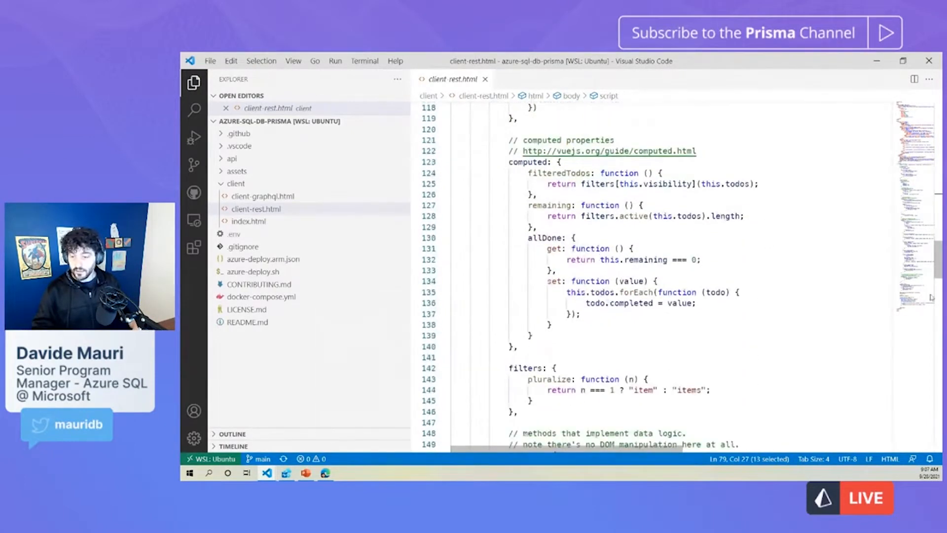
scroll("down", 3)
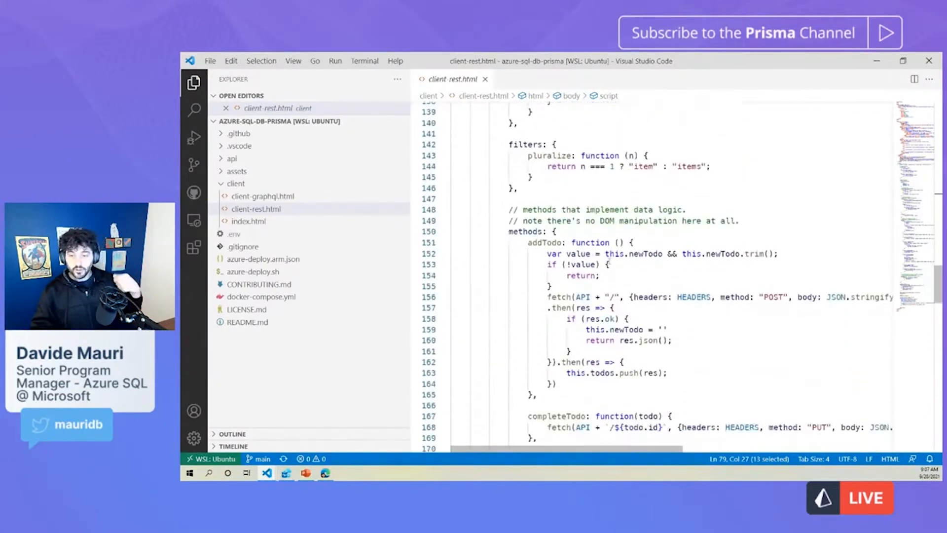
scroll("down", 3)
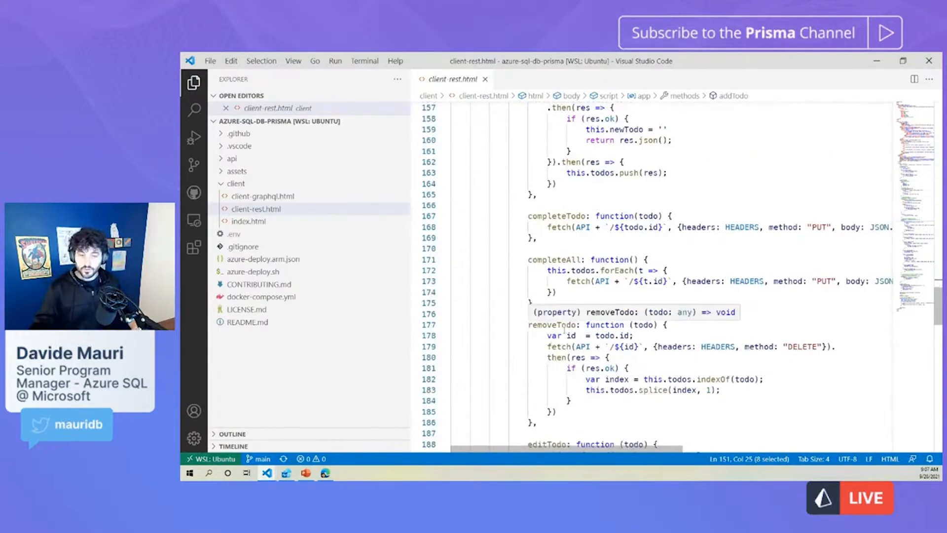
mouse_move(246, 189)
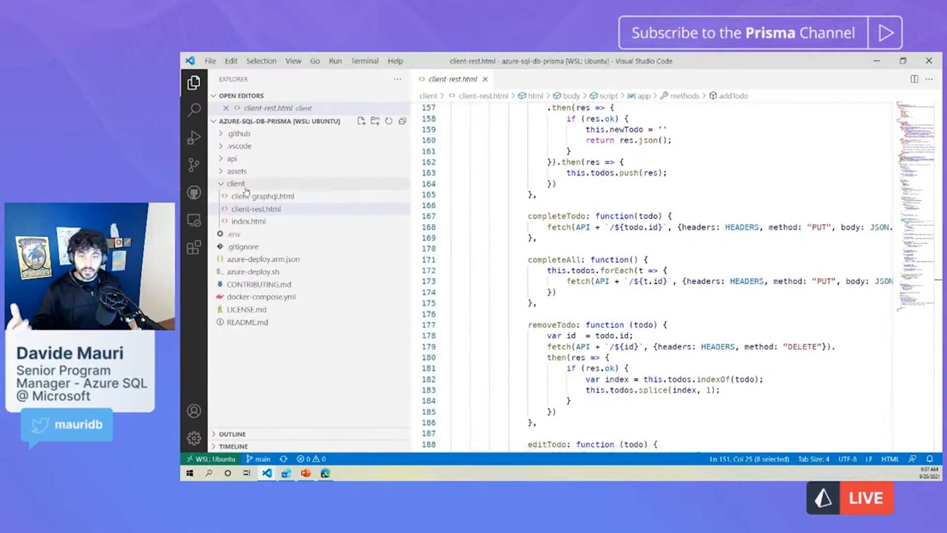
left_click(232, 158)
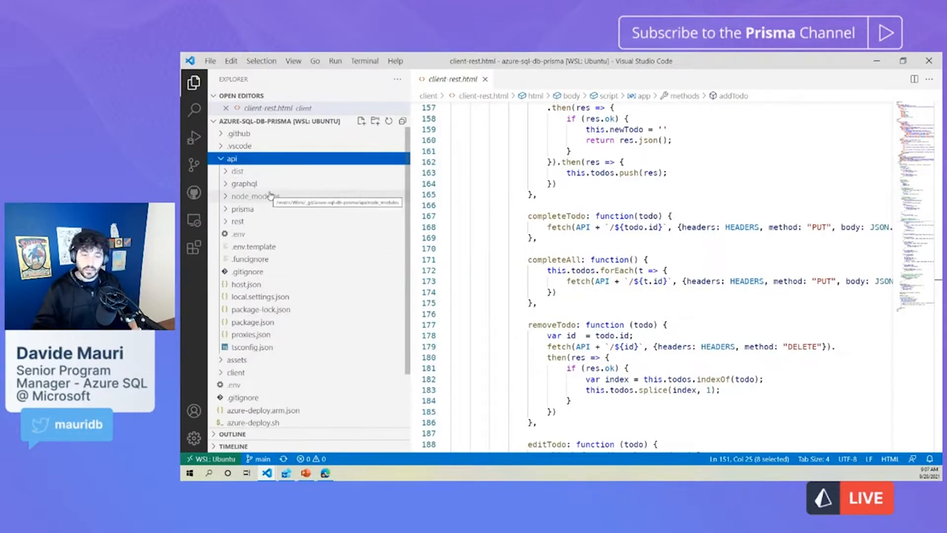
mouse_move(238, 221)
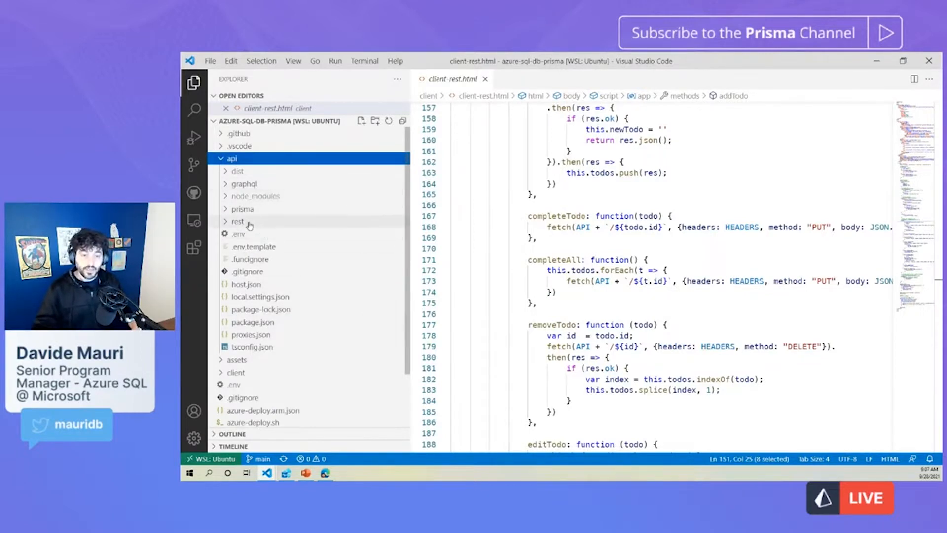
mouse_move(253, 196)
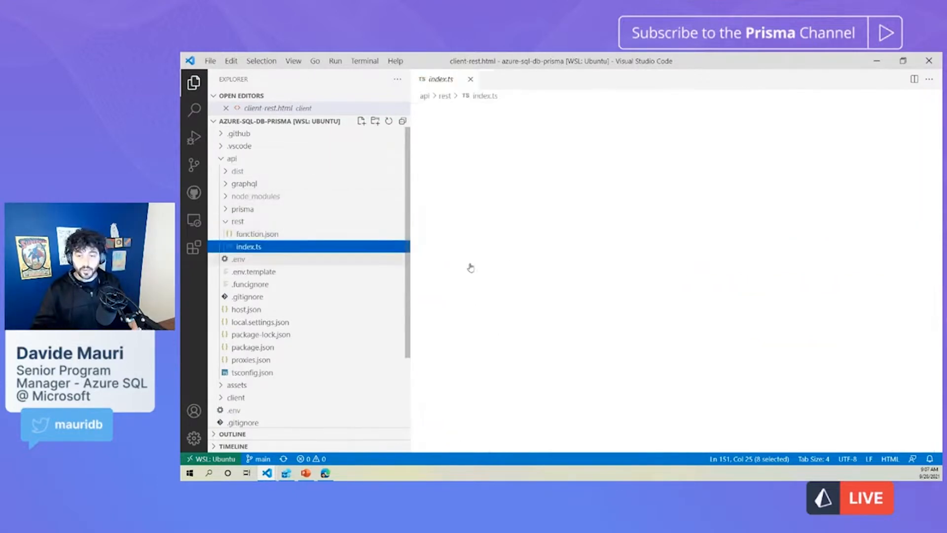
Open api/rest/index.ts and pick out the ownerId filter and loggedUserId usage in getTodos
left_click(248, 247)
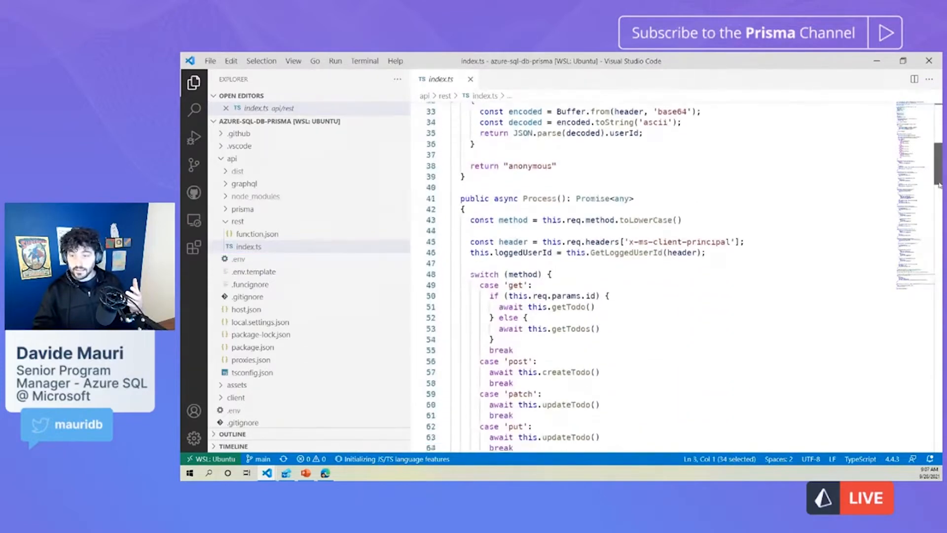
scroll("down", 3)
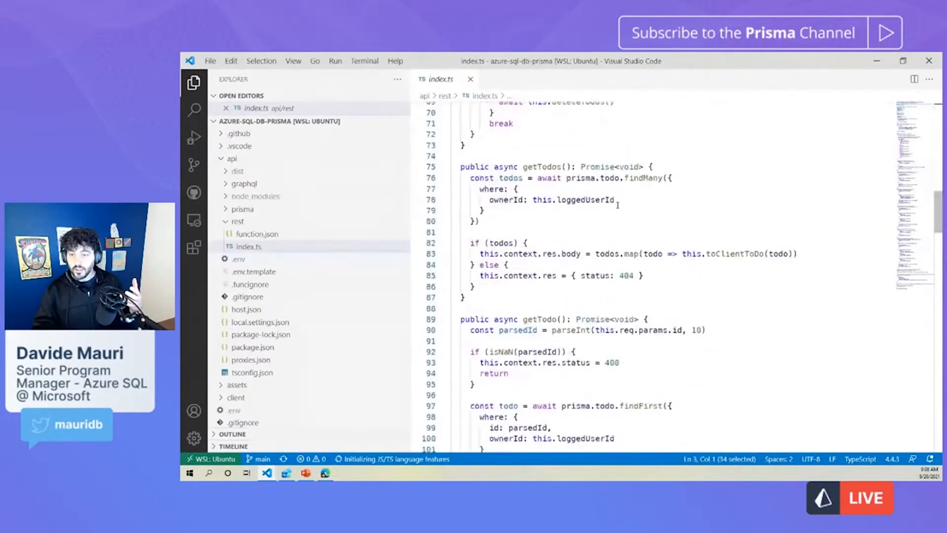
double_click(543, 166)
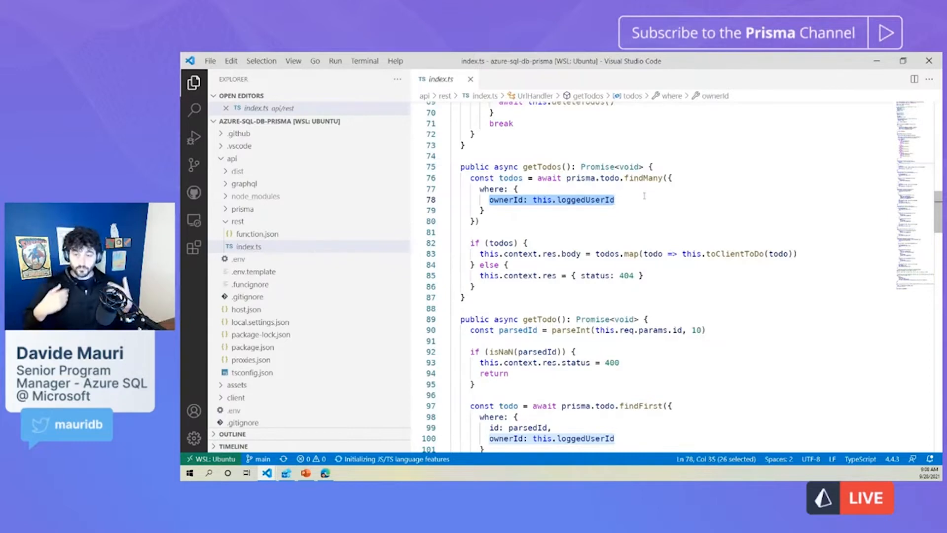
left_click(555, 200)
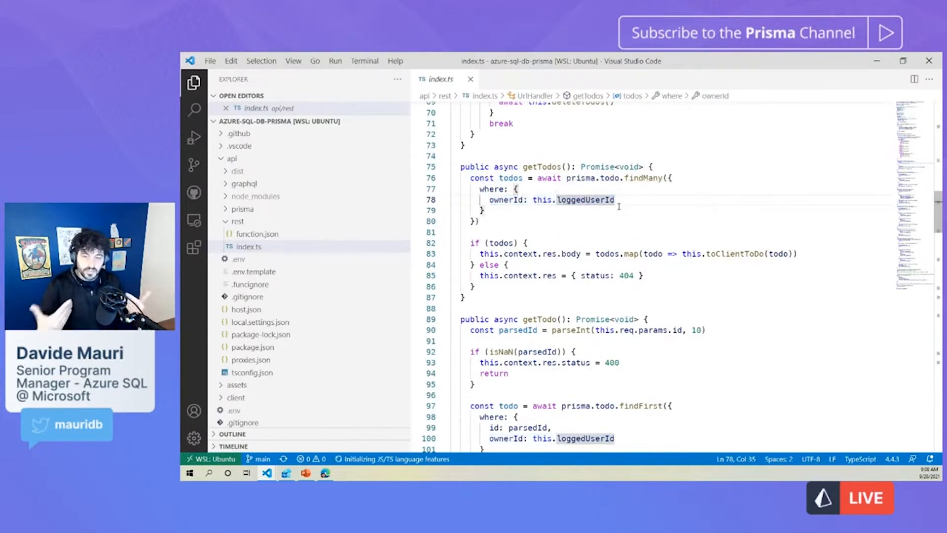
Select the where block filtering todos by owner in getTodos and review the later handlers
left_click(481, 189)
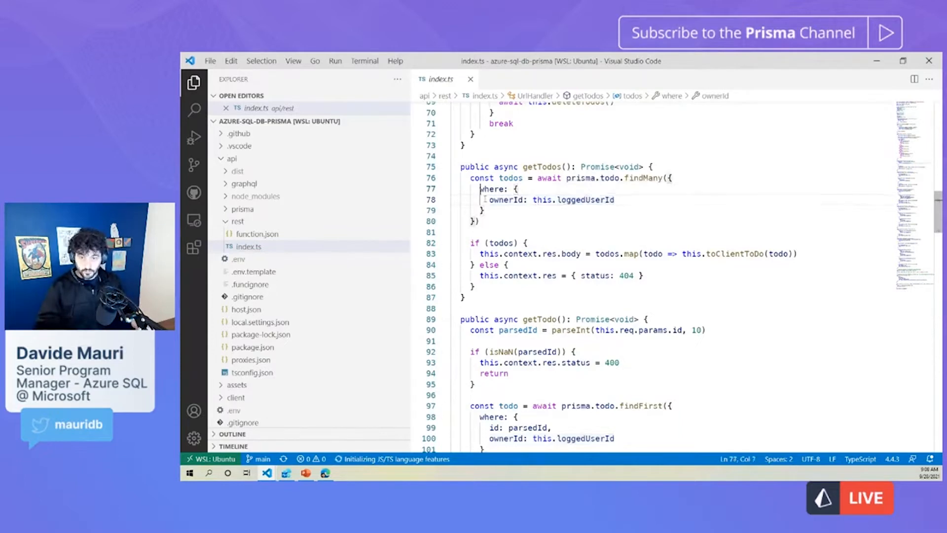
left_click_drag(482, 189, 482, 211)
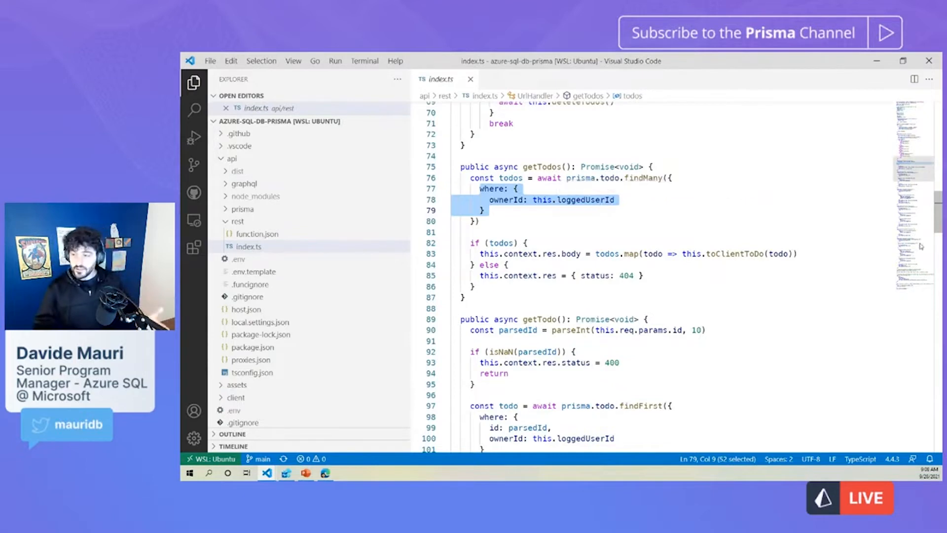
scroll("down", 3)
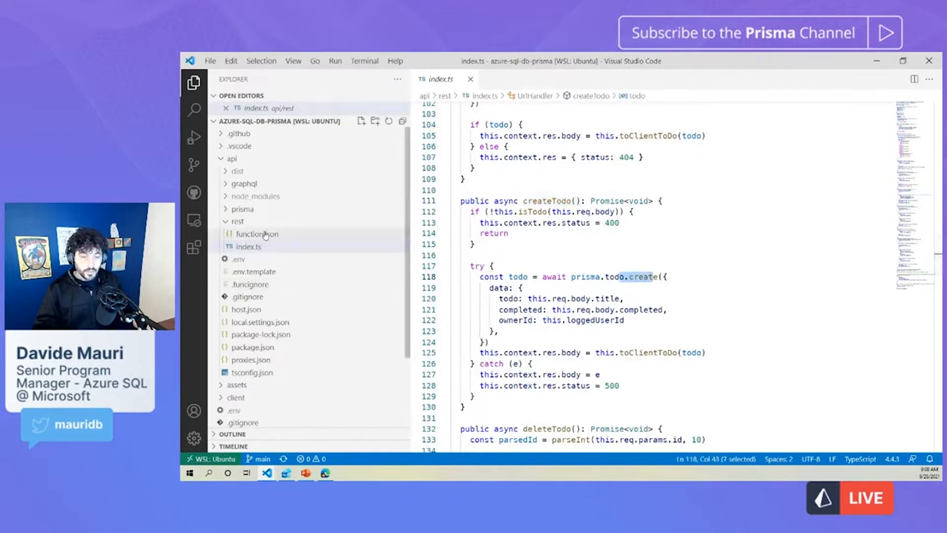
Open api/graphql/index.ts and pick out the ownerId assignment in the addTodo mutation
left_click(244, 184)
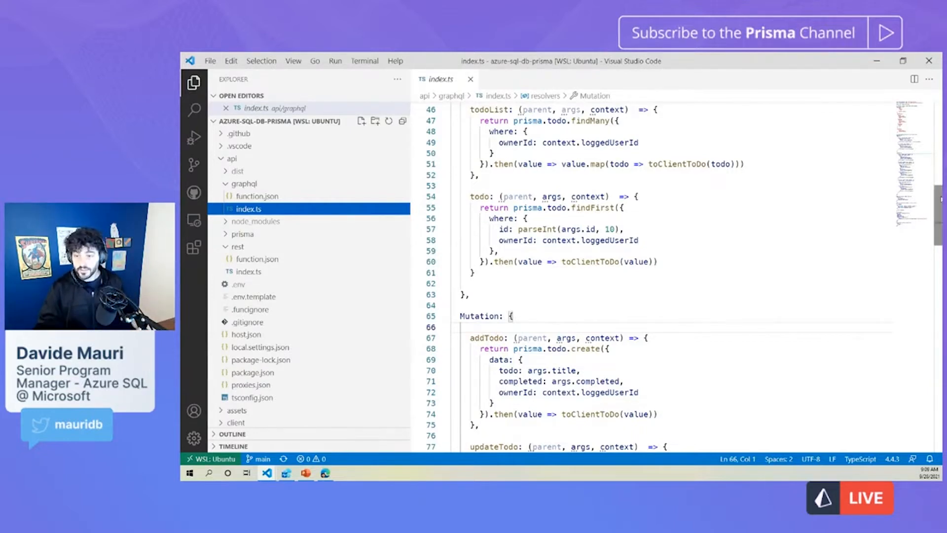
scroll("down", 3)
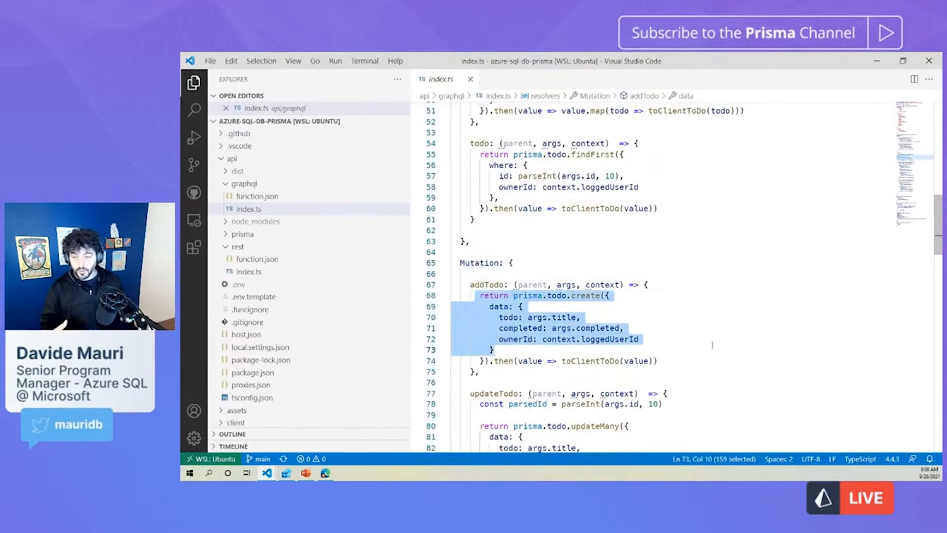
left_click(580, 317)
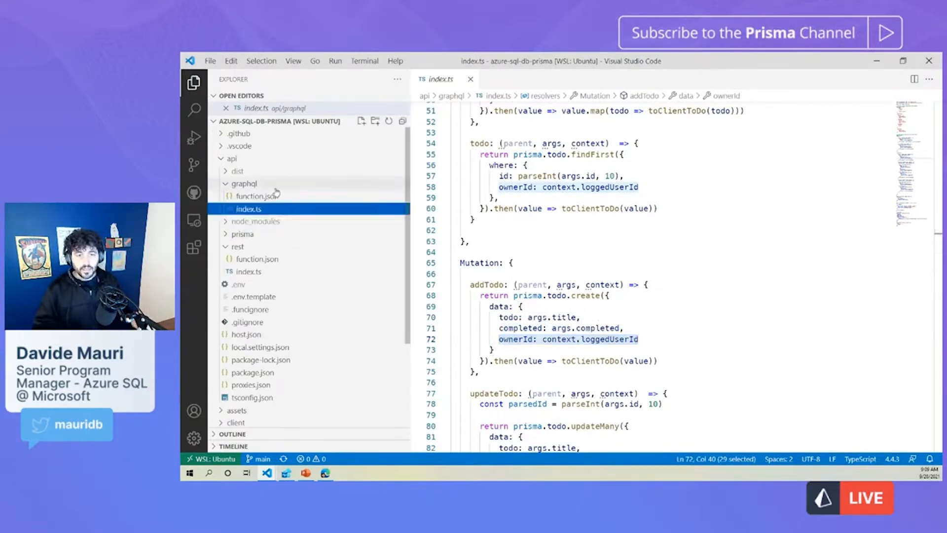
Run 'swa start ./client --api ./api' in the terminal to start the Static Web Apps emulator
left_click(232, 158)
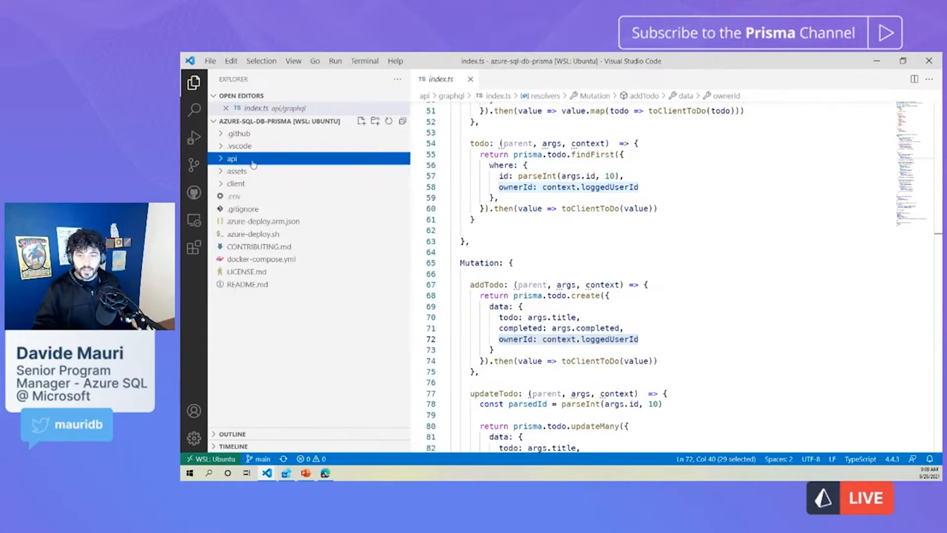
mouse_move(232, 158)
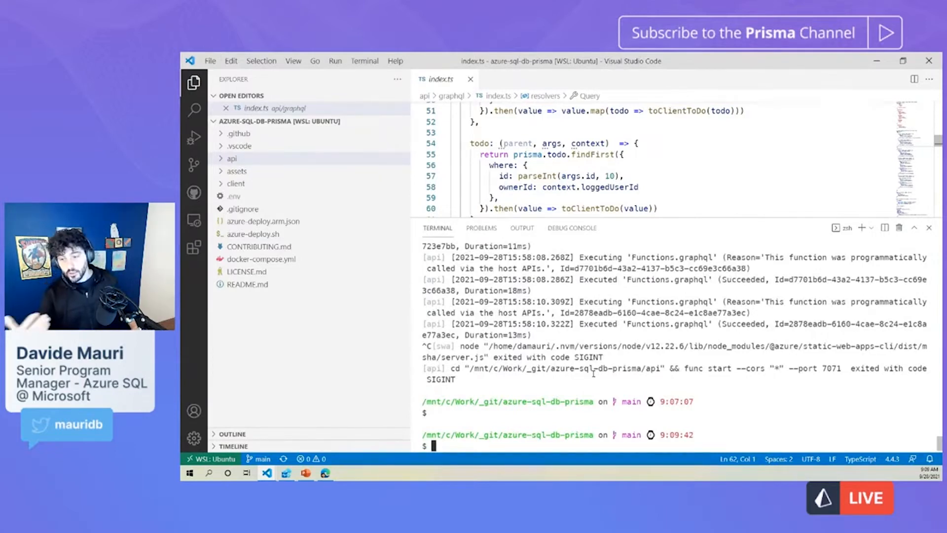
type("swa start ./client --api ./api")
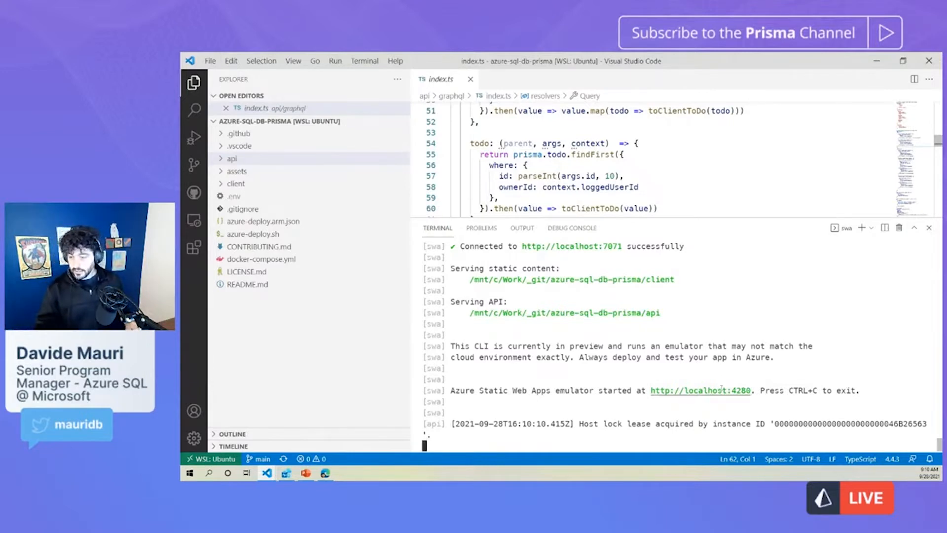
Open the api folder's .env file and highlight the DATABASE_URL connection string
left_click(232, 158)
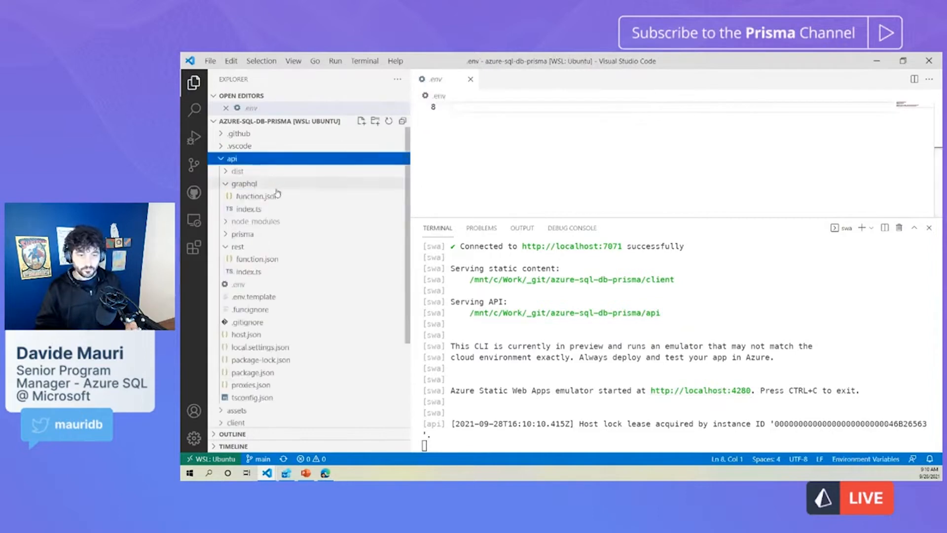
left_click(238, 284)
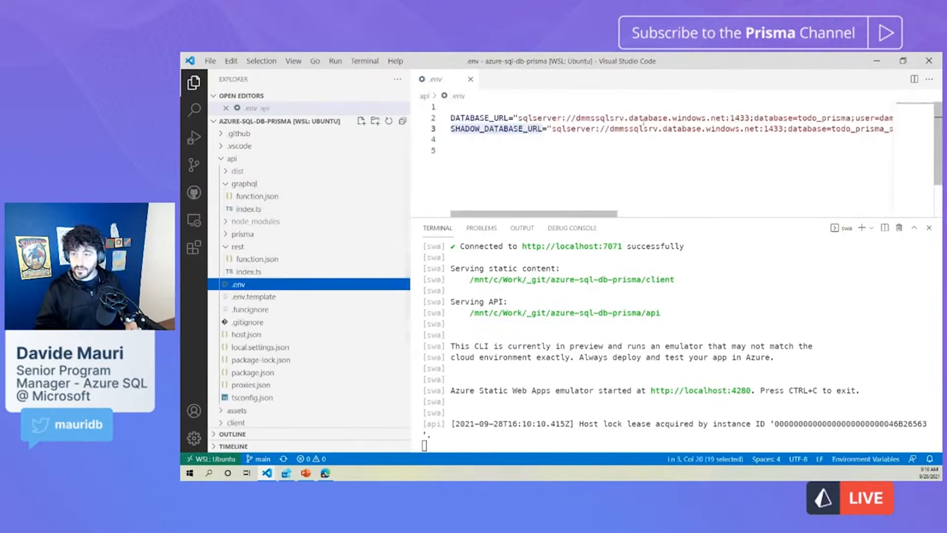
left_click_drag(572, 118, 717, 118)
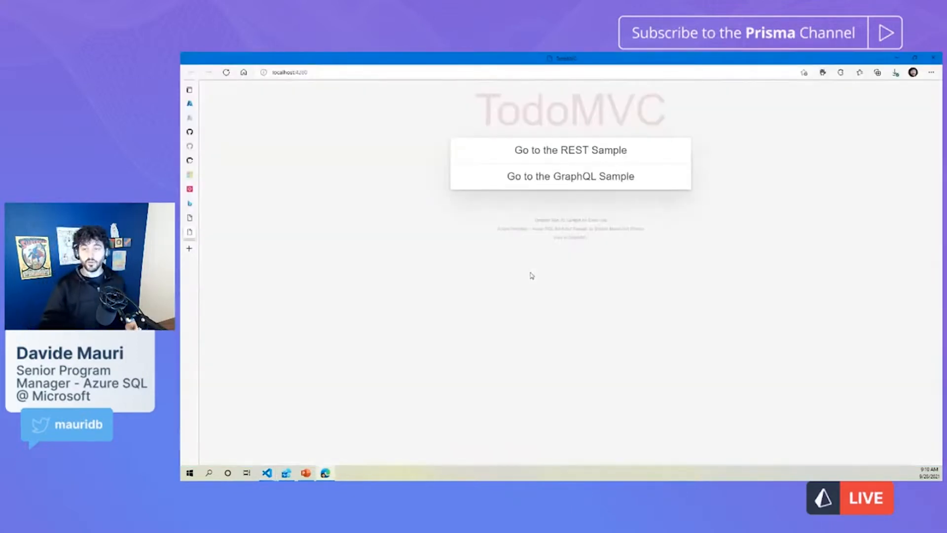
mouse_move(569, 150)
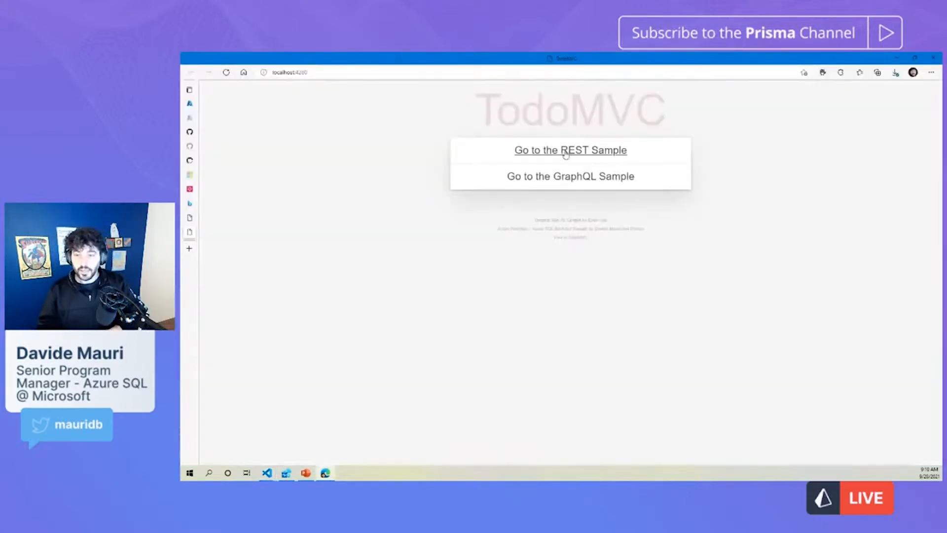
Open the REST sample at localhost:4280 and submit 'first todo' as a new item
left_click(570, 150)
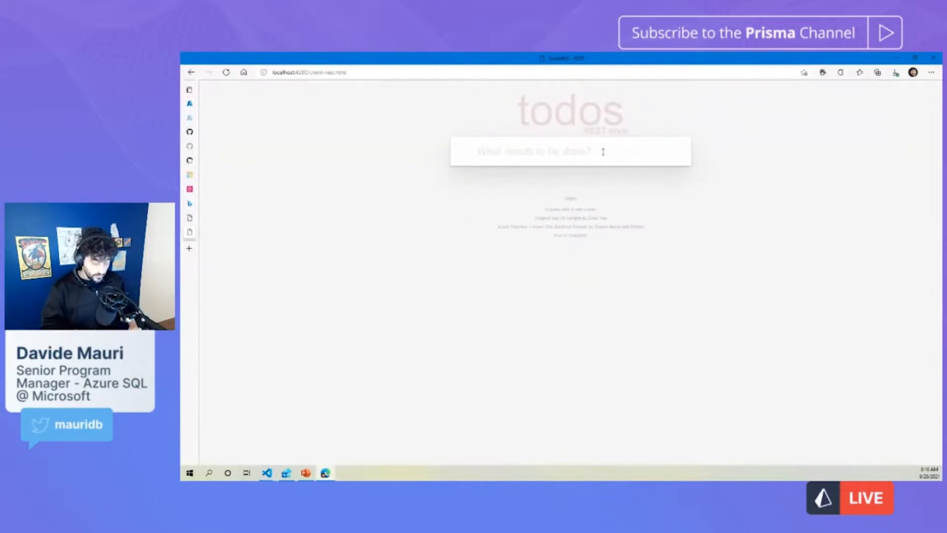
type("first todo")
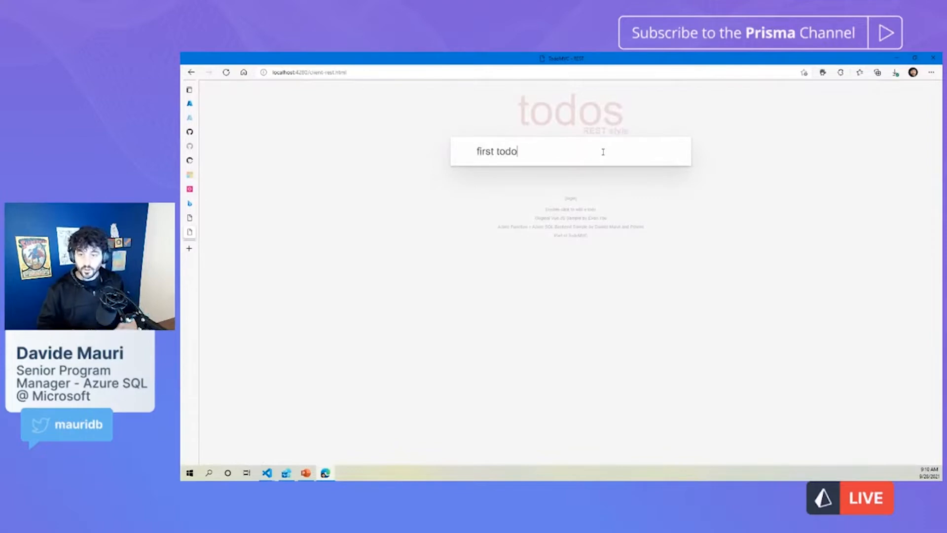
key("Enter")
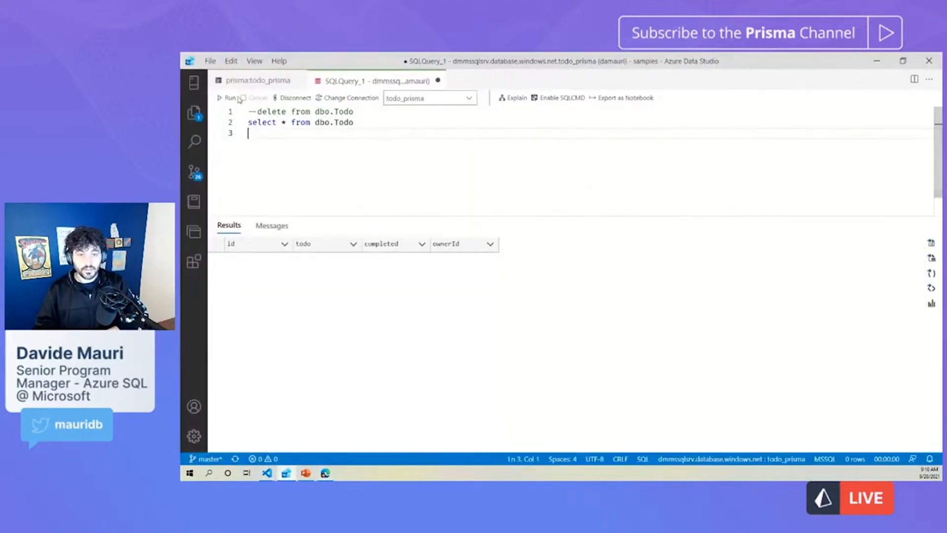
Run 'select * from dbo.Todo' against todo_prisma in the SQLQuery_1 tab
left_click(228, 98)
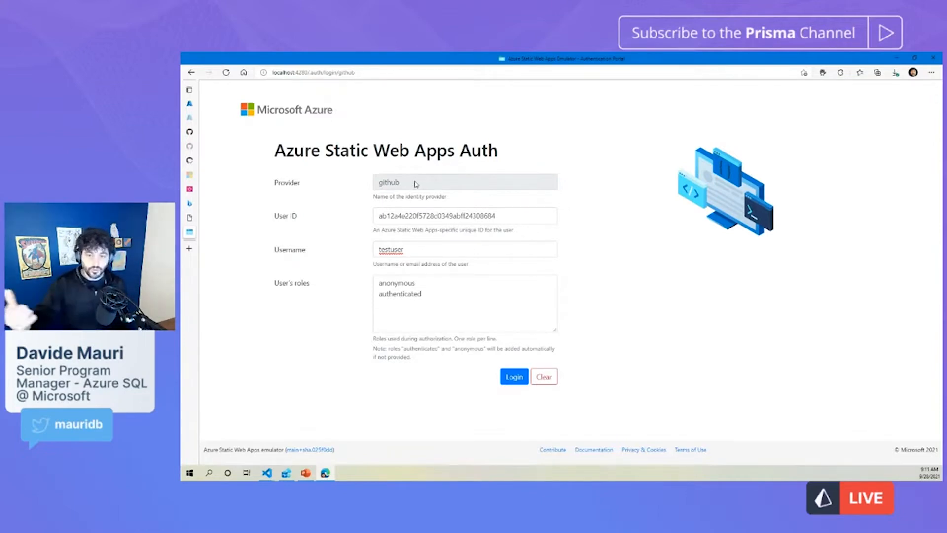
mouse_move(432, 228)
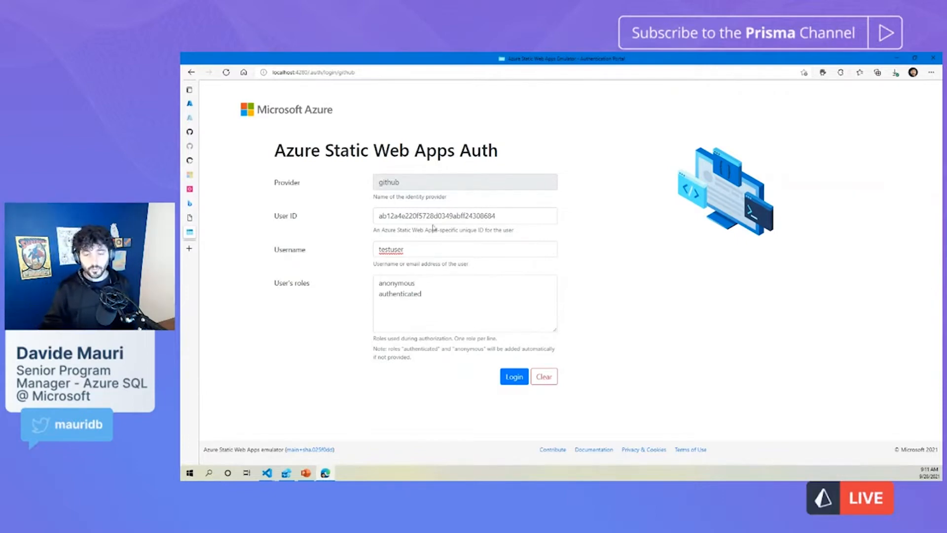
Log in to the auth emulator as user davide with user ID 123
type("davide")
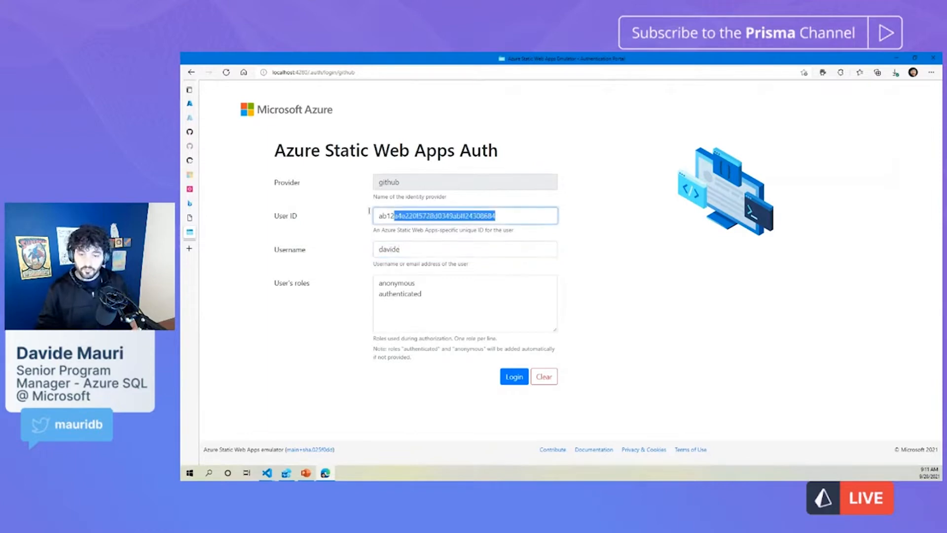
type("12345")
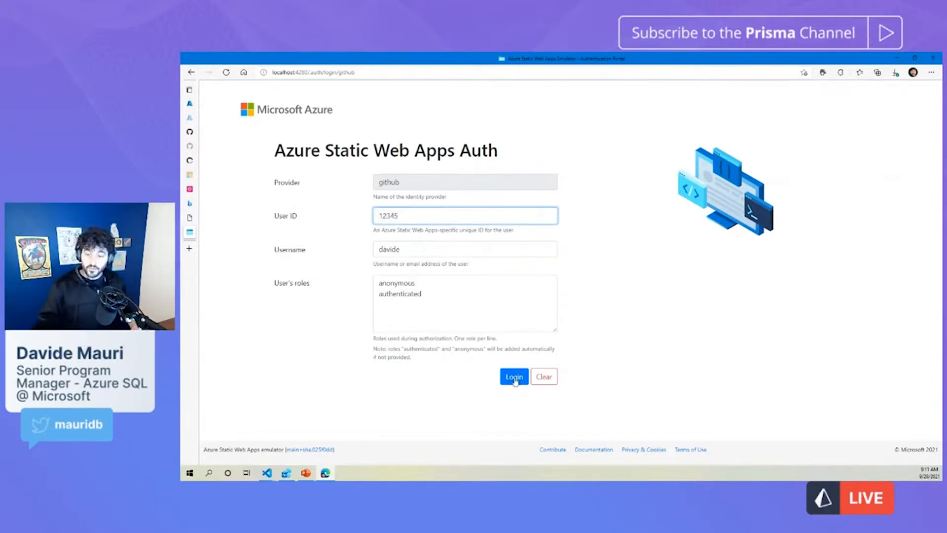
left_click(513, 376)
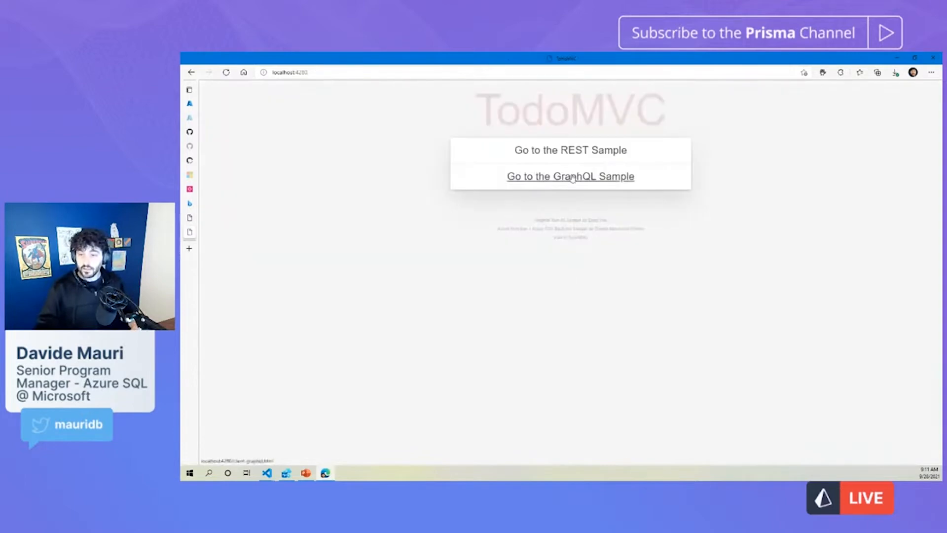
Go to the REST sample and start adding the todo 'hello world'
left_click(570, 150)
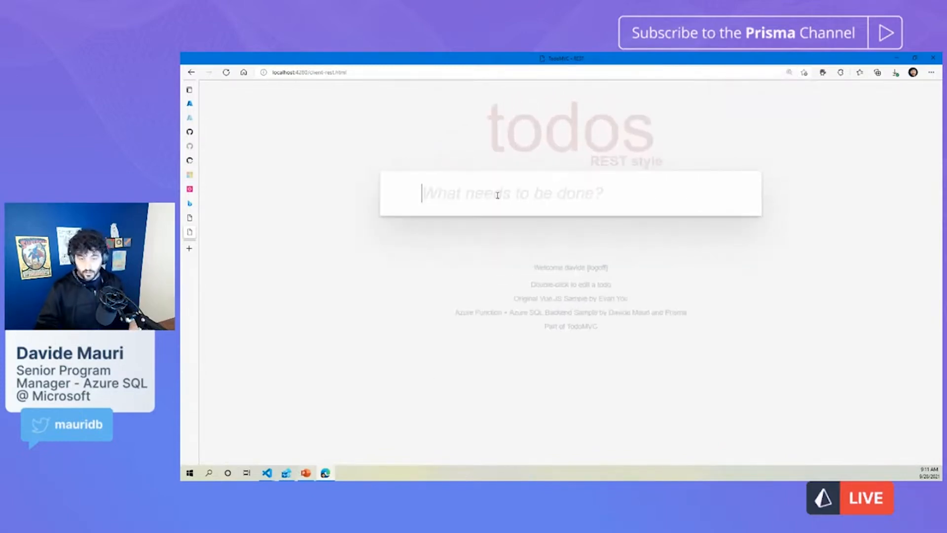
type("hel")
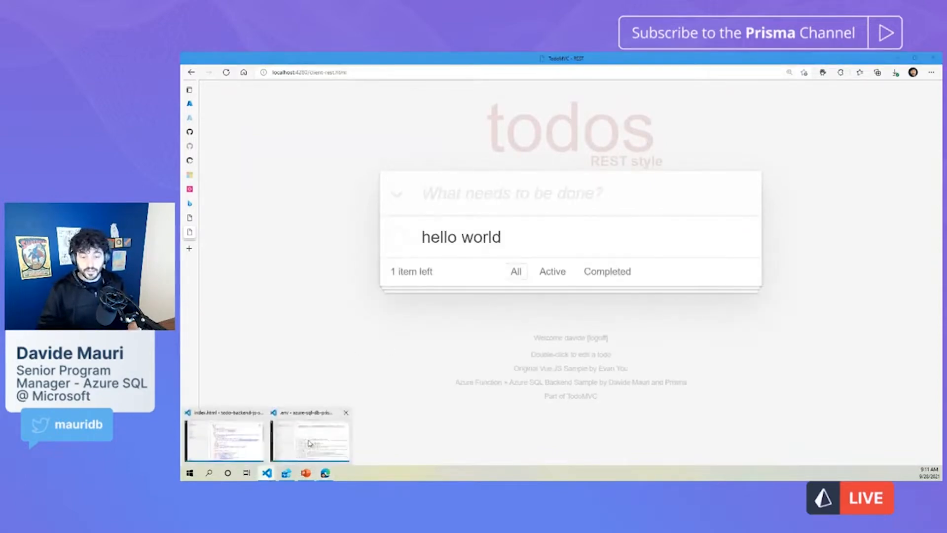
Run 'select * from dbo.Todo' in Azure Data Studio to view the stored rows
left_click(266, 472)
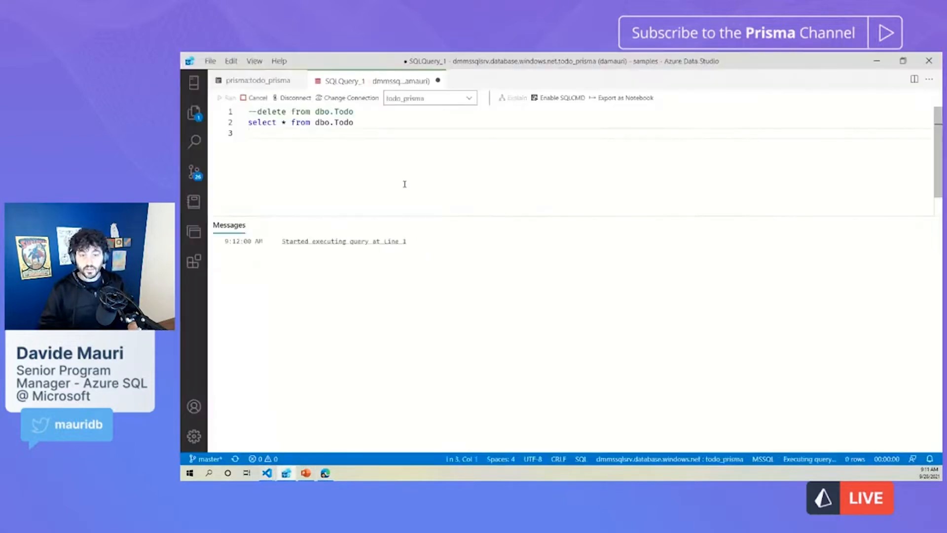
left_click(227, 98)
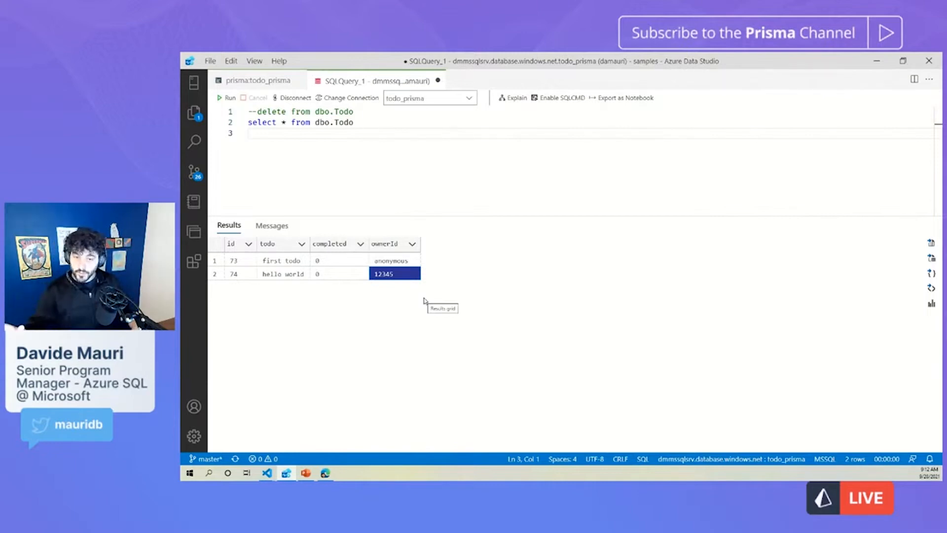
mouse_move(393, 348)
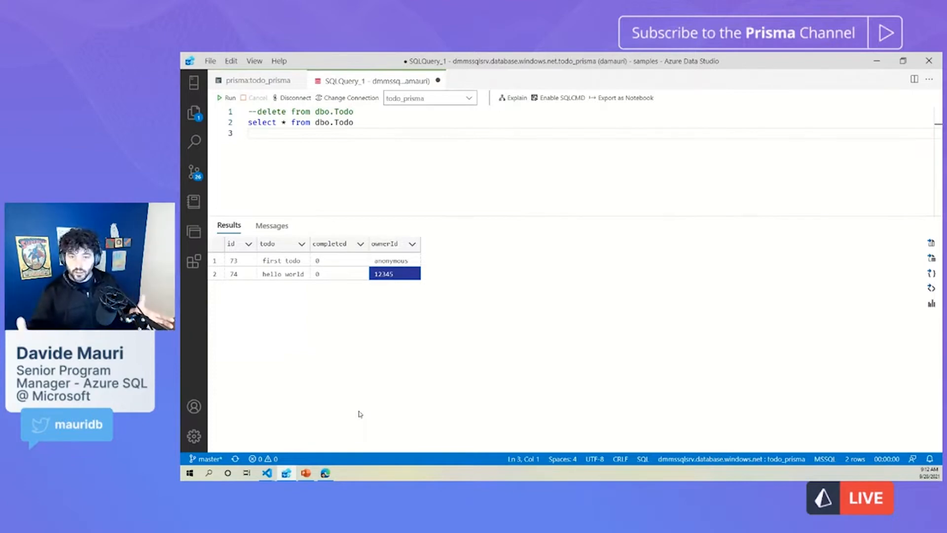
mouse_move(325, 473)
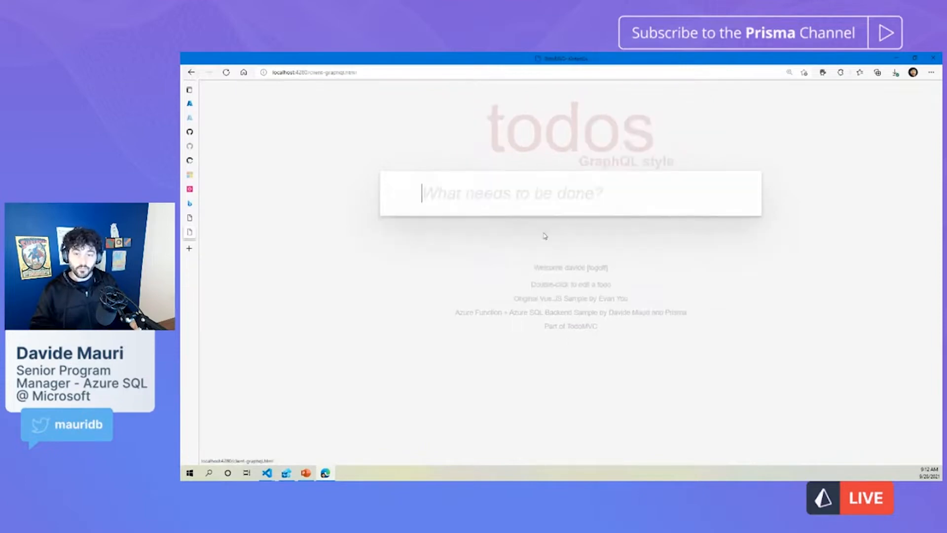
Add todos 'hello world' and 'hello again' in the GraphQL sample list
type("hello world")
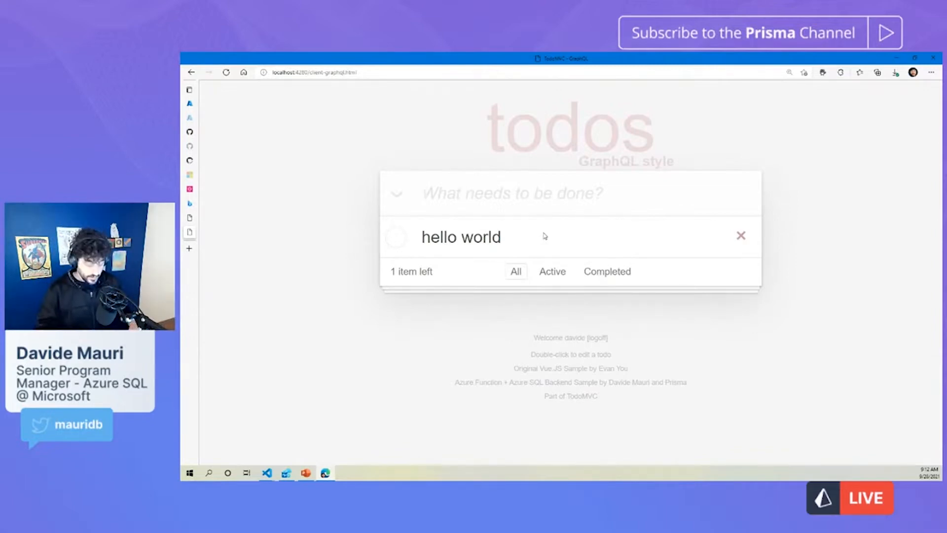
type("hello again")
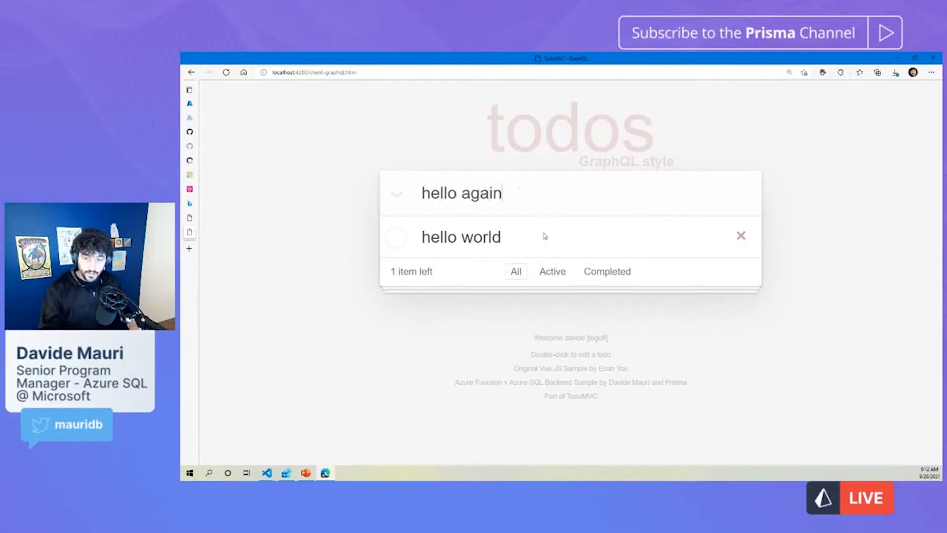
key("Enter")
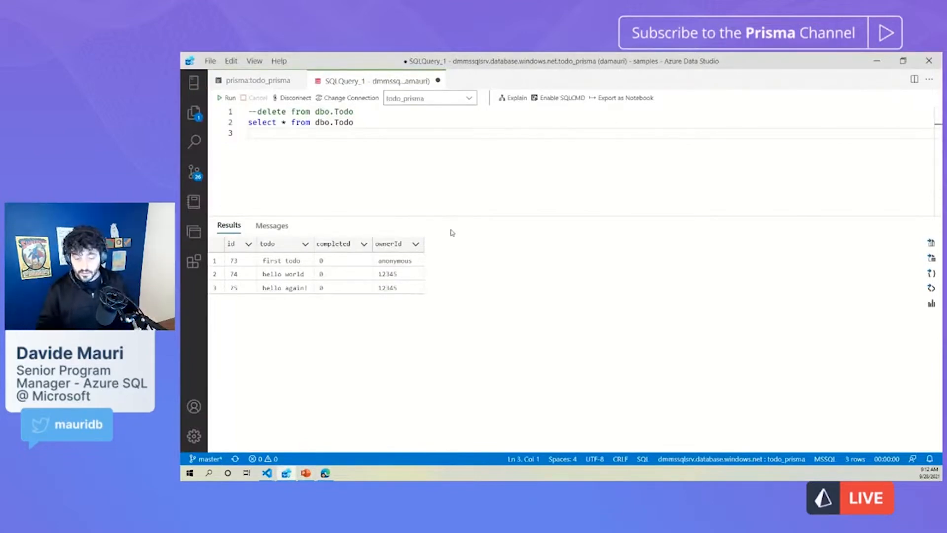
mouse_move(332, 358)
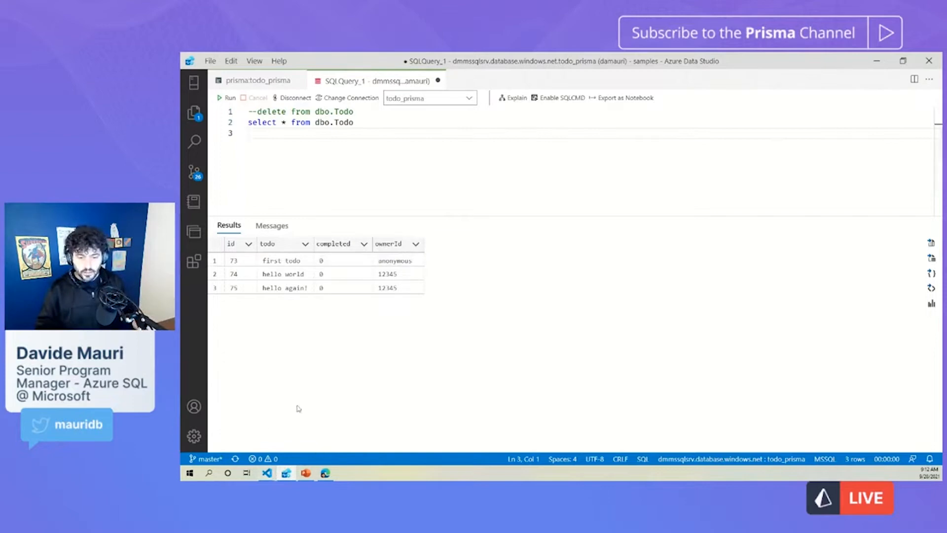
mouse_move(194, 83)
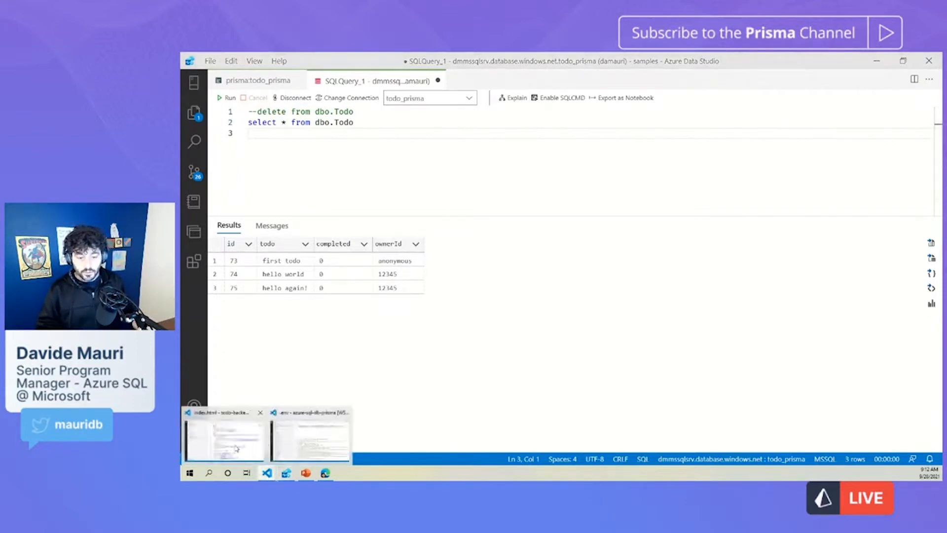
Switch to the VS Code project, collapse the api folder and review the .env and terminal logs
left_click(310, 435)
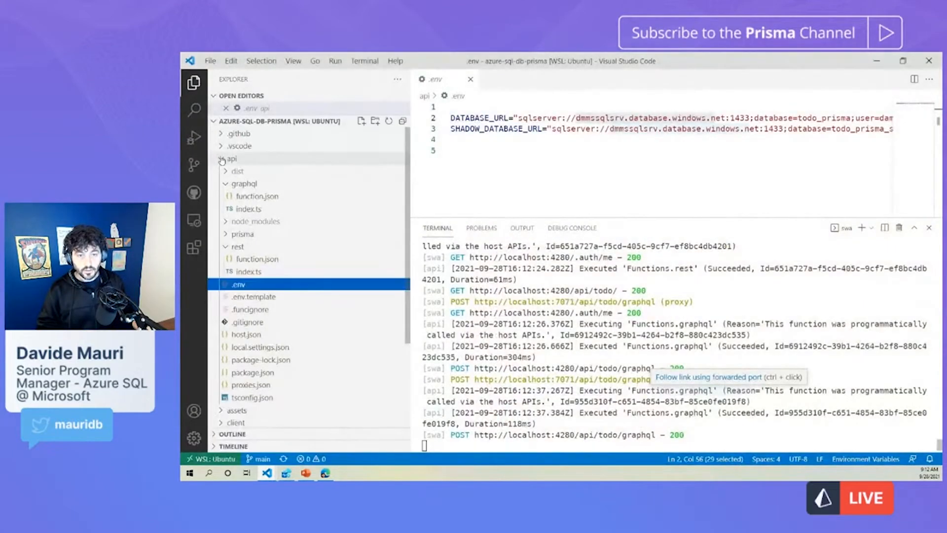
left_click(231, 158)
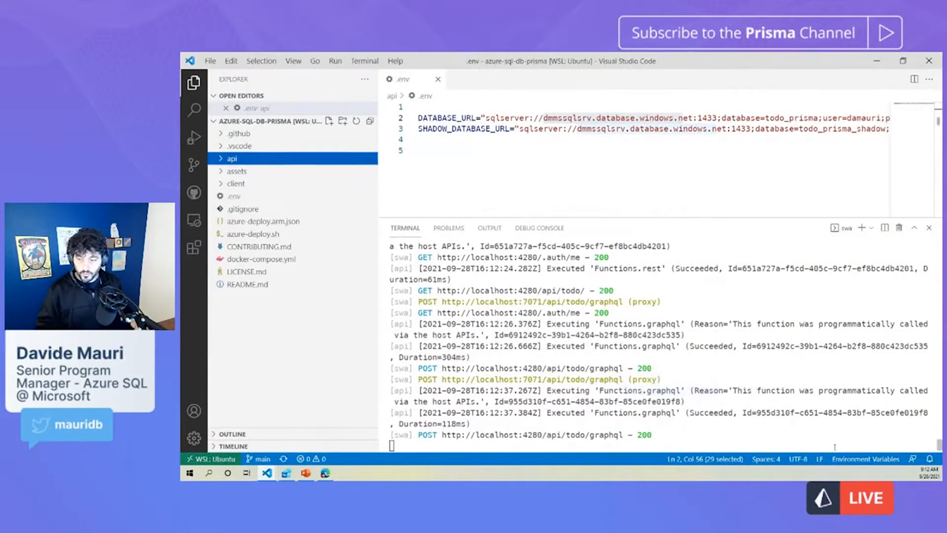
left_click(254, 234)
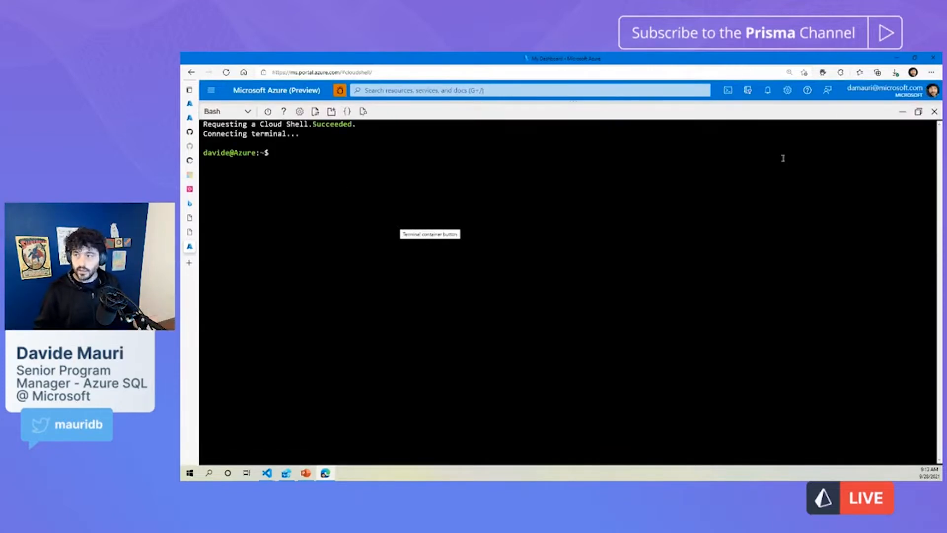
List the Cloud Shell home directory with 'll' and head into the git folder
type("ll")
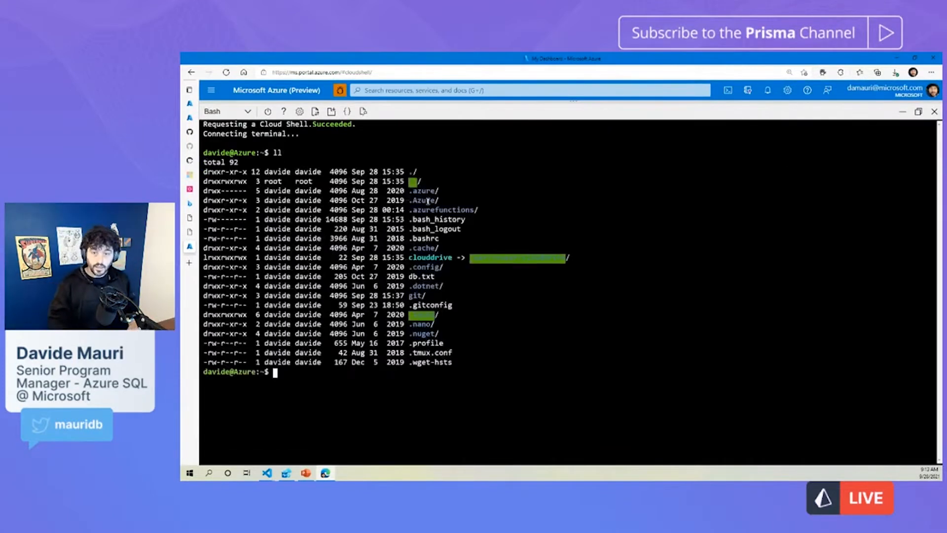
type("g")
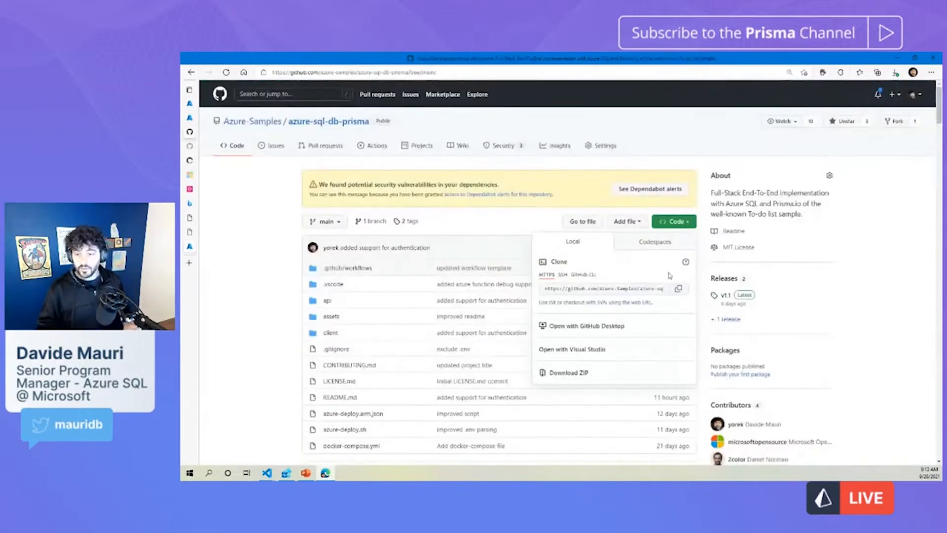
Copy the azure-sql-db-prisma repository's HTTPS clone address on GitHub
left_click(266, 473)
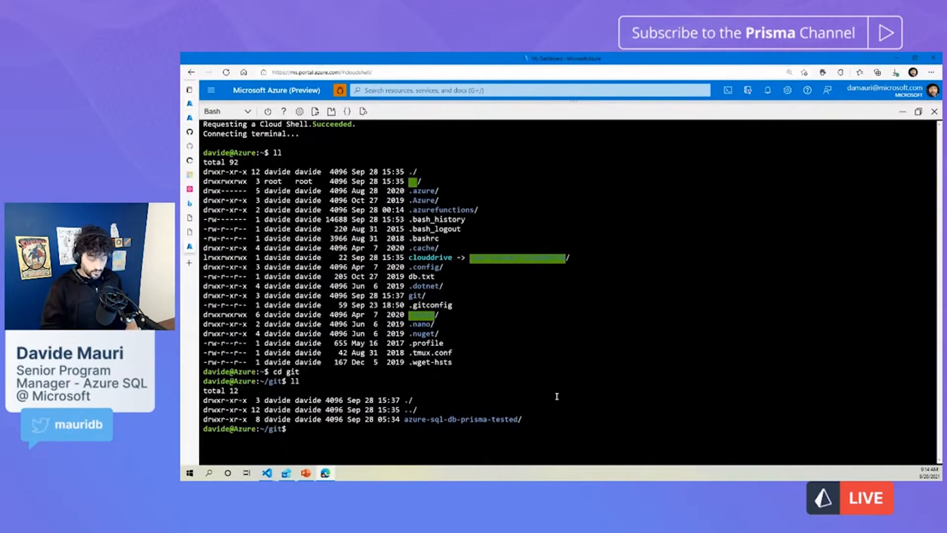
Clone azure-sql-db-prisma into Cloud Shell and make azure-deploy.sh executable
type("git https://github.com/Azure-Samples/azure-sql-db-prisma.git")
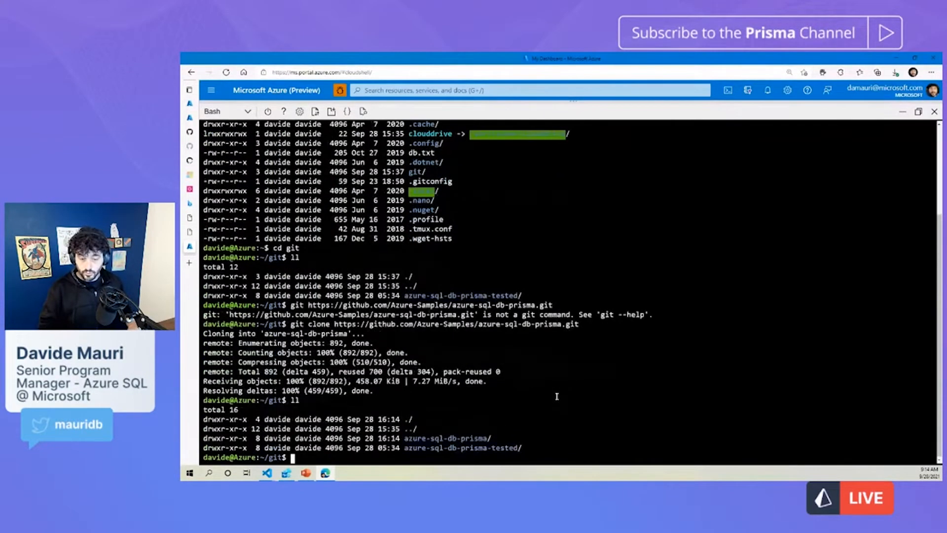
type("cd azure-sql-db-prisma")
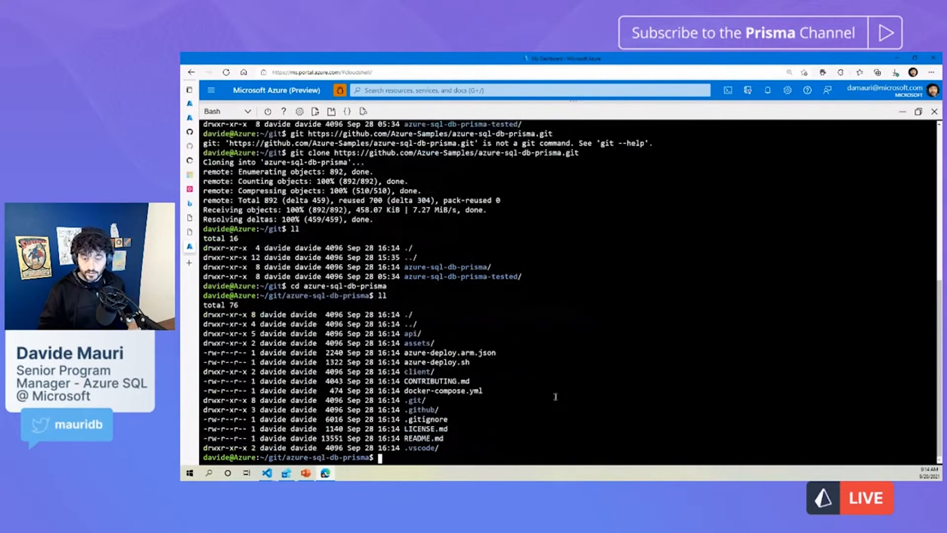
double_click(438, 362)
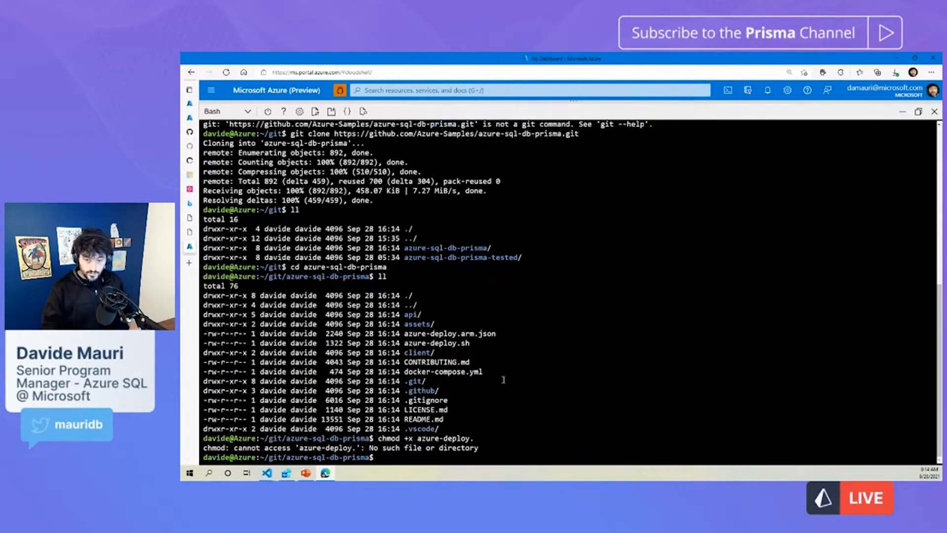
type("chmod +x azure-deploy.sh")
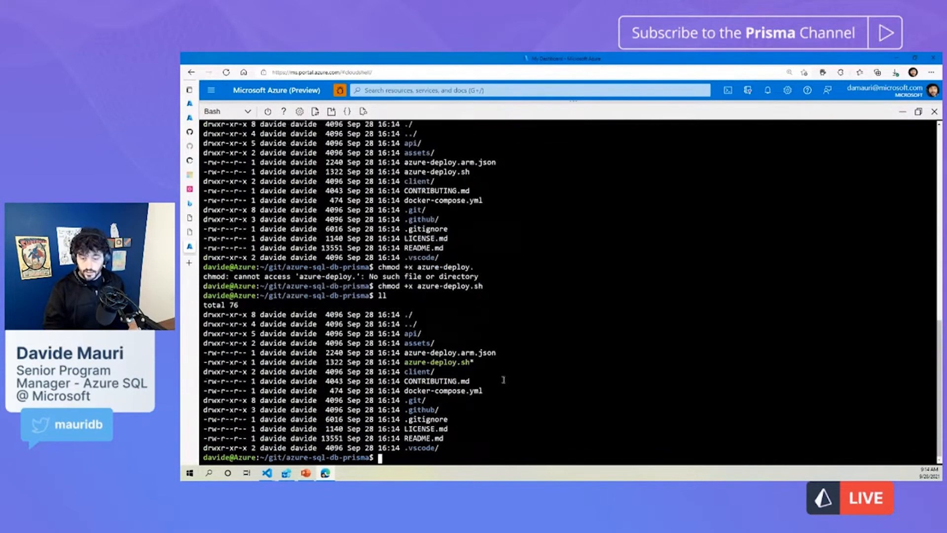
Run ./azure-deploy.sh, confirm the generated .env with ll and start editing it in nano
type("./")
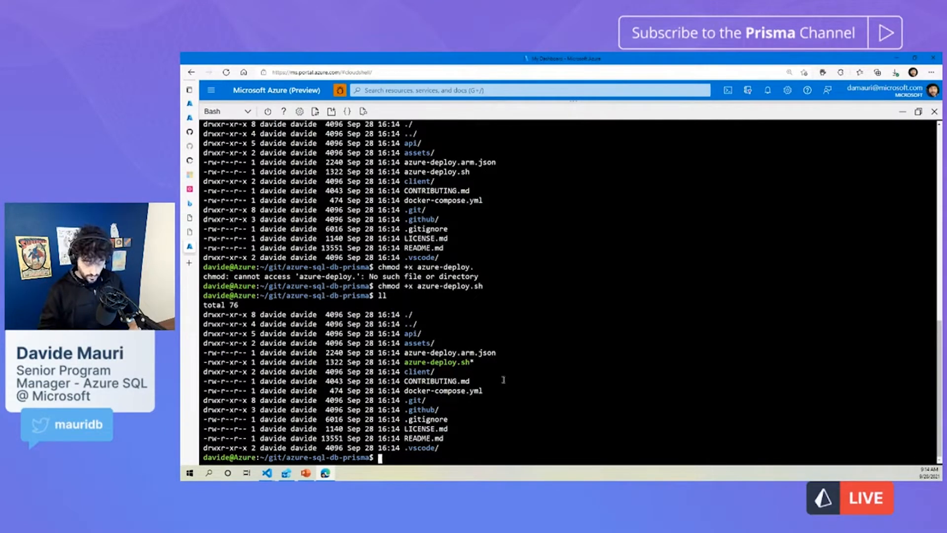
type("./azure-deploy.sh")
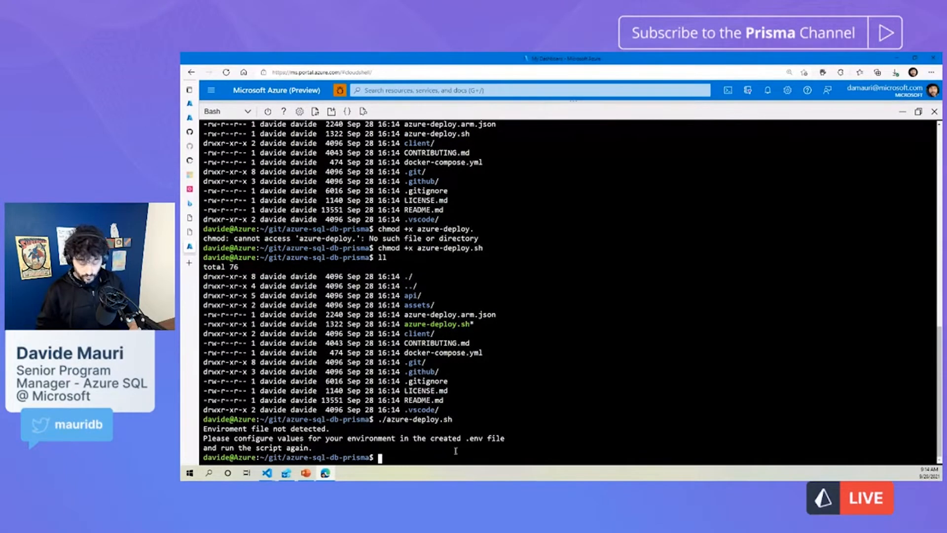
key("Return")
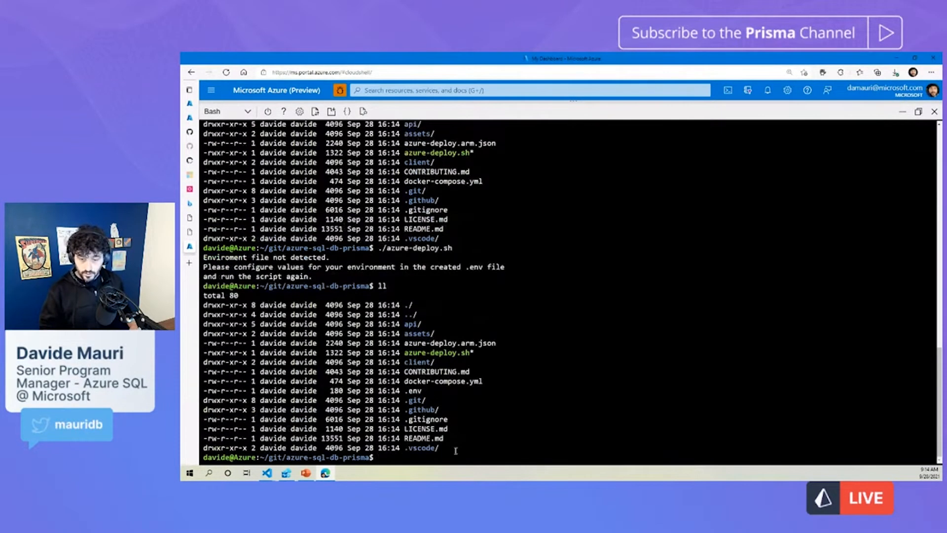
type("nano")
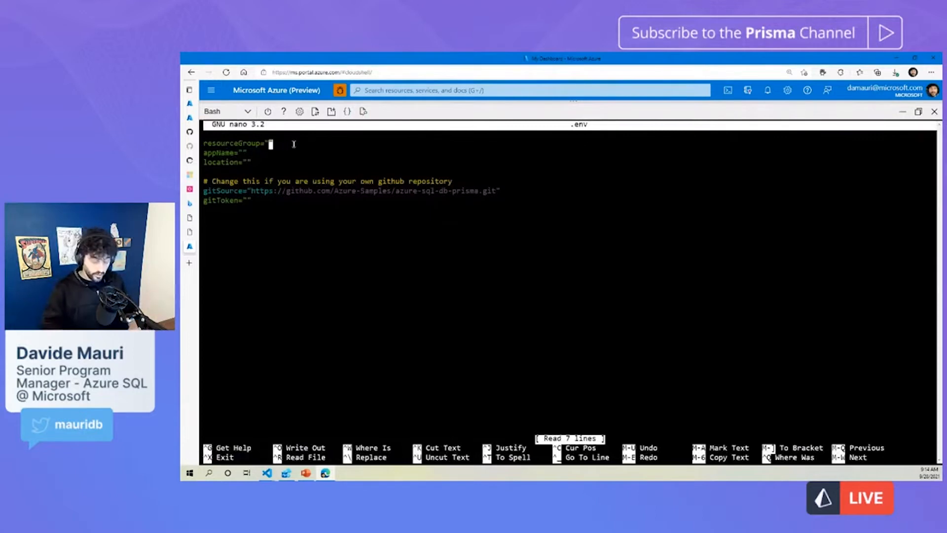
Fill .env with resource group and app name dm-prisma and location CentralUS
type("dm-pri")
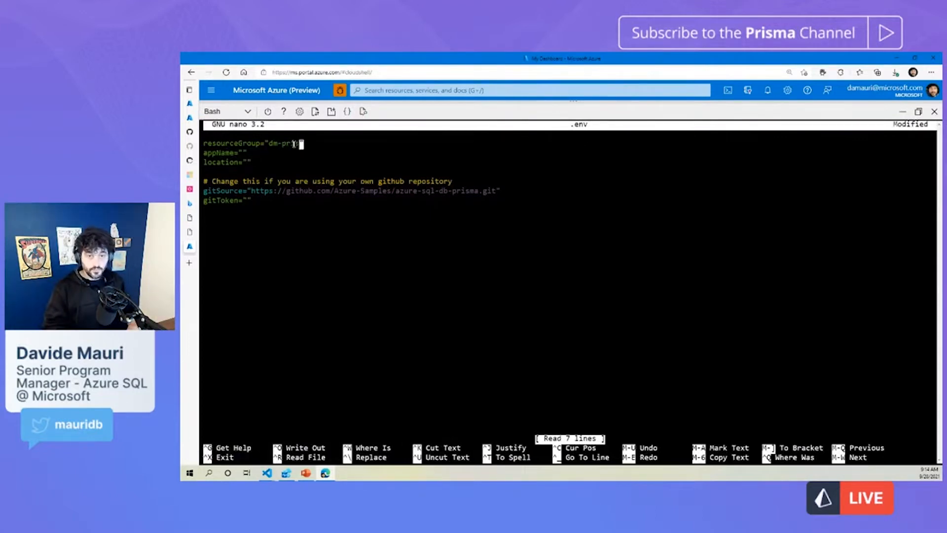
type("isma")
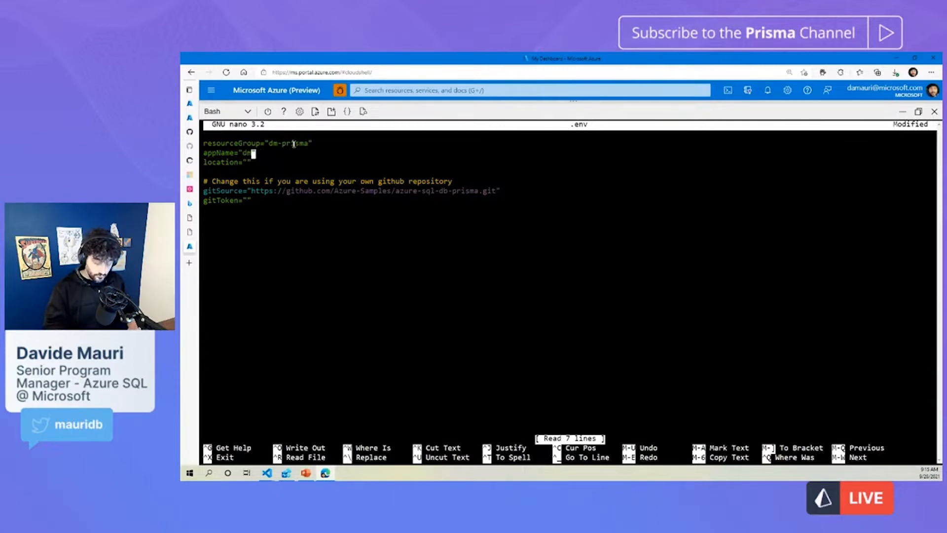
type("prisma")
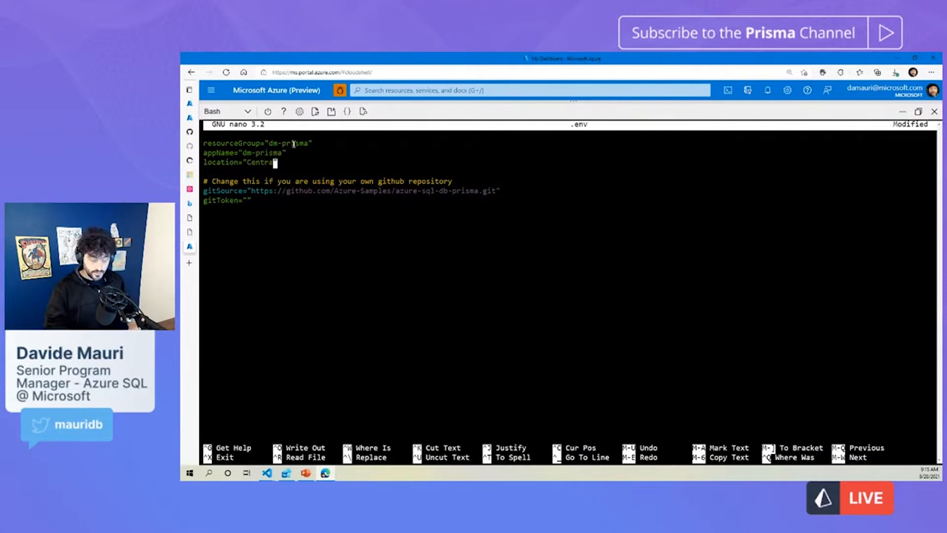
type("US\"")
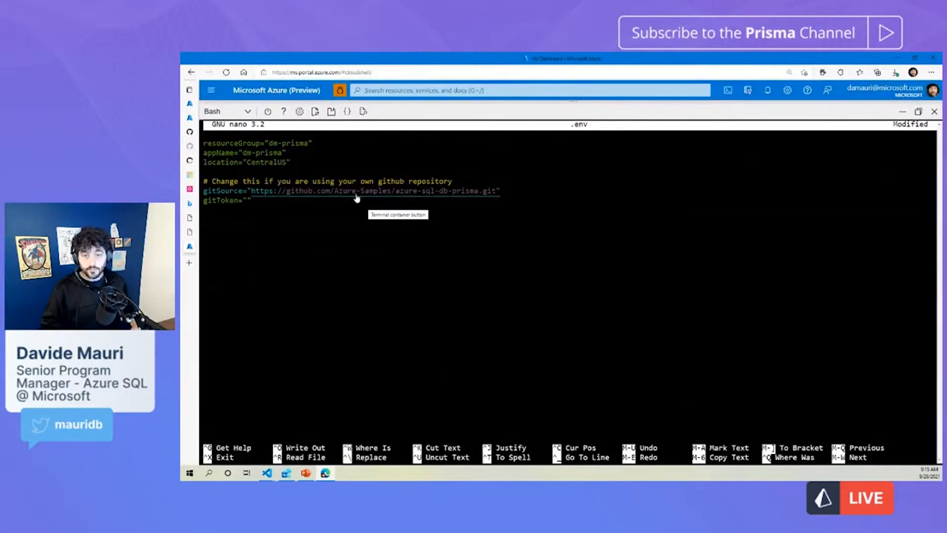
Point gitSource at the fork, paste the gitToken, then save and exit nano
left_click(501, 192)
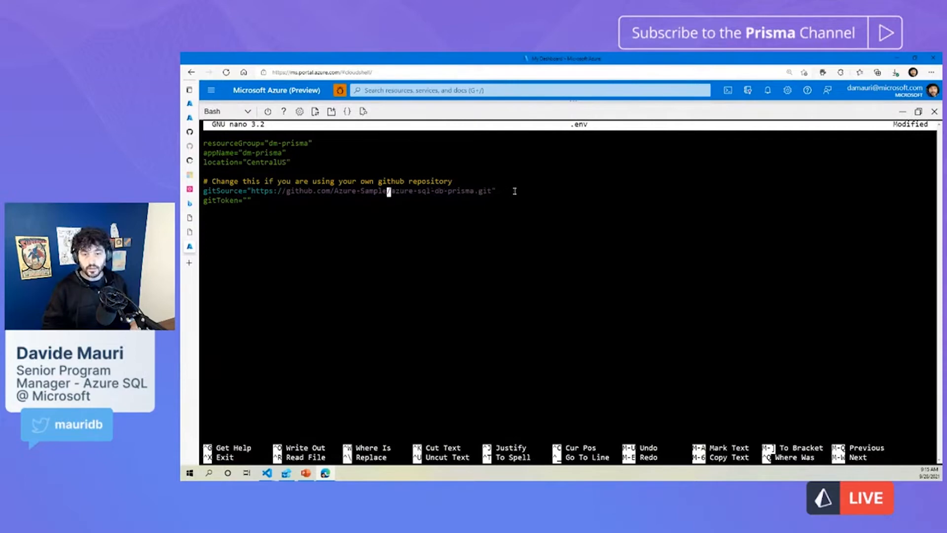
key("Backspace")
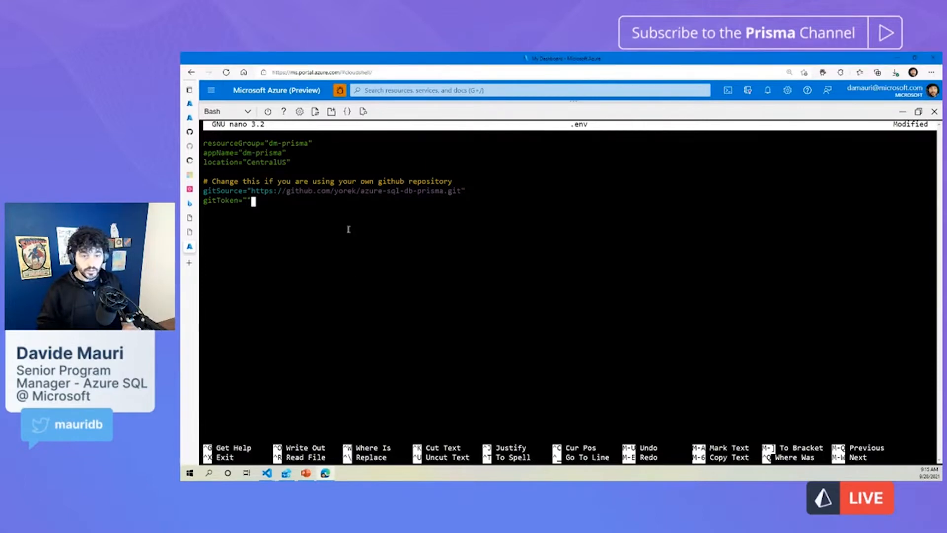
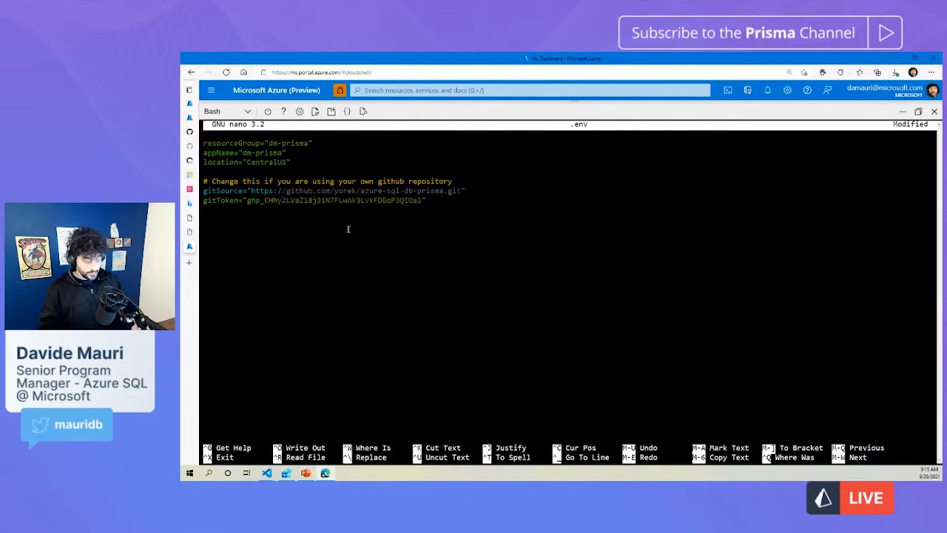
key("ctrl+o")
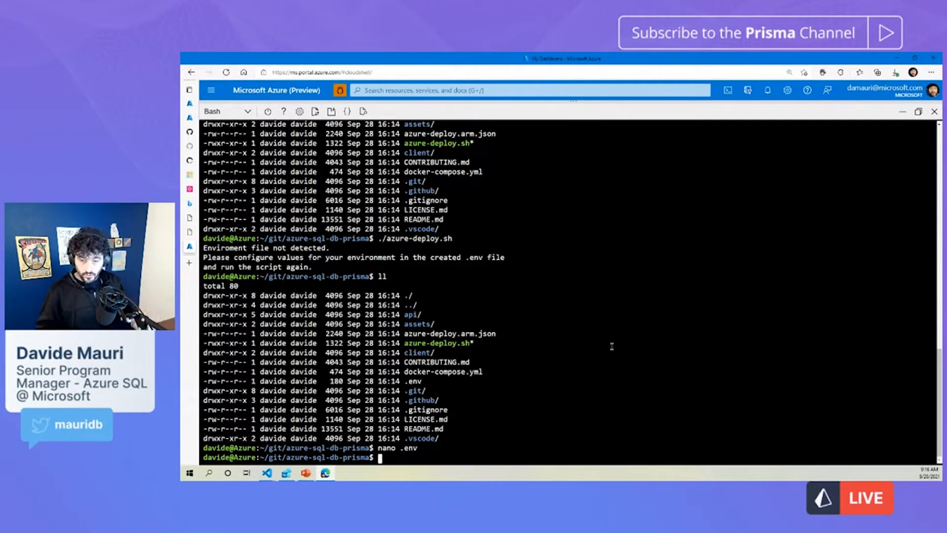
Move into the api folder and begin copying .env.template to .env
type("cd api")
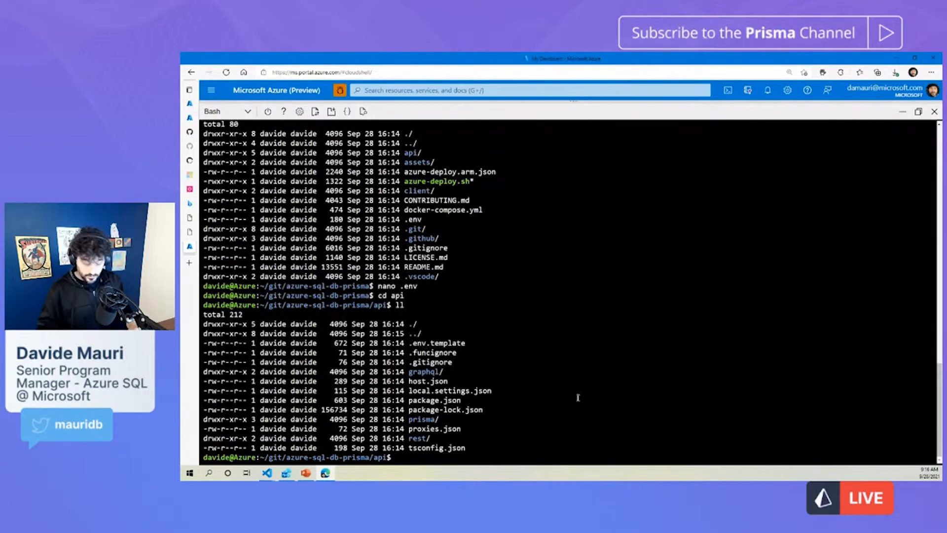
type("cp e")
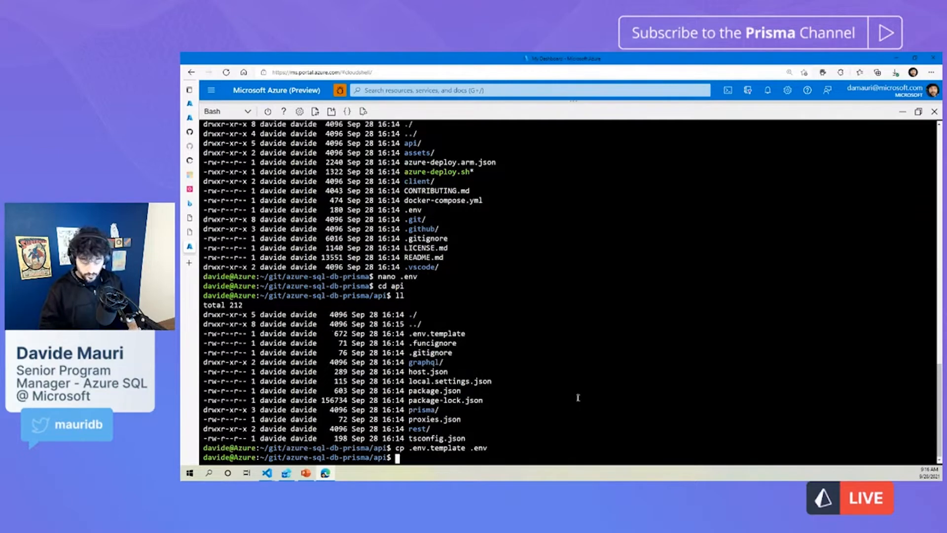
Edit DATABASE_URL in the api .env with nano and save it
type("nano .e")
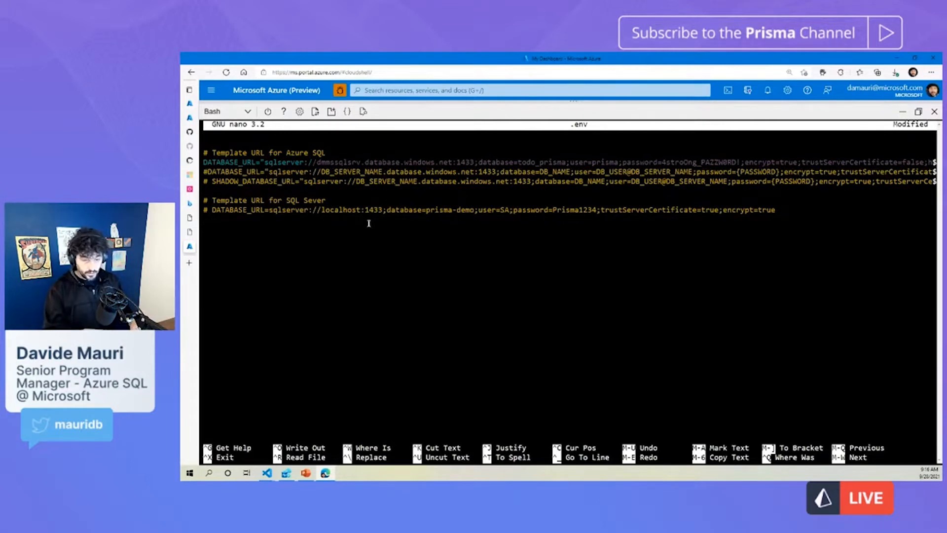
key("ctrl+x")
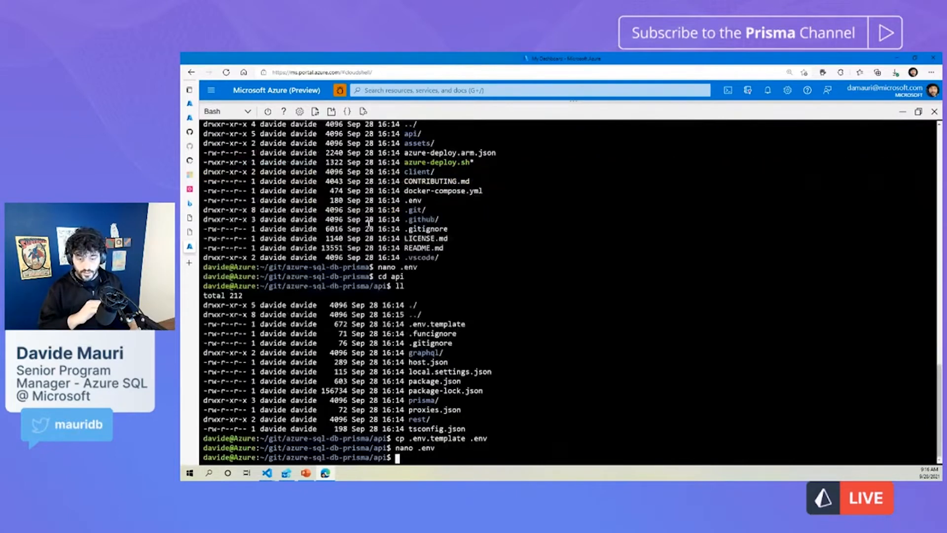
Return to the repository root and run ./azure-deploy.sh
type("cd ..")
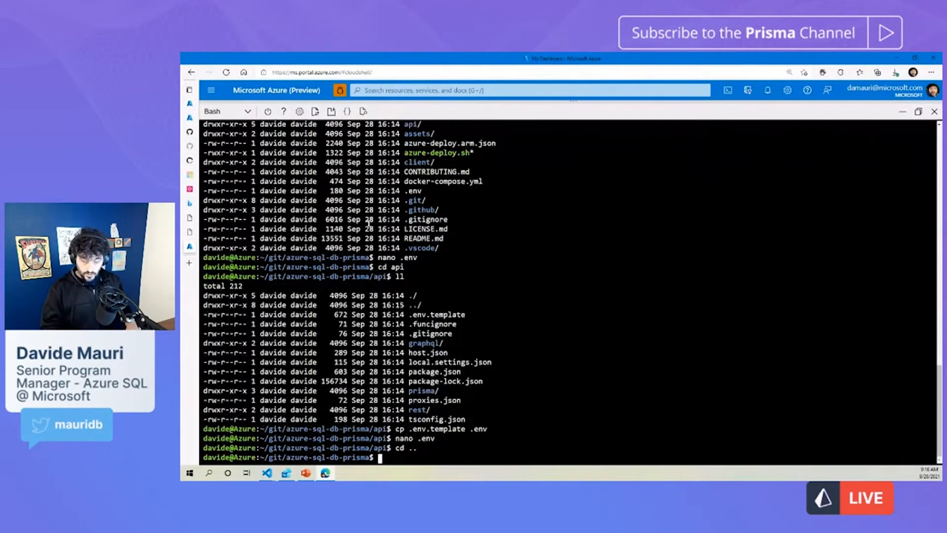
type("./azure-deploy.sh")
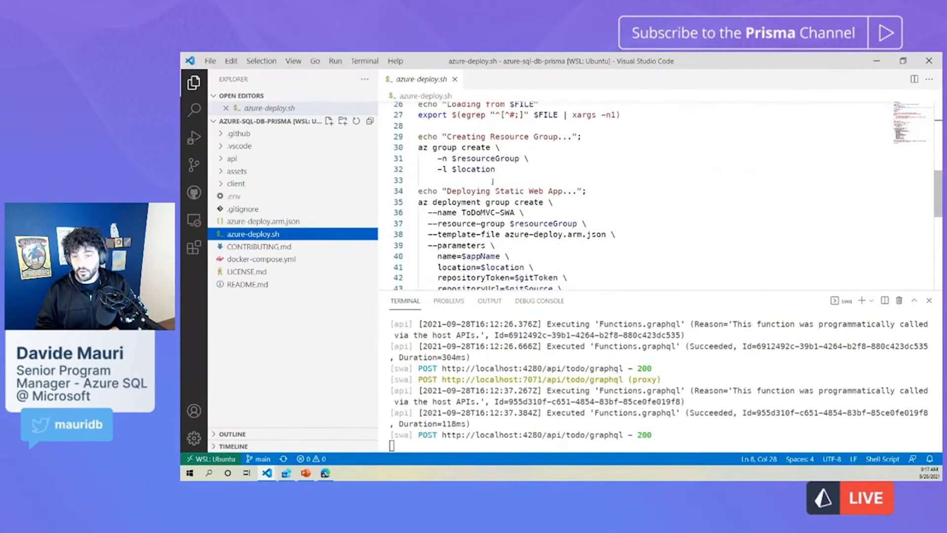
Highlight 'deployment group create' in azure-deploy.sh and review the appsettings resource in azure-deploy.arm.json
left_click_drag(435, 201, 531, 201)
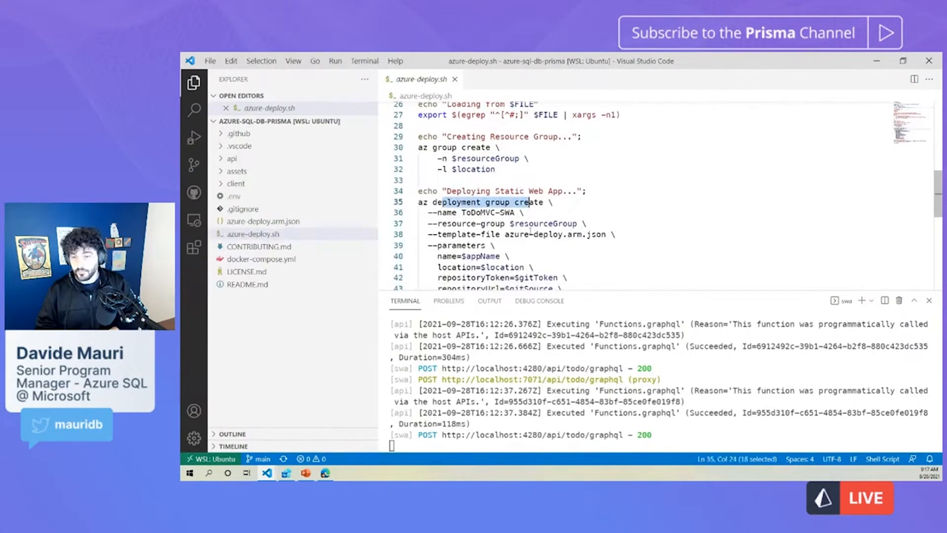
left_click(263, 220)
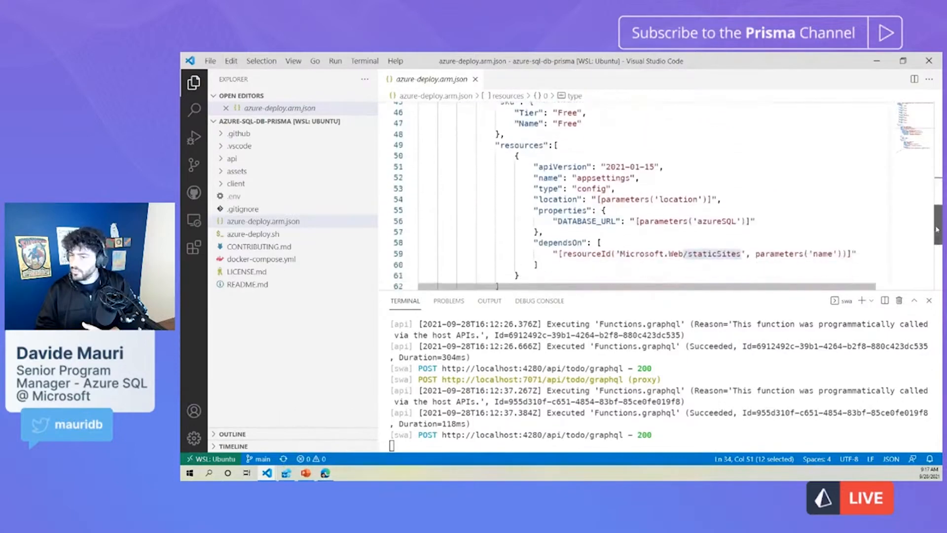
scroll("down", 3)
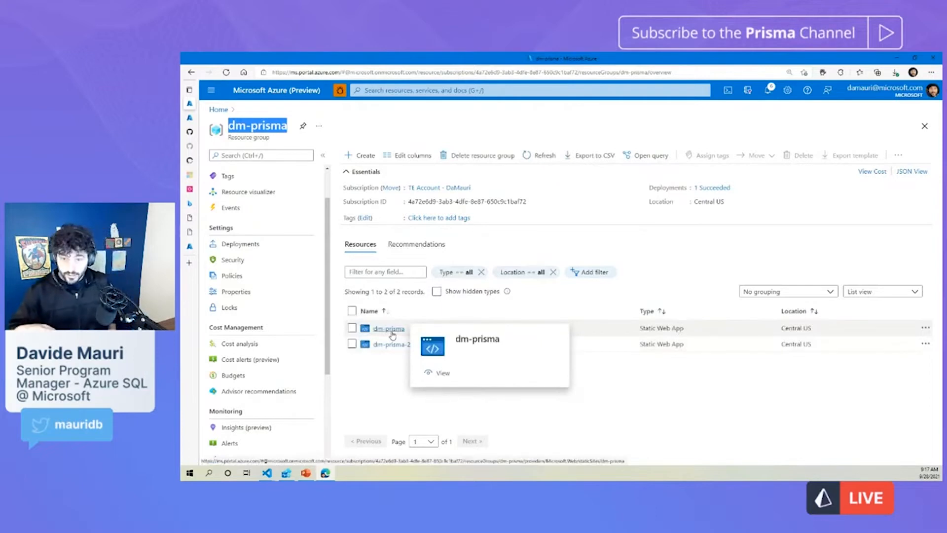
View the dm-prisma Static Web App's Environments, with main production WaitingForDeployment
left_click(389, 327)
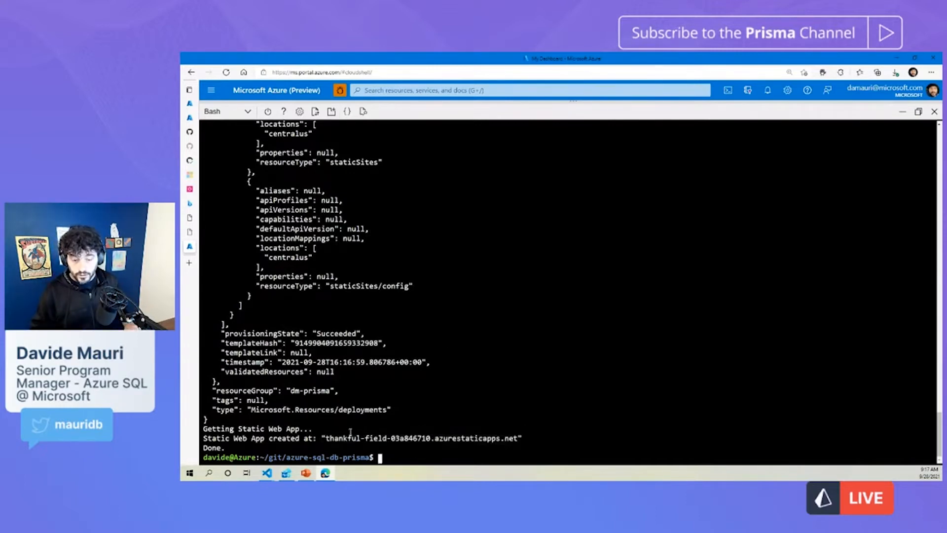
double_click(347, 438)
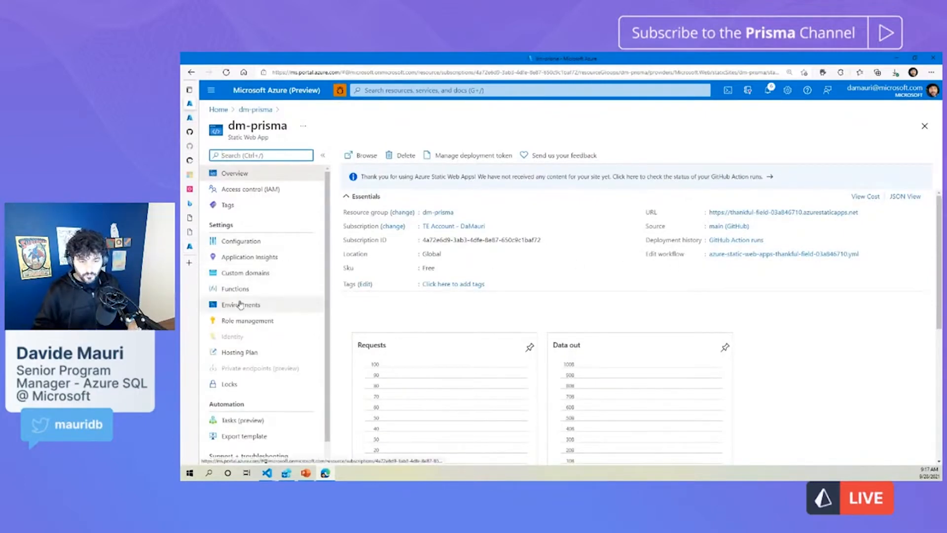
left_click(241, 304)
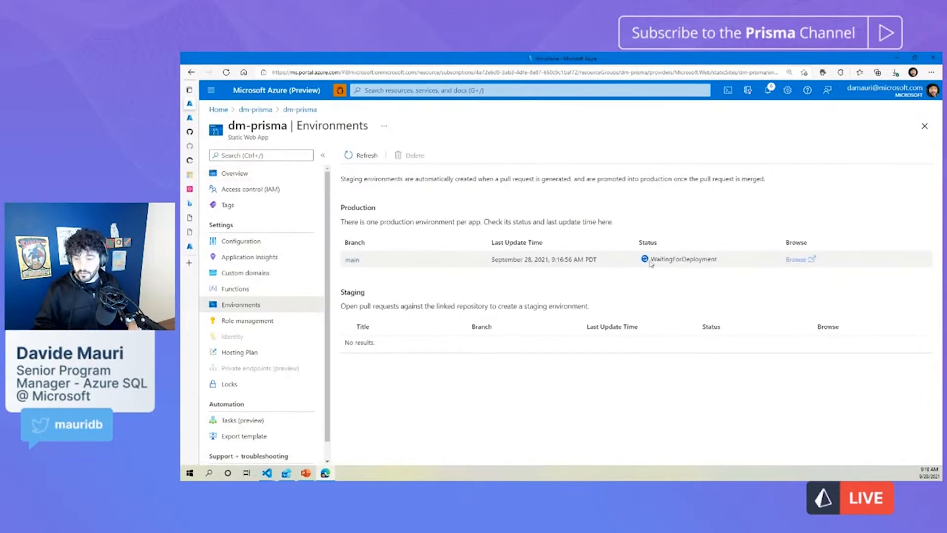
double_click(683, 259)
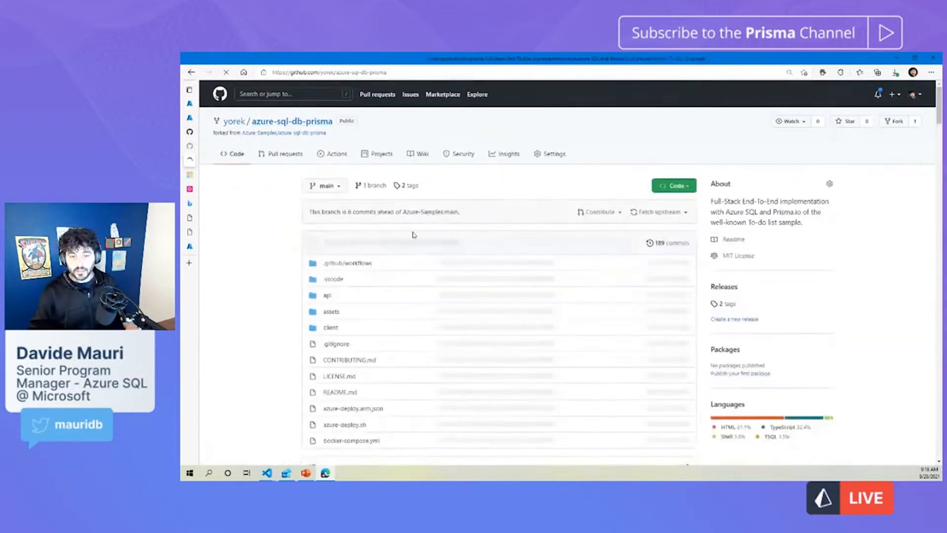
Delete the old witty-flower workflow file from .github/workflows and commit to main
left_click(348, 263)
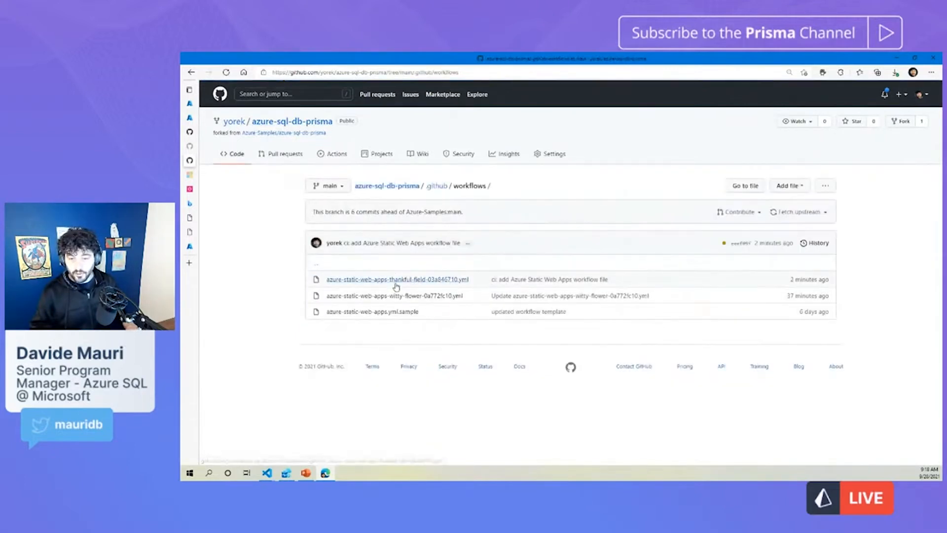
mouse_move(397, 279)
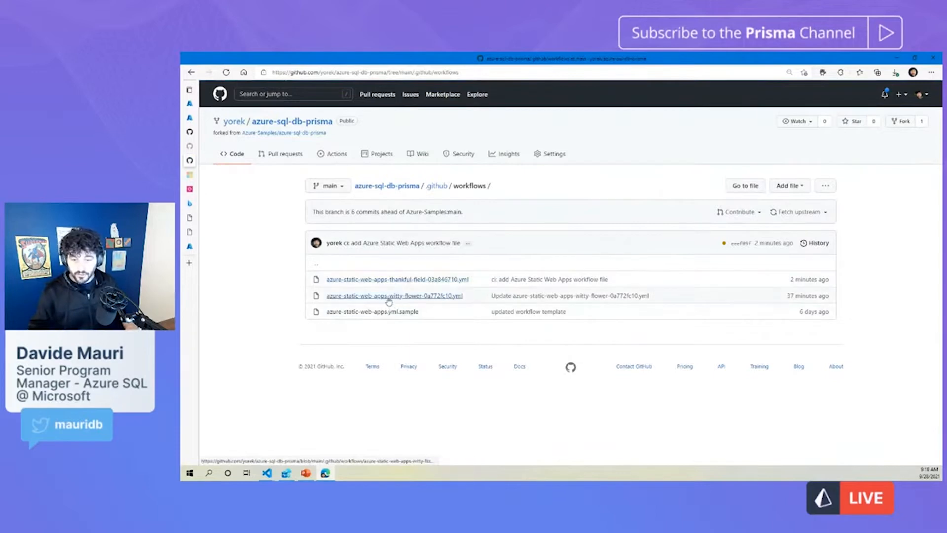
mouse_move(661, 275)
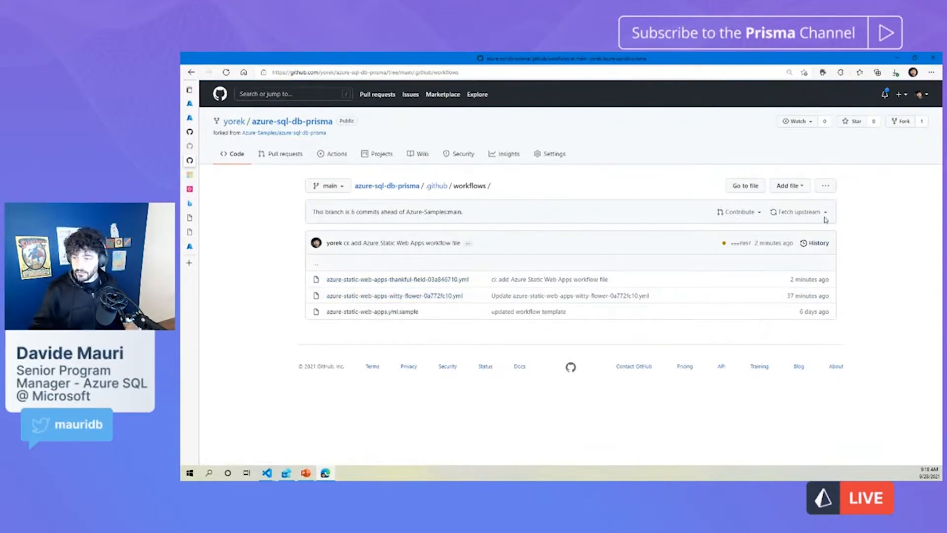
left_click(396, 295)
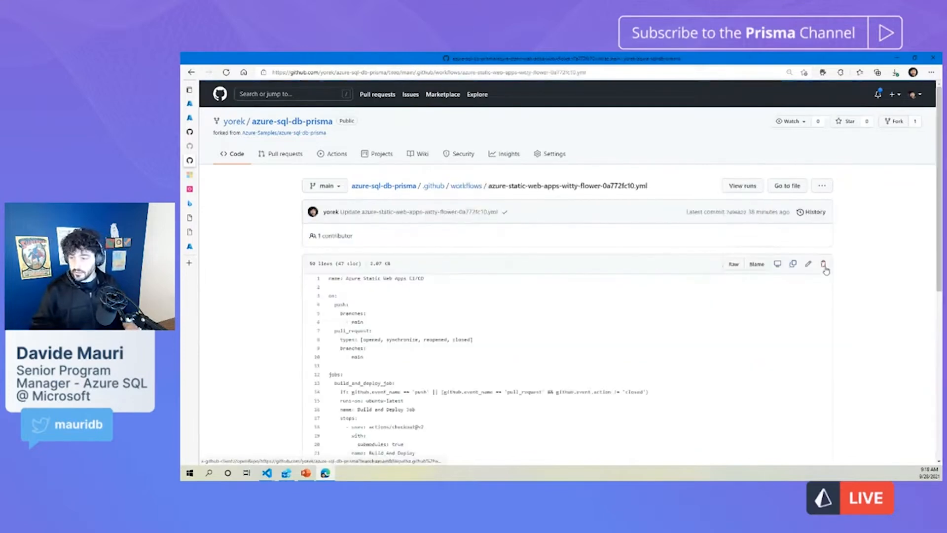
left_click(825, 264)
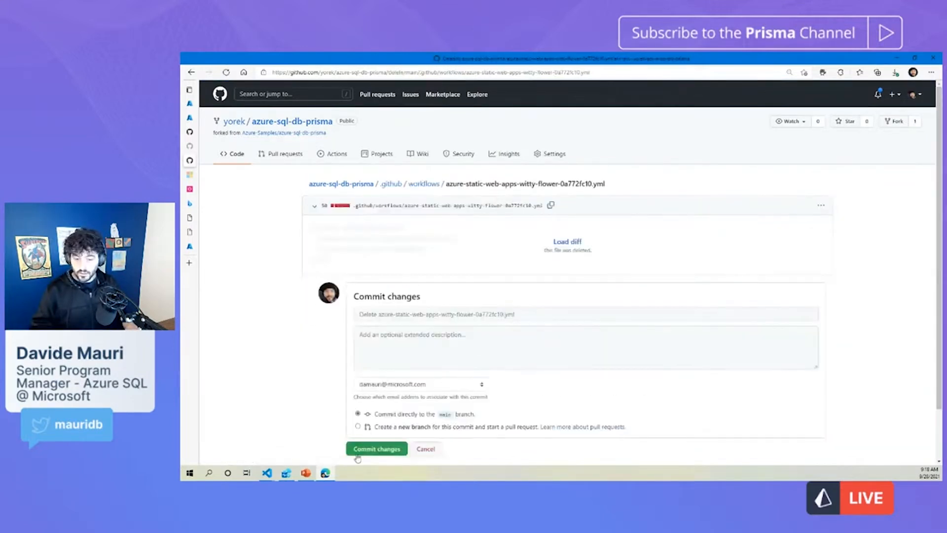
left_click(567, 241)
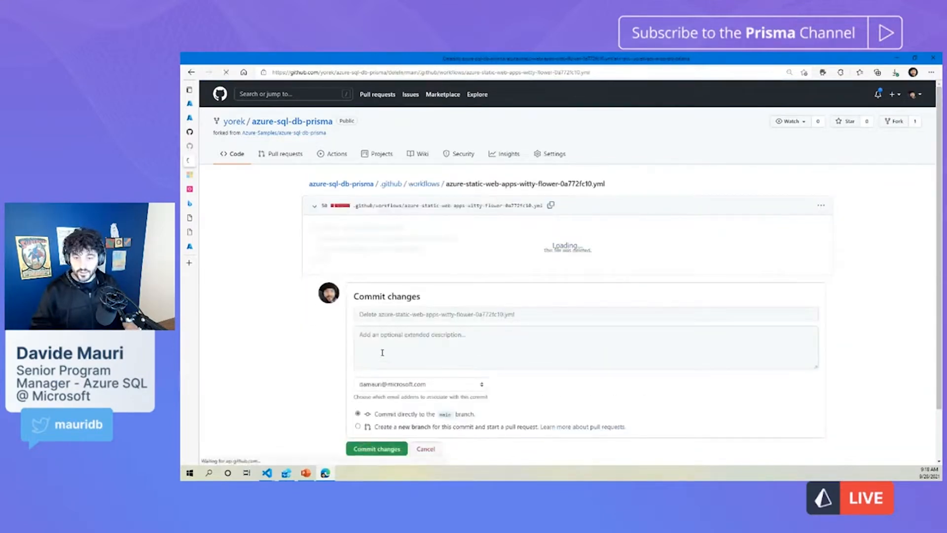
Review the thankful-field workflow file's contents
left_click(376, 448)
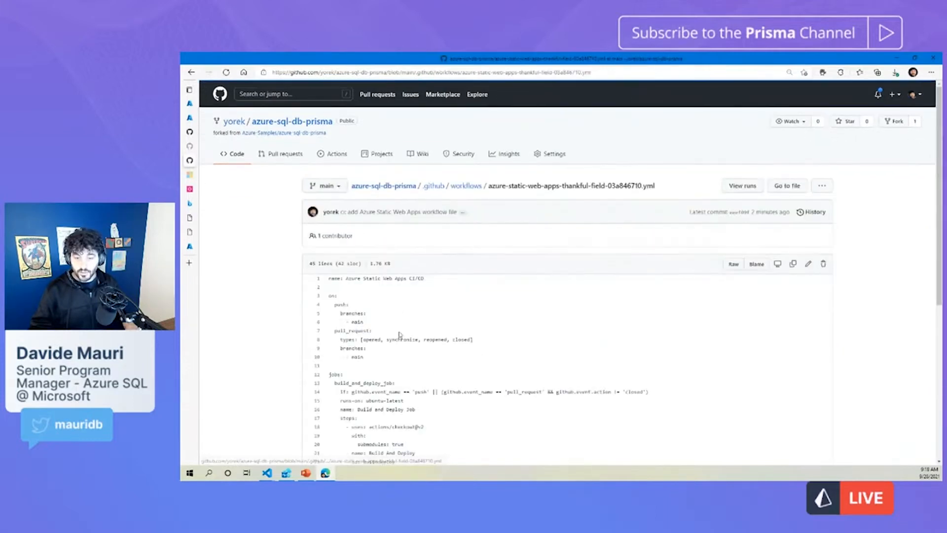
scroll("down", 3)
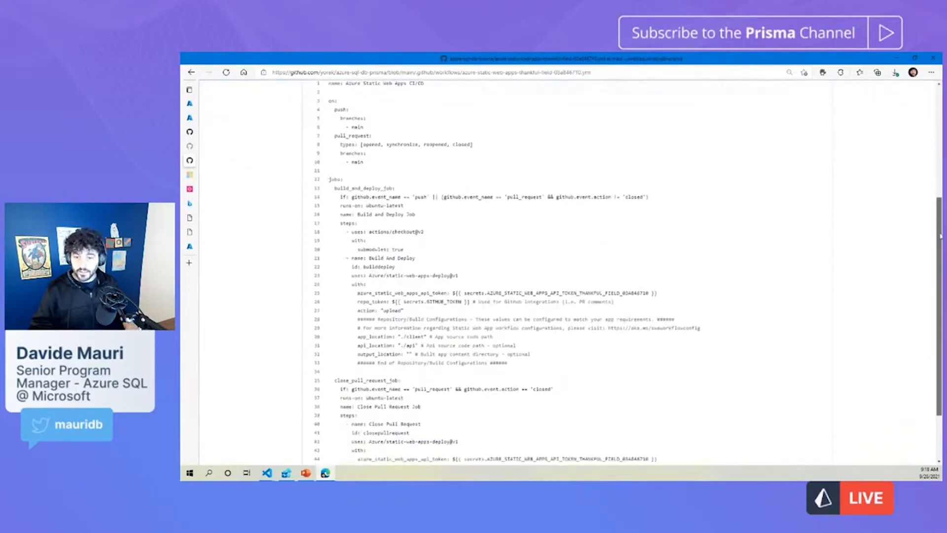
scroll("down", 3)
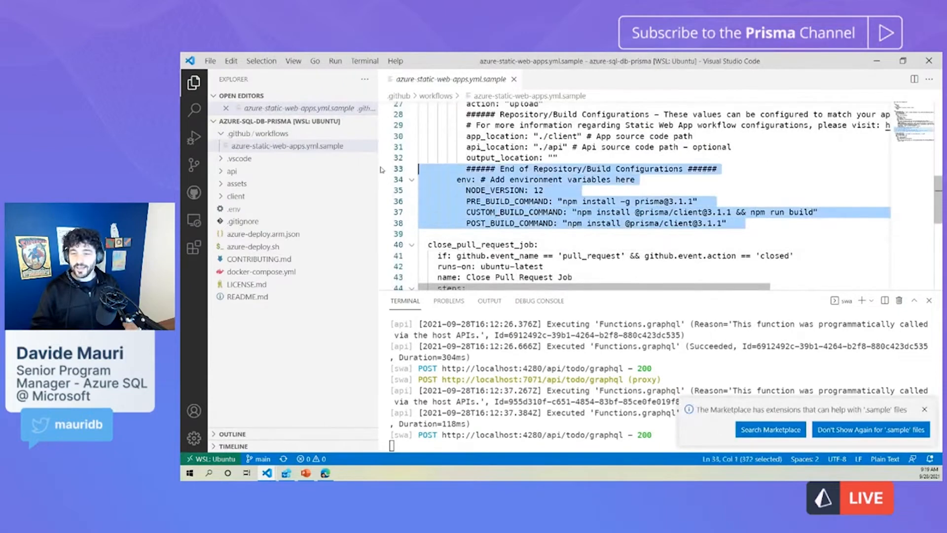
Copy the env block with NODE_VERSION and Prisma build commands from azure-static-web-apps.yml.sample
left_click(577, 211)
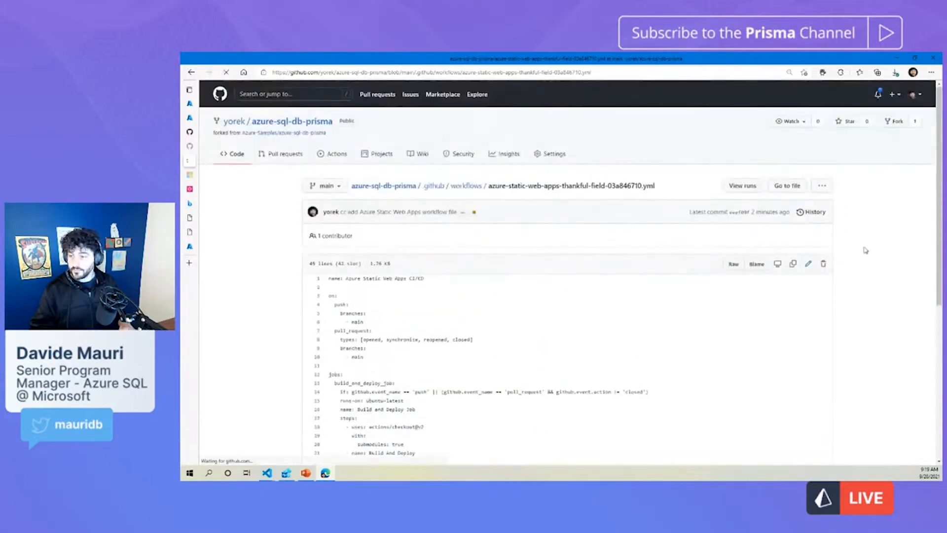
Add the env block with NODE_VERSION 12 and Prisma build commands to the thankful-field workflow, committed to main
left_click(809, 263)
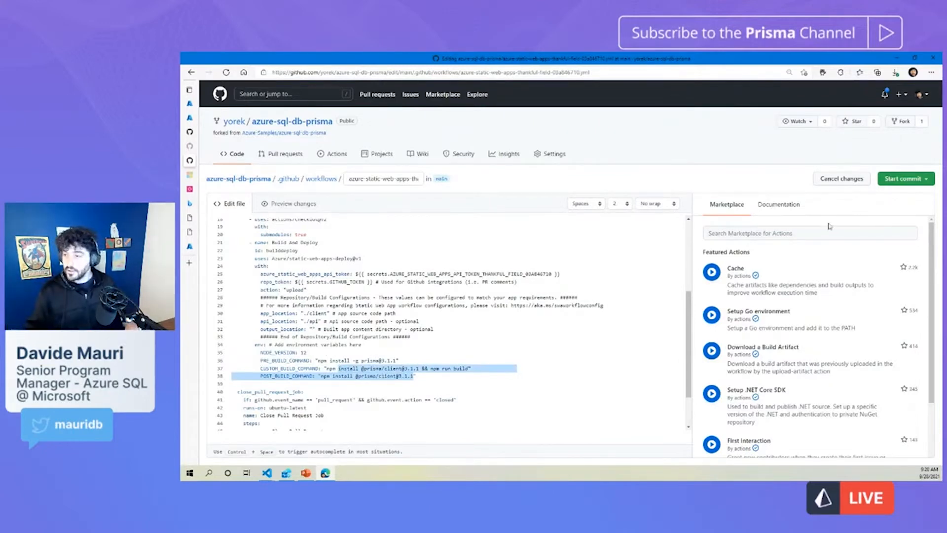
left_click(902, 179)
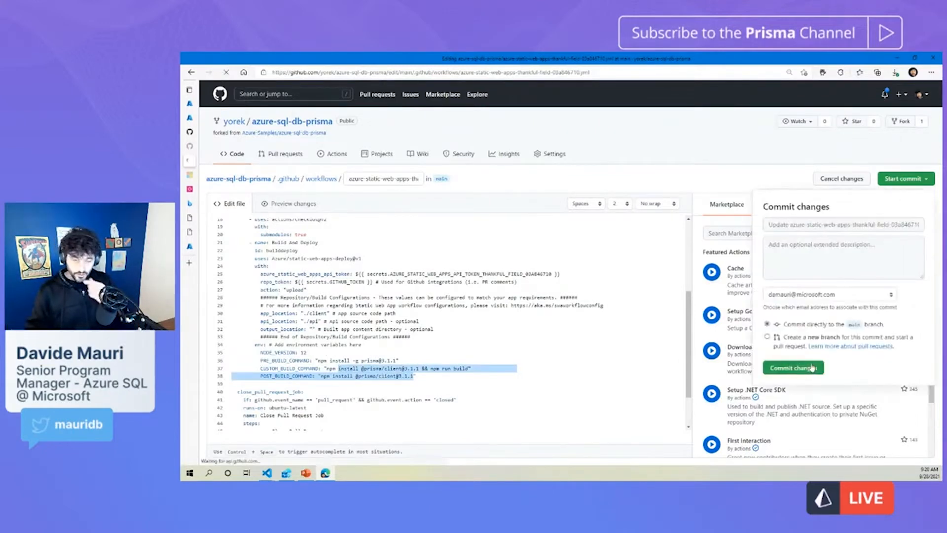
left_click(793, 367)
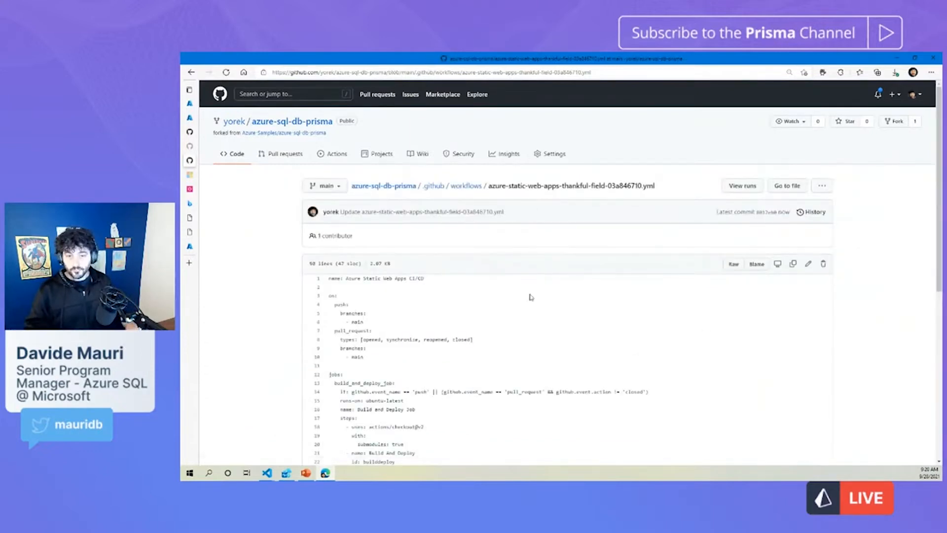
Cancel the in-progress witty-flower deletion workflow run from the Actions list
left_click(336, 154)
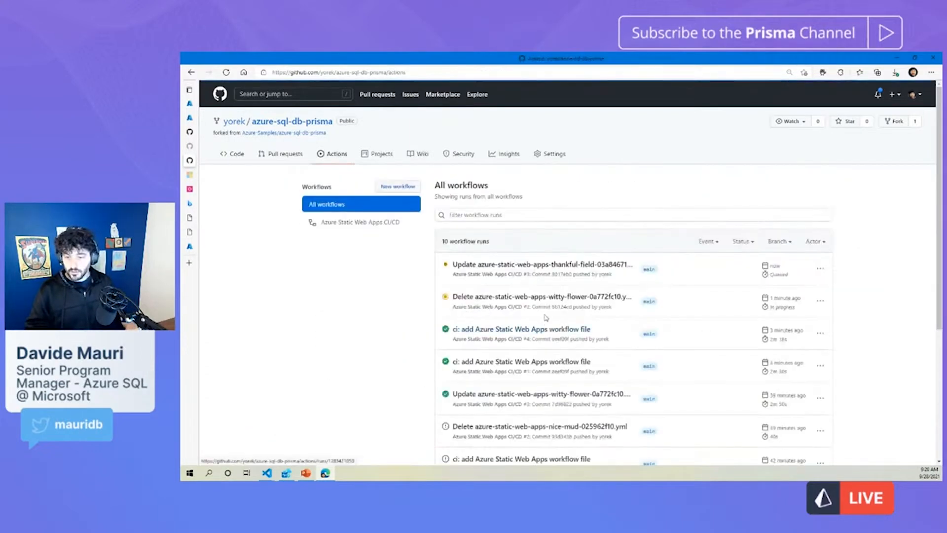
left_click(820, 300)
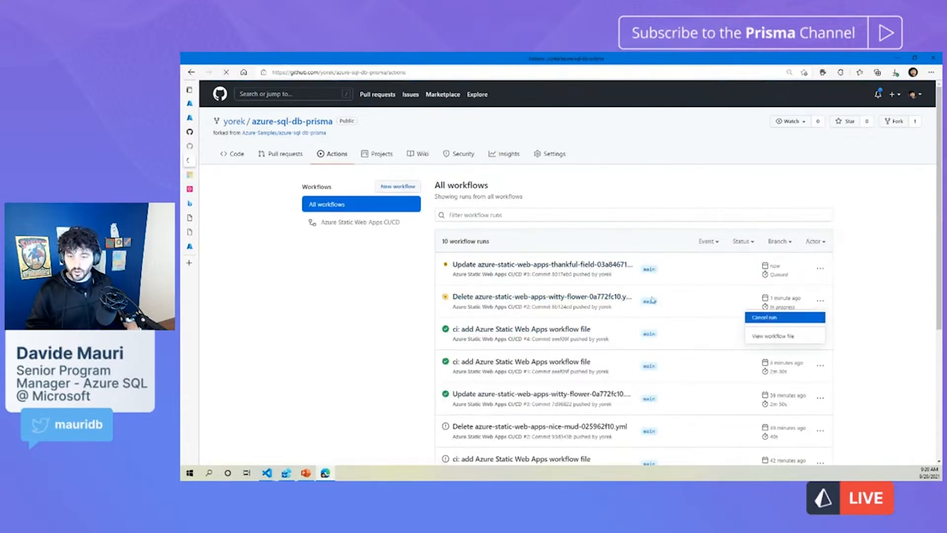
left_click(763, 316)
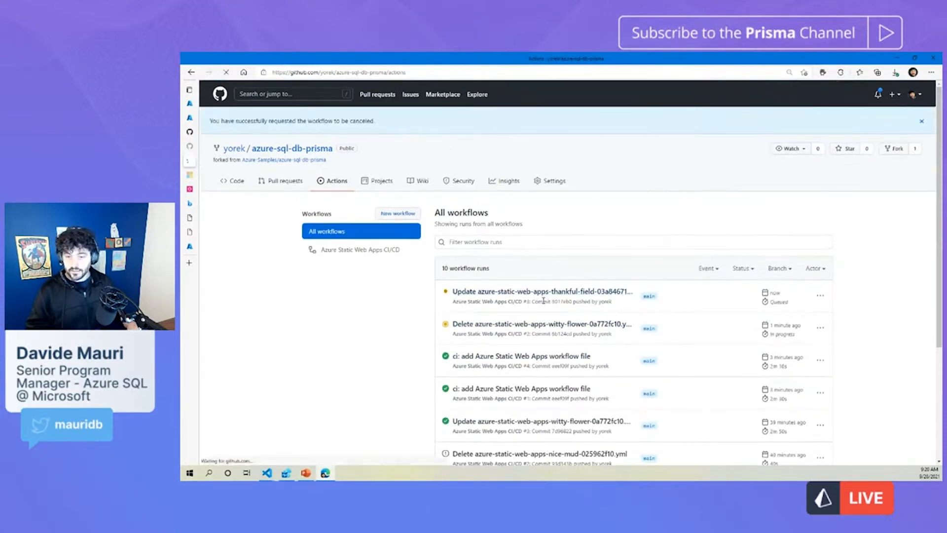
Follow the thankful-field update run's Build and Deploy Job log as it installs Prisma
left_click(539, 292)
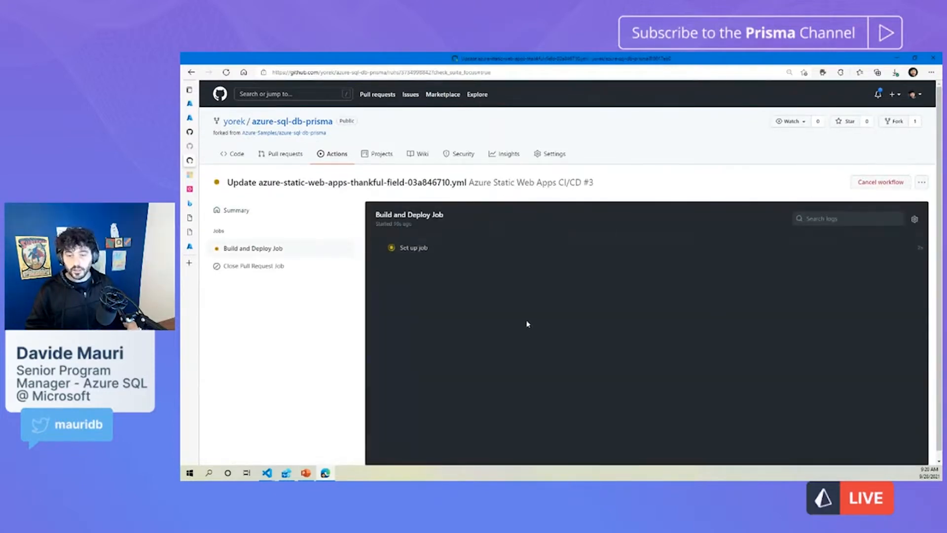
mouse_move(438, 274)
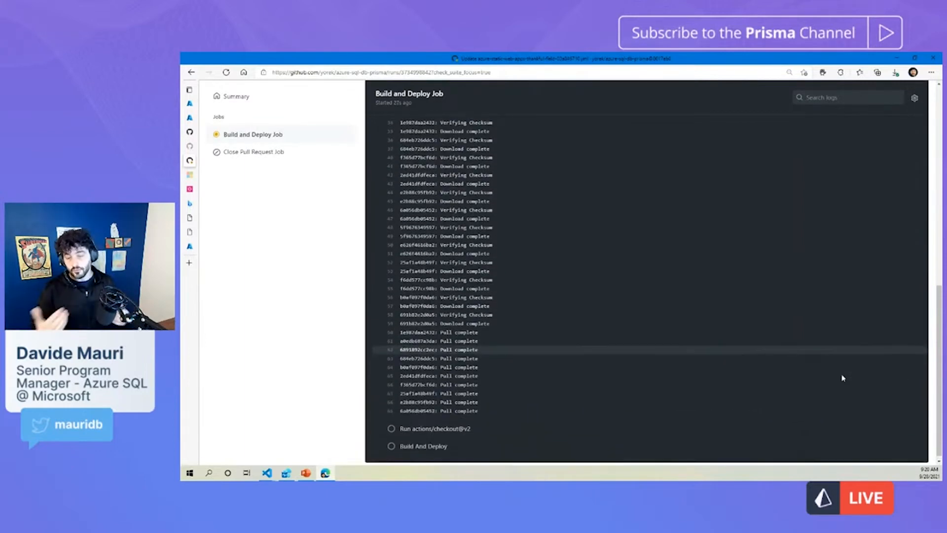
scroll("down", 3)
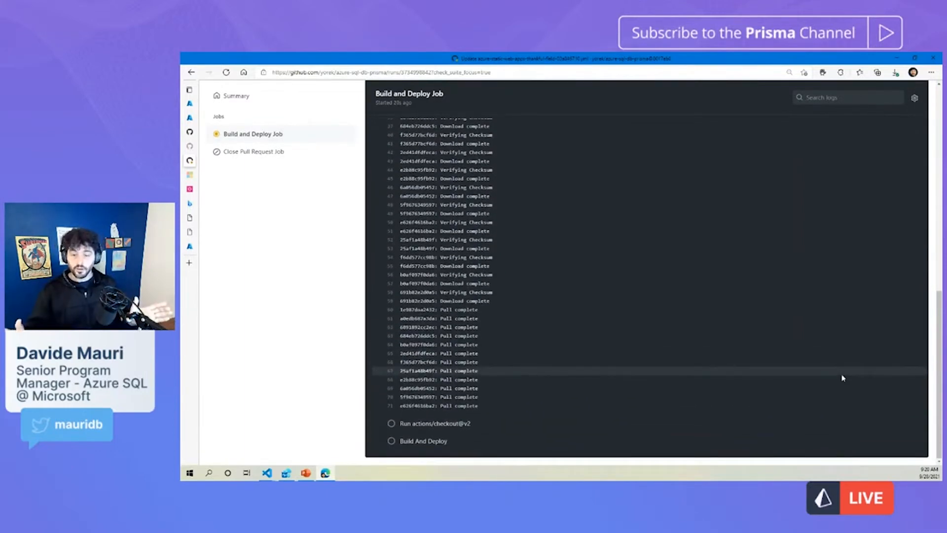
mouse_move(855, 348)
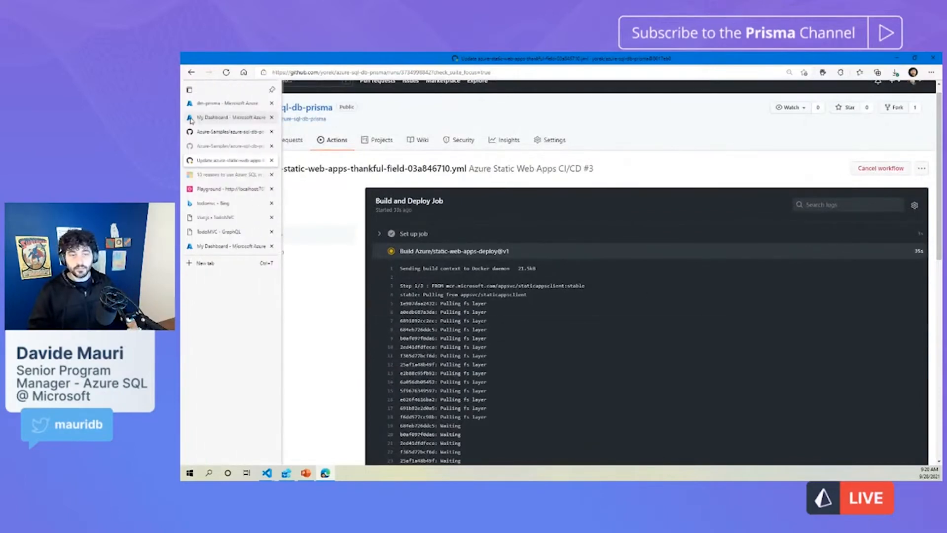
left_click(222, 102)
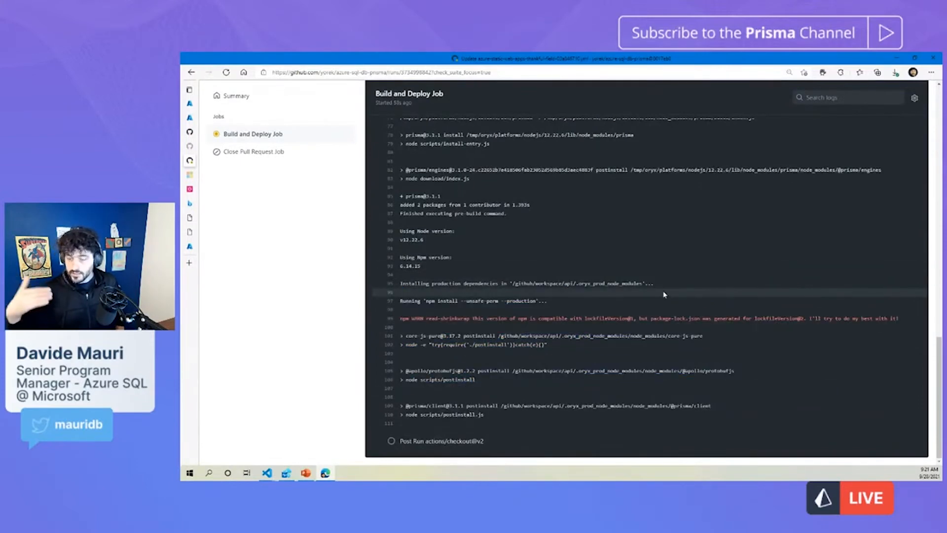
scroll("down", 3)
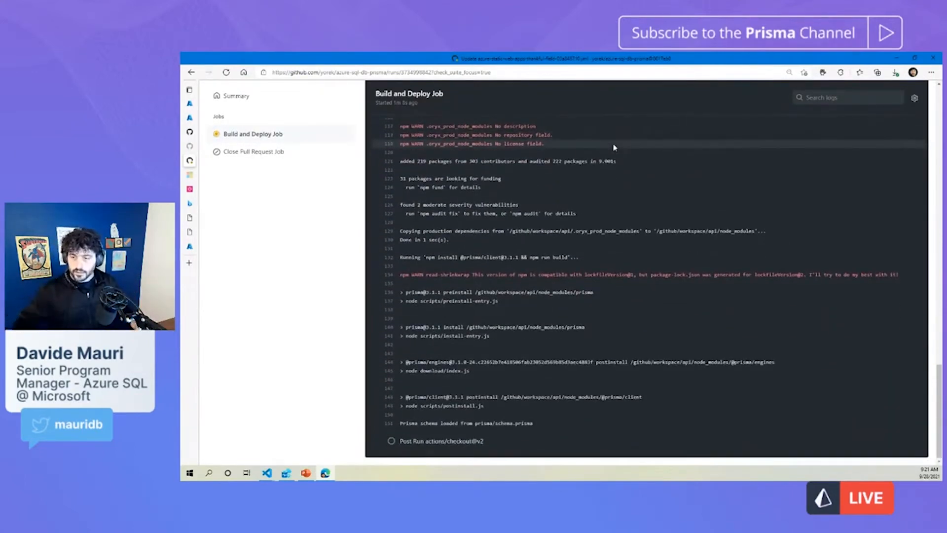
scroll("down", 3)
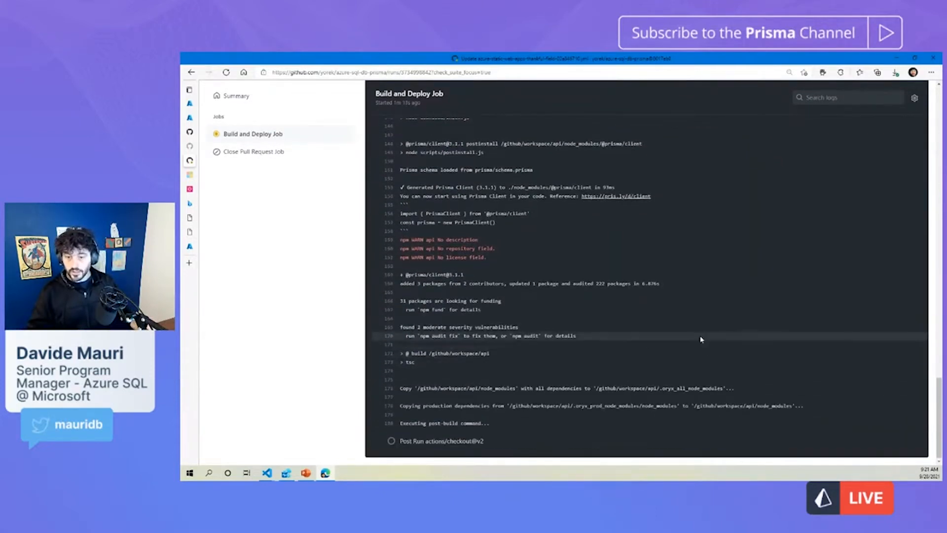
scroll("down", 3)
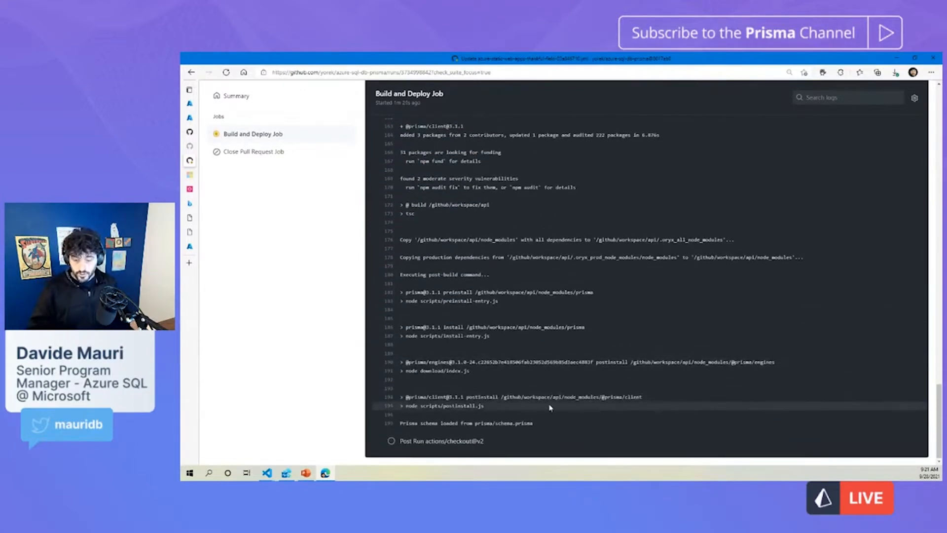
scroll("down", 3)
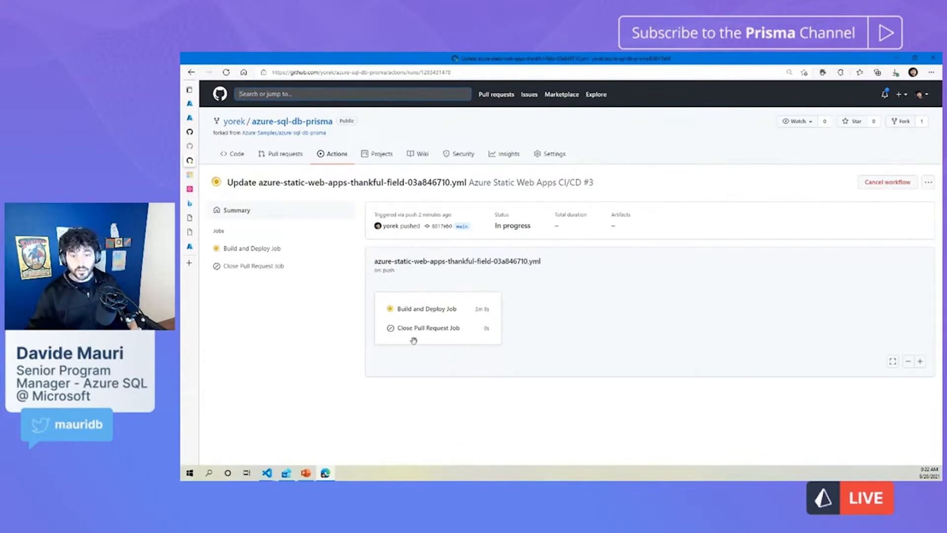
mouse_move(339, 365)
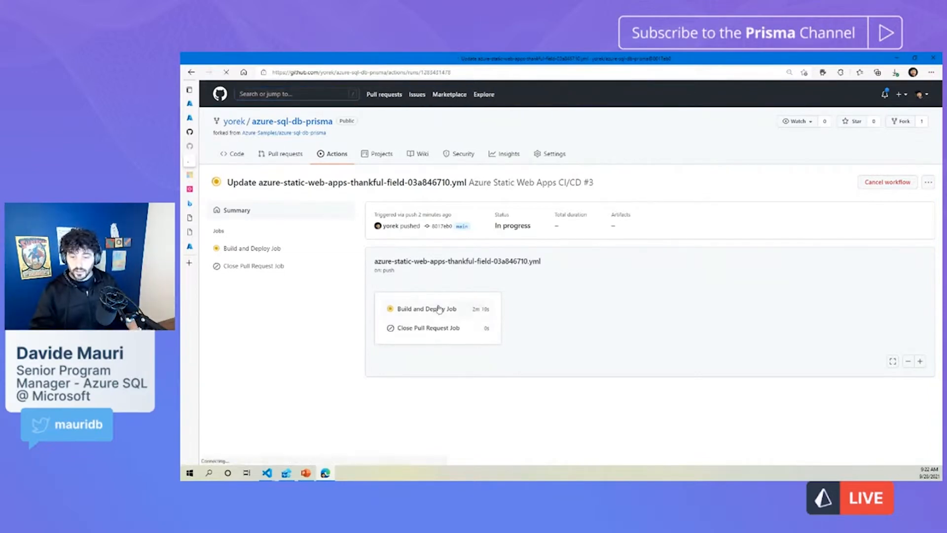
Confirm the Build and Deploy job succeeded and check the dm-prisma production environment is Ready
left_click(427, 309)
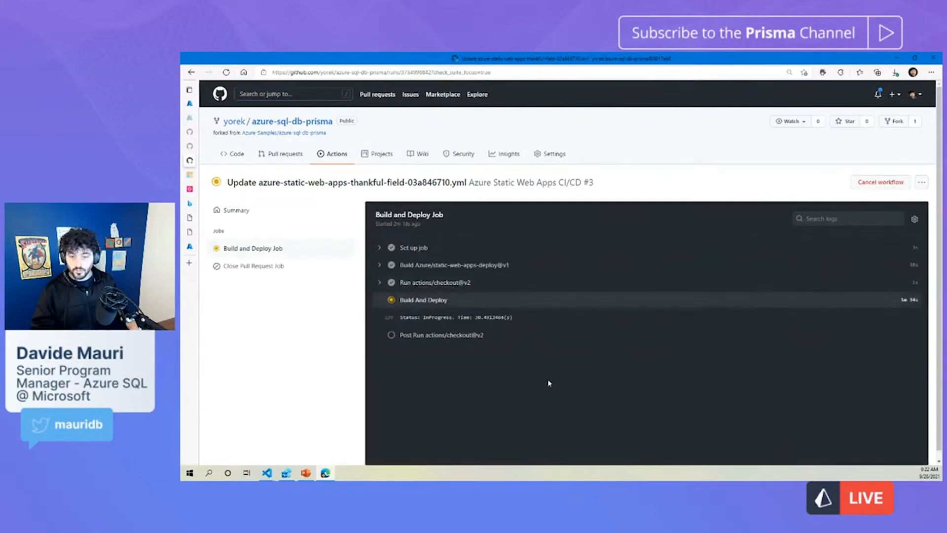
mouse_move(503, 351)
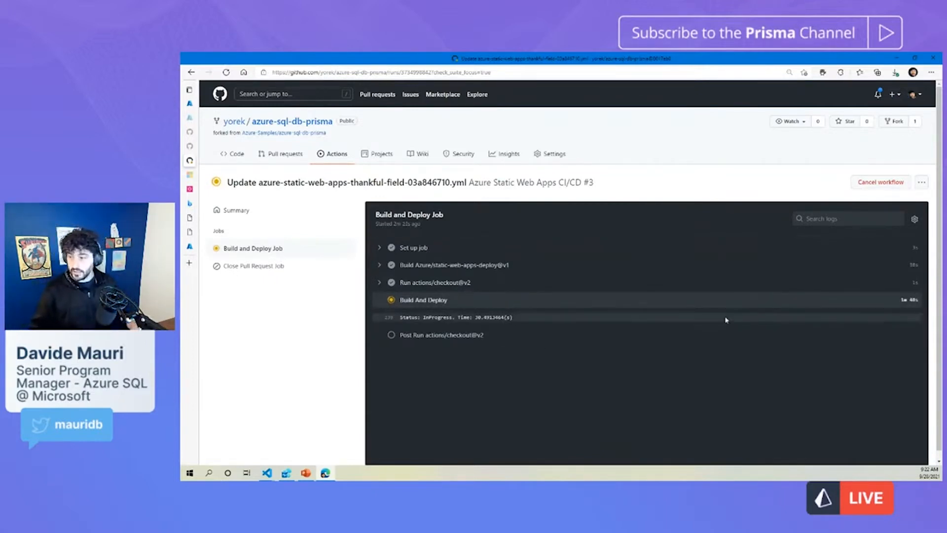
mouse_move(618, 373)
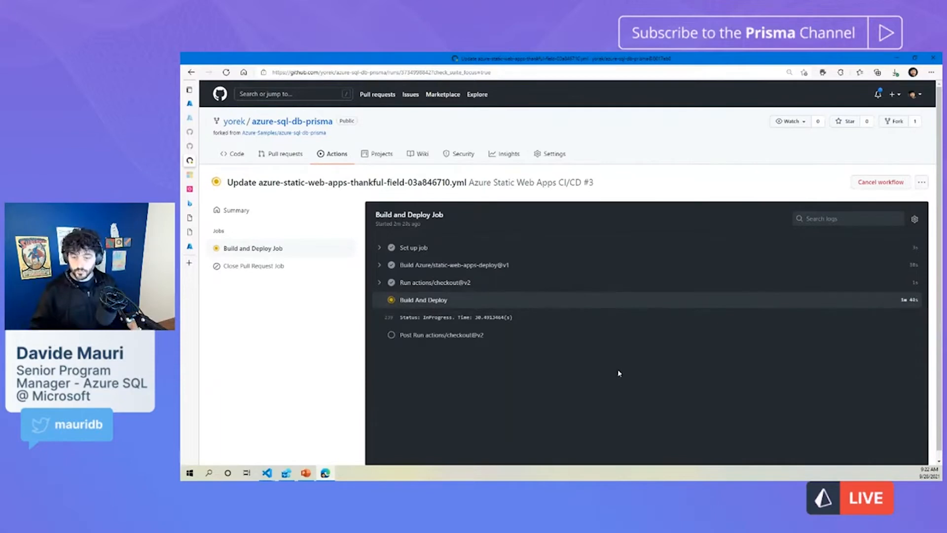
mouse_move(573, 351)
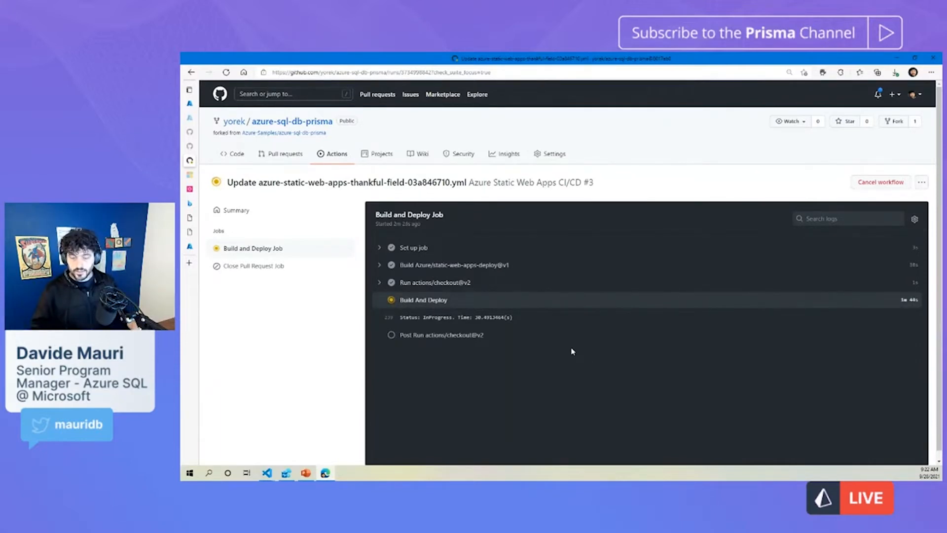
mouse_move(495, 382)
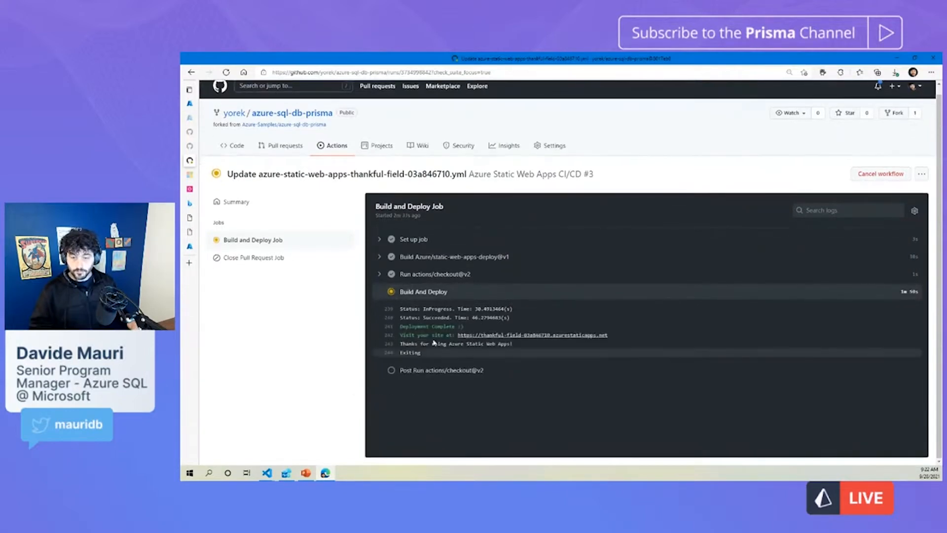
left_click(441, 370)
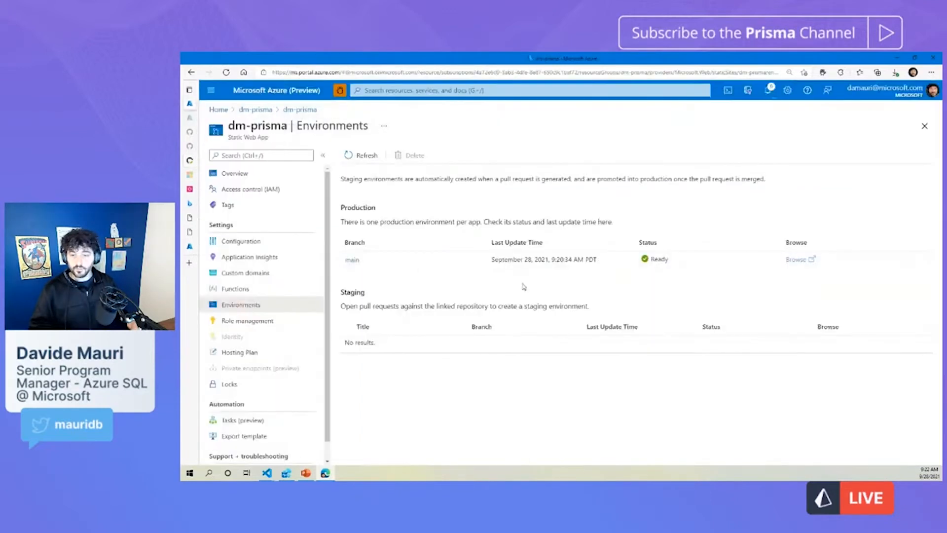
Review the Todo rows in Azure Data Studio and load the deployed azurestaticapps.net TodoMVC site
left_click(797, 260)
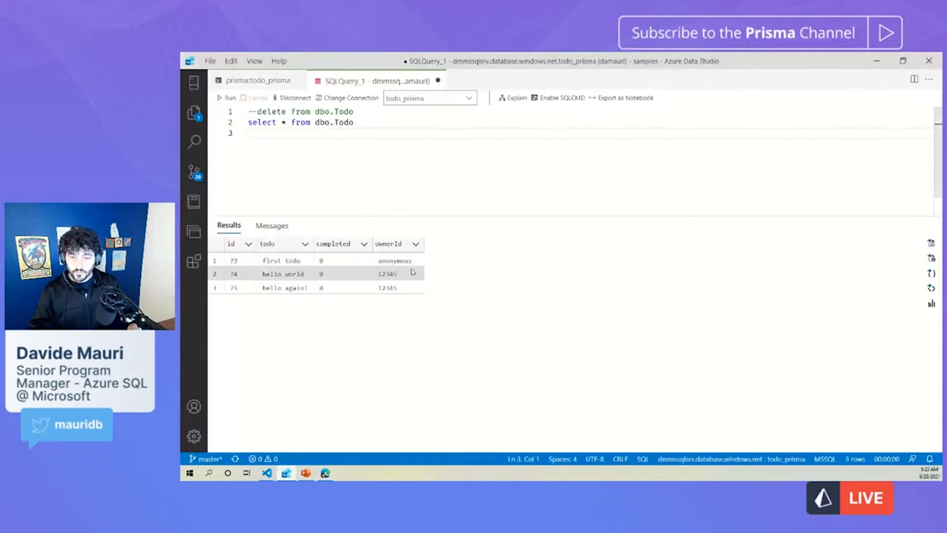
left_click(395, 259)
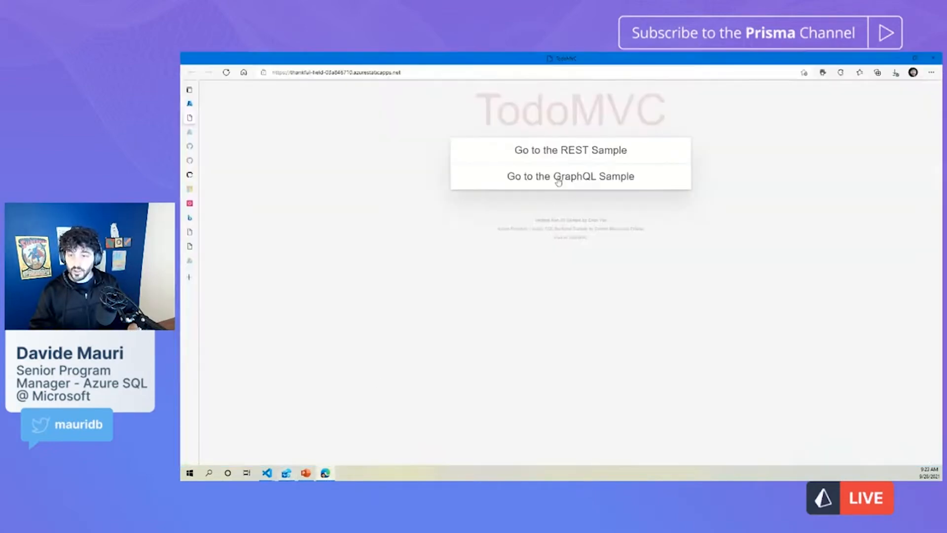
Sign in on the deployed site and grant consent to account details
left_click(570, 176)
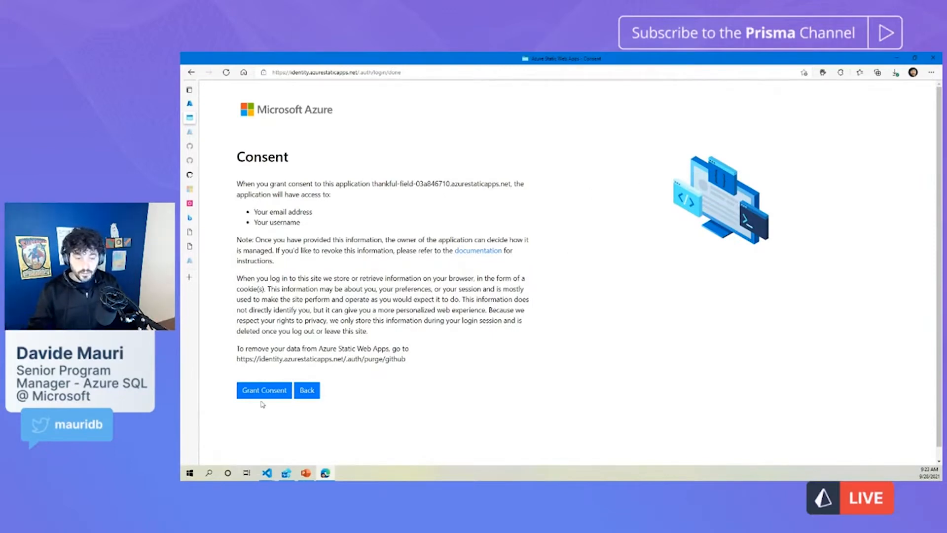
left_click(264, 390)
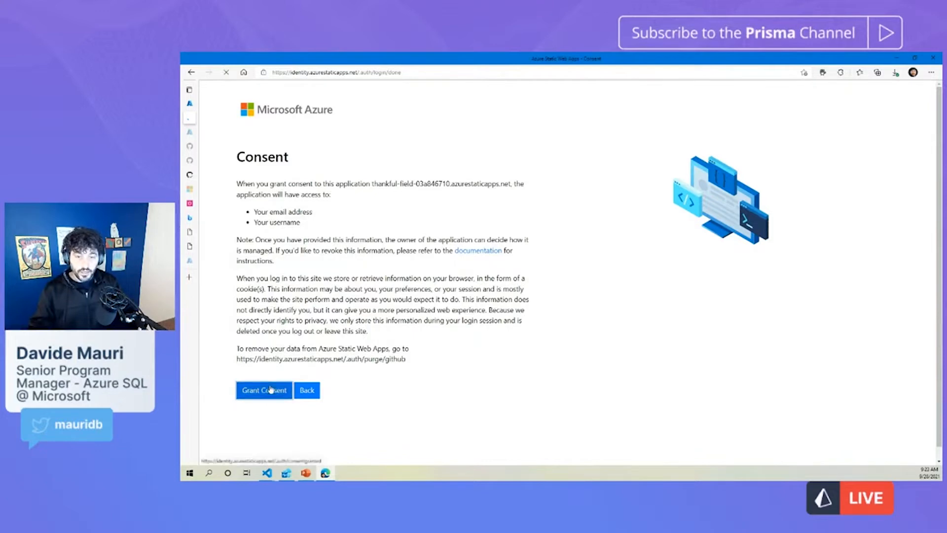
left_click(263, 390)
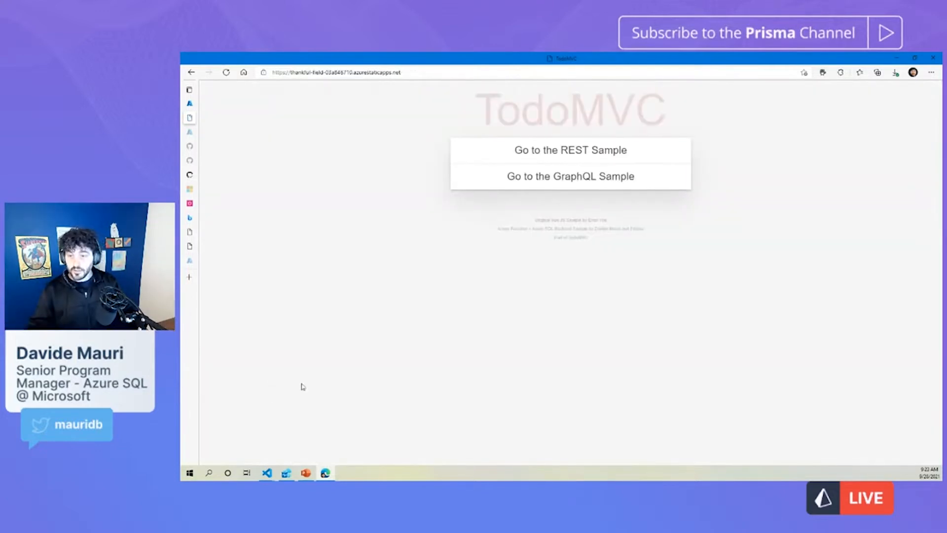
Add the todo 'hi from here!' in the REST sample
left_click(570, 150)
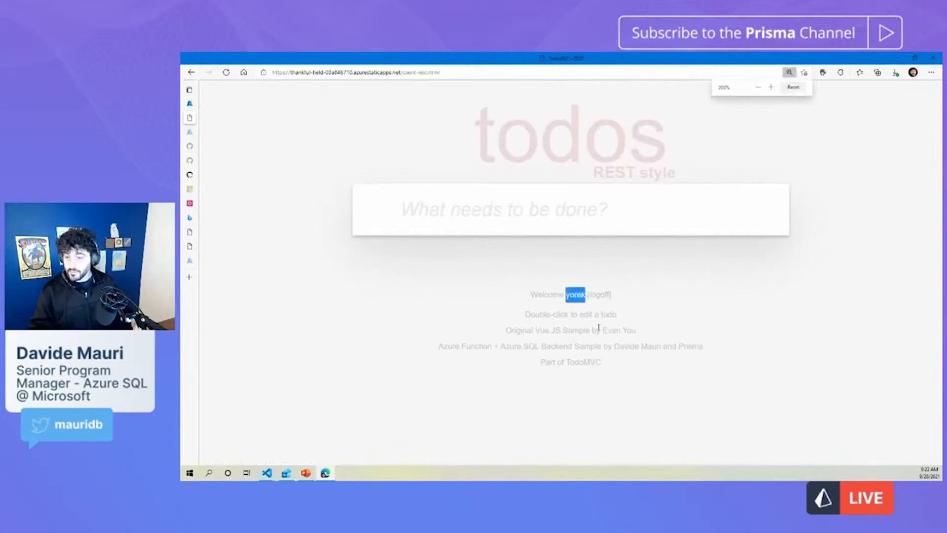
type("h")
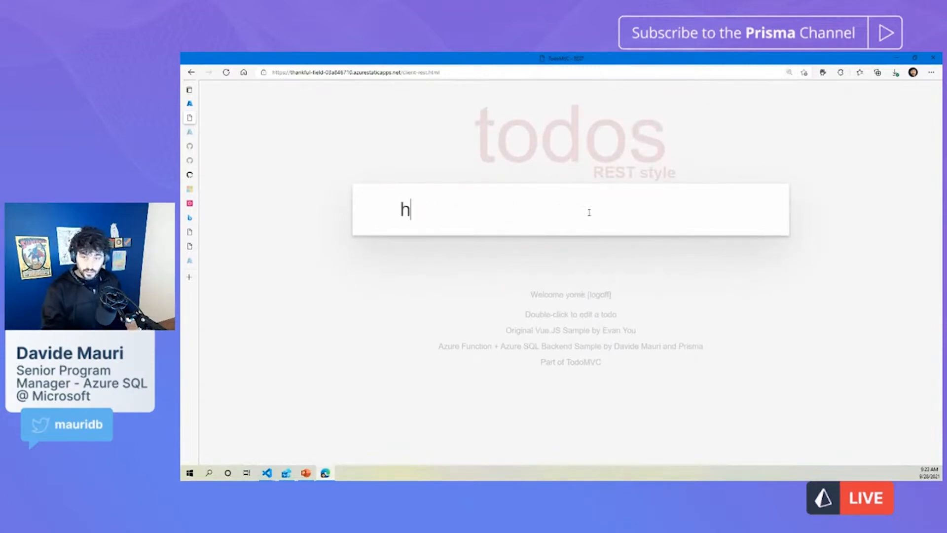
type("i from here!")
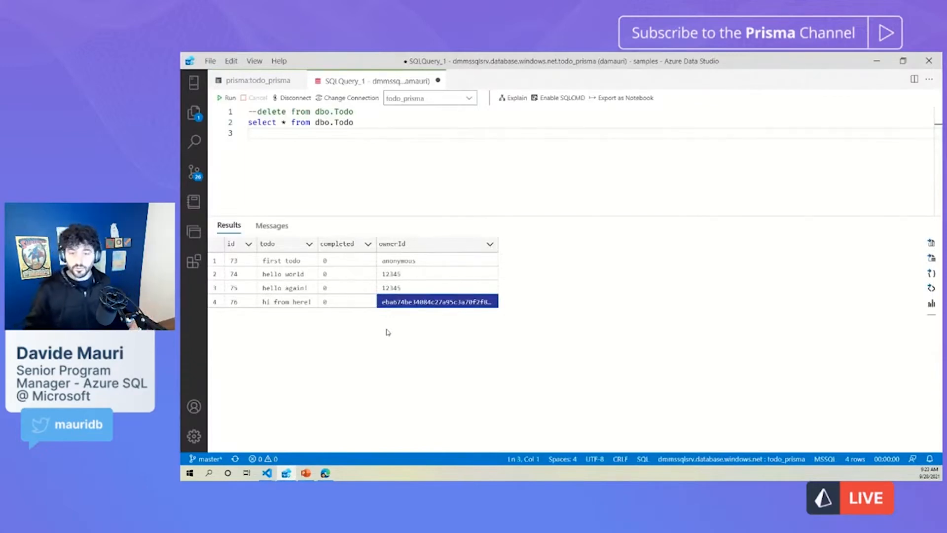
mouse_move(596, 313)
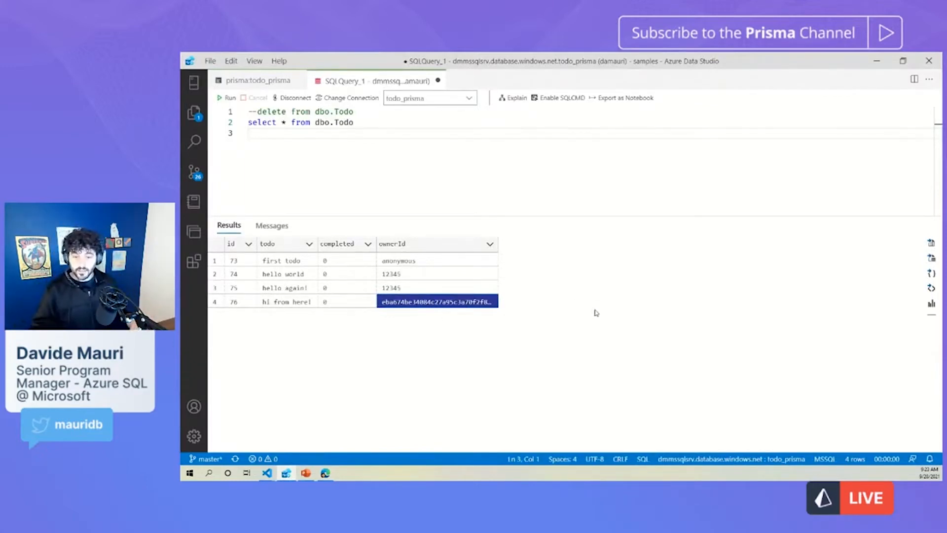
mouse_move(410, 421)
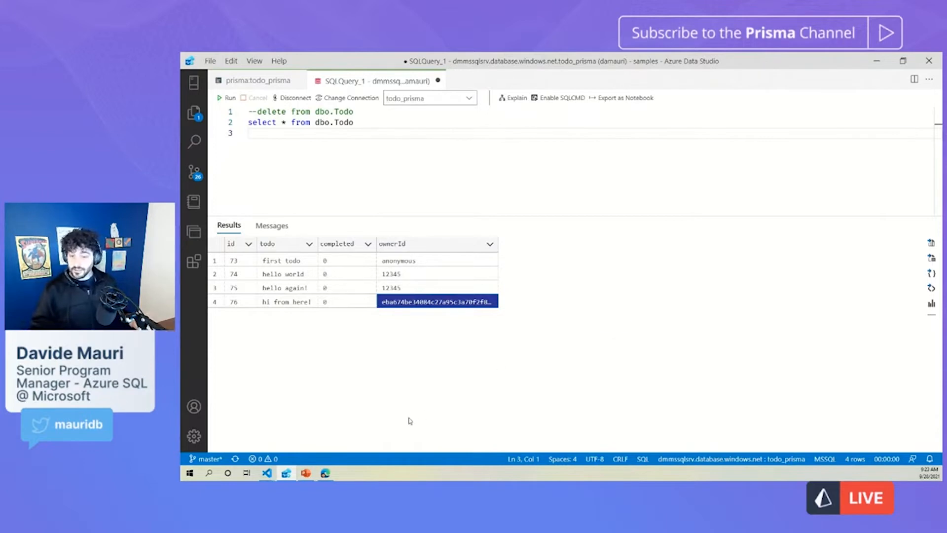
mouse_move(599, 221)
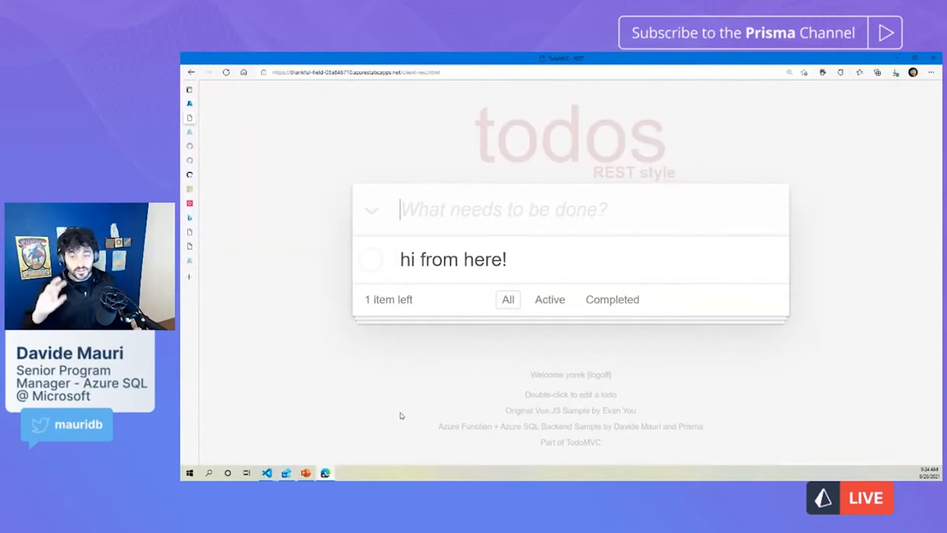
mouse_move(416, 396)
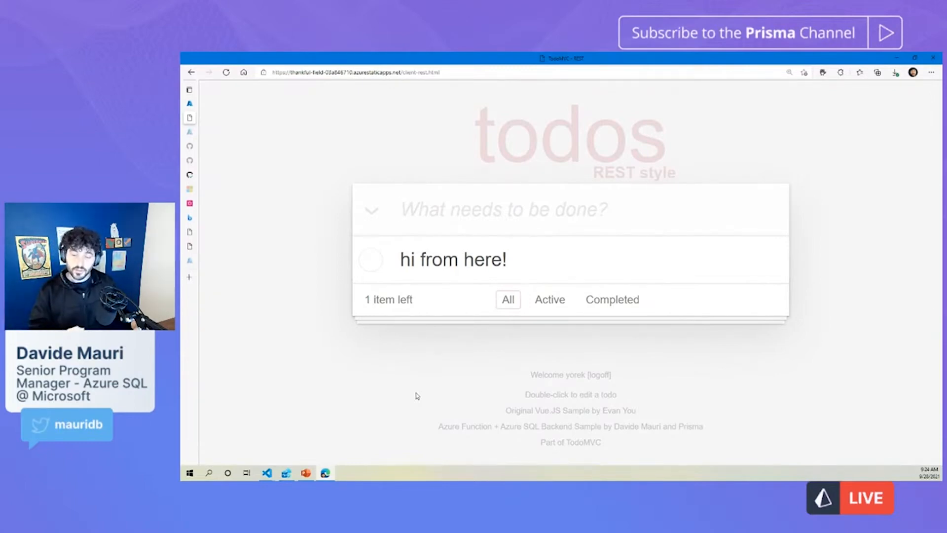
Return to the workflow file in VS Code after checking the new row's hashed ownerId
left_click(503, 209)
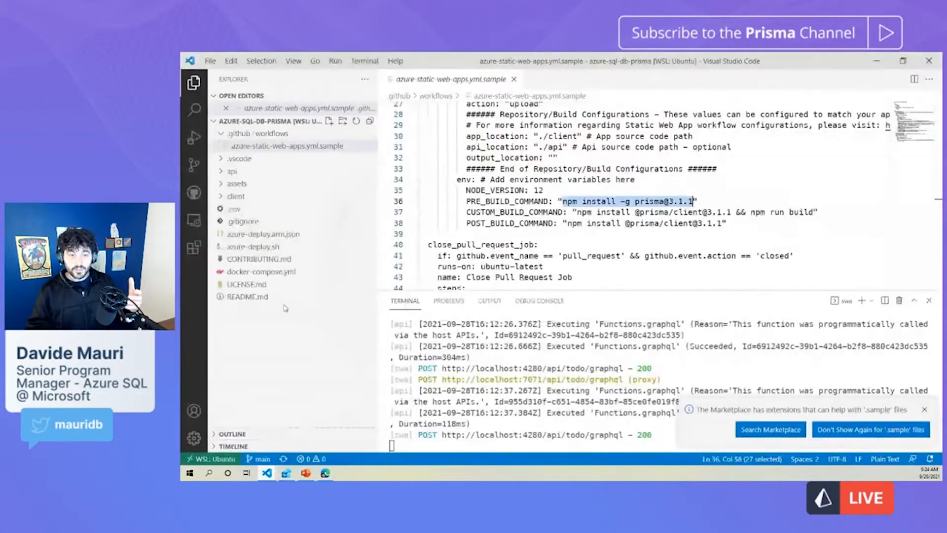
Show the REST API's index.ts with the createTodo handler calling prisma.todo.create
left_click(232, 171)
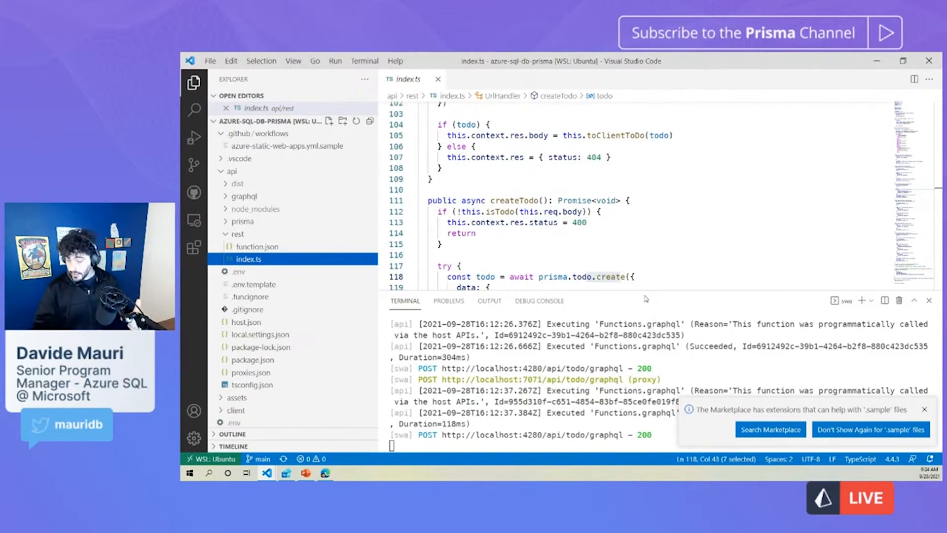
mouse_move(627, 306)
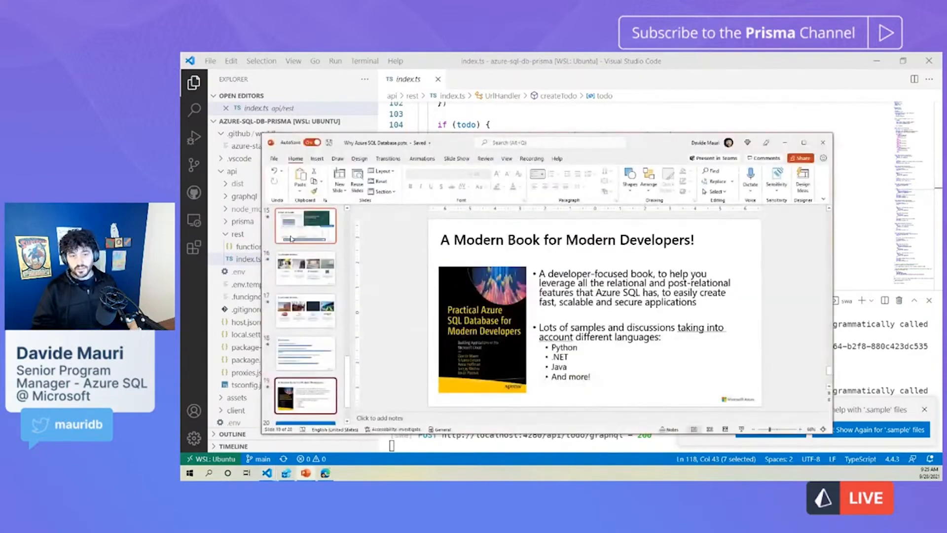
Present the 10 reasons to use Azure SQL slide, then move to the Hyperscale 101 Architecture slide
scroll("down", 3)
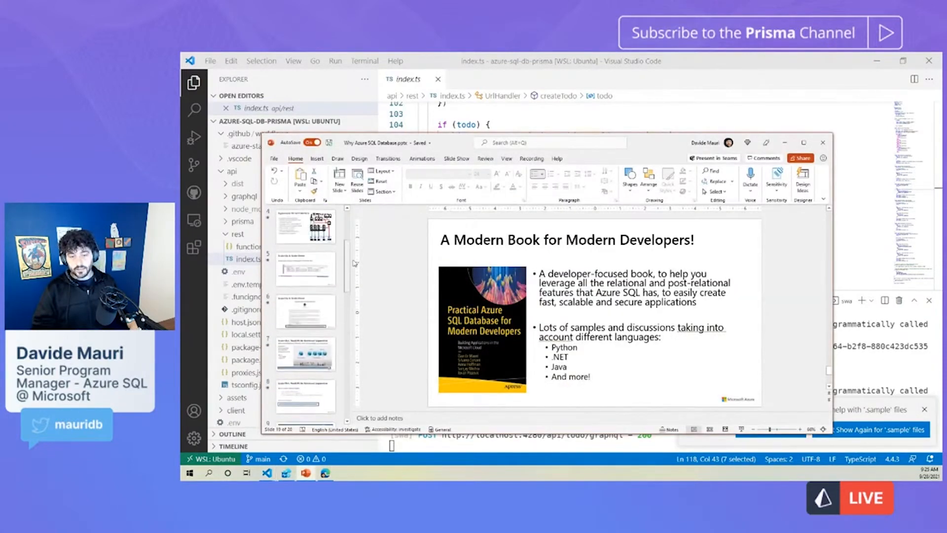
left_click(304, 283)
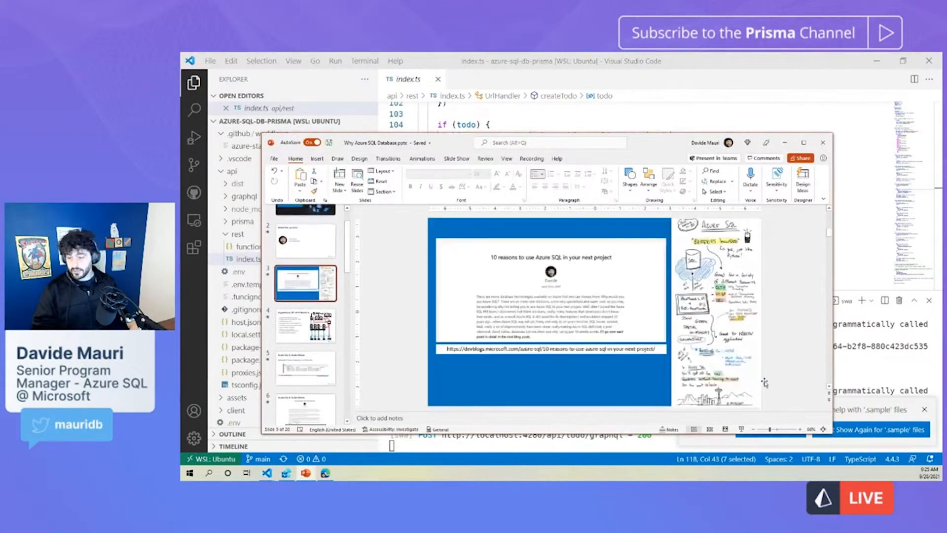
left_click(456, 157)
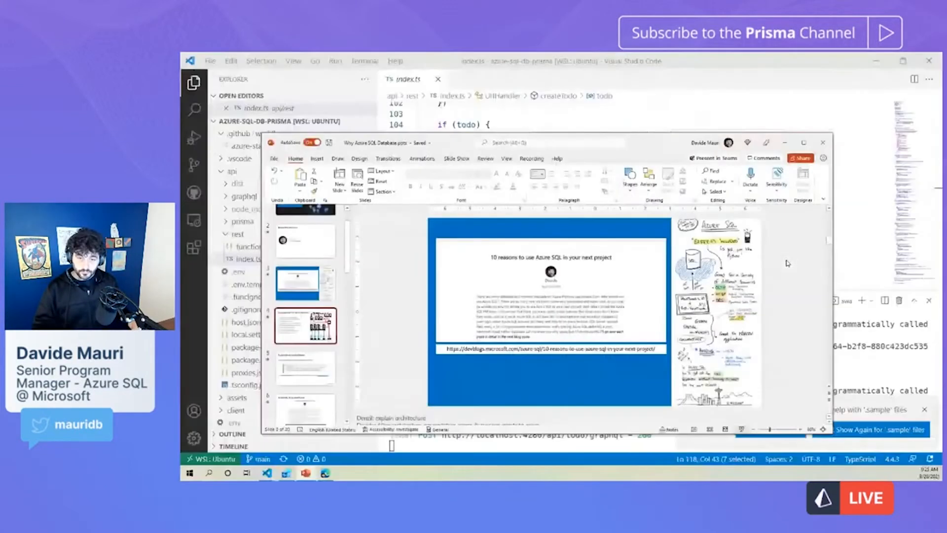
left_click(305, 235)
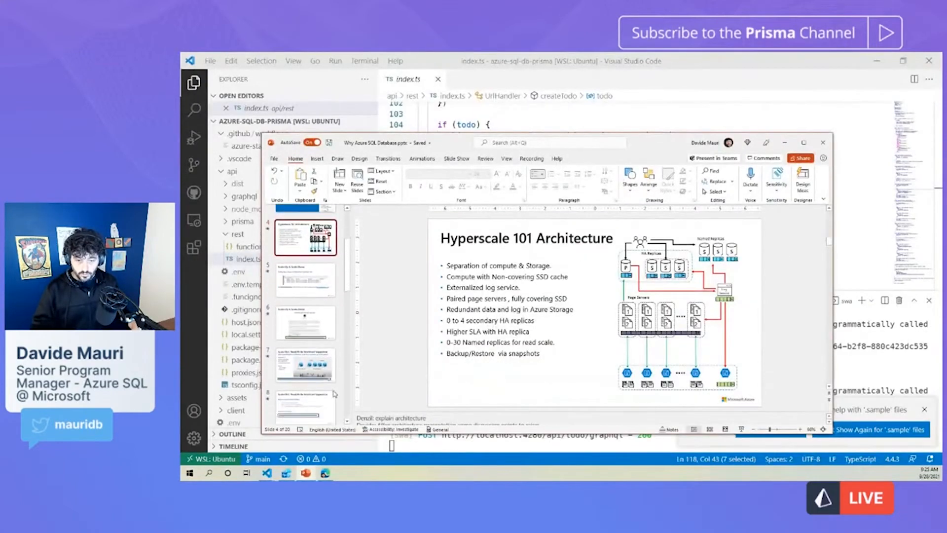
scroll("down", 3)
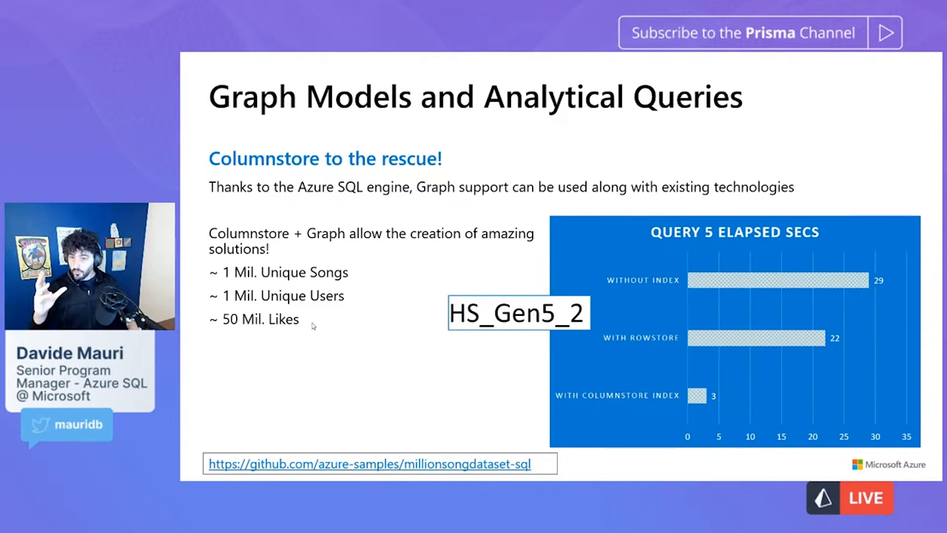
mouse_move(546, 349)
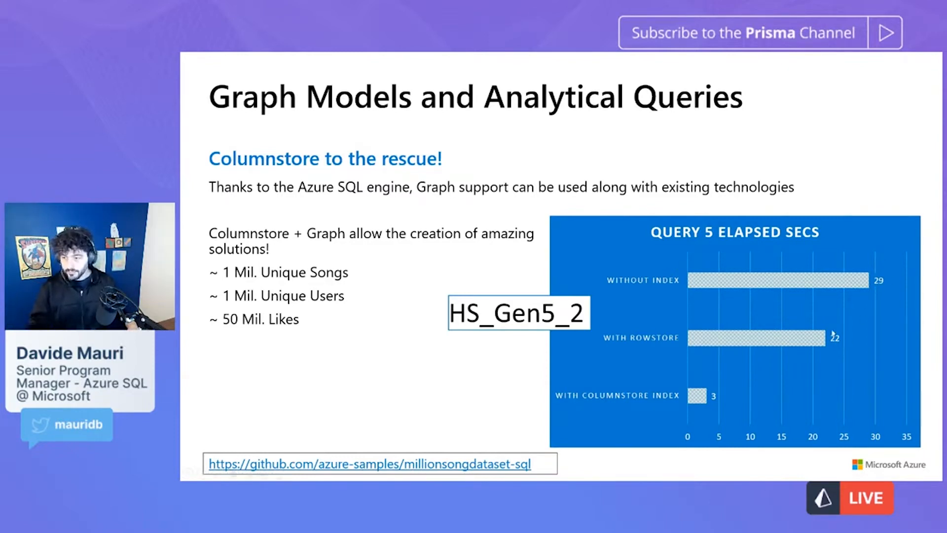
mouse_move(840, 342)
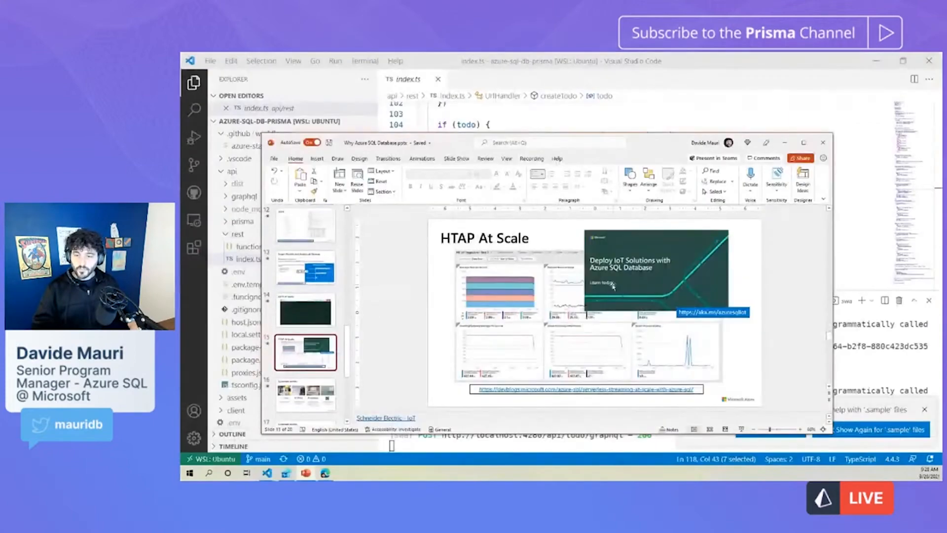
Finish the Hyperscale architecture slides and bring Visual Studio Code back to the front
scroll("down", 3)
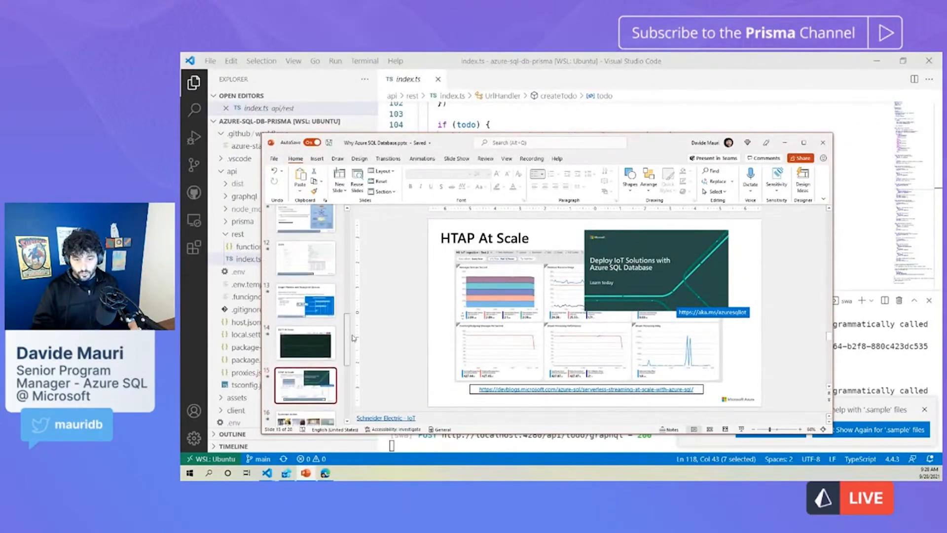
scroll("down", 3)
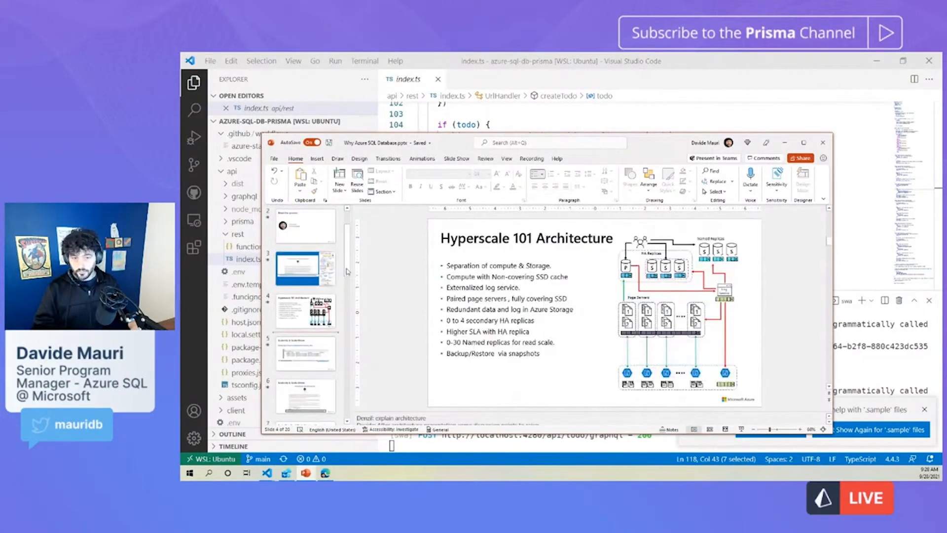
left_click(305, 268)
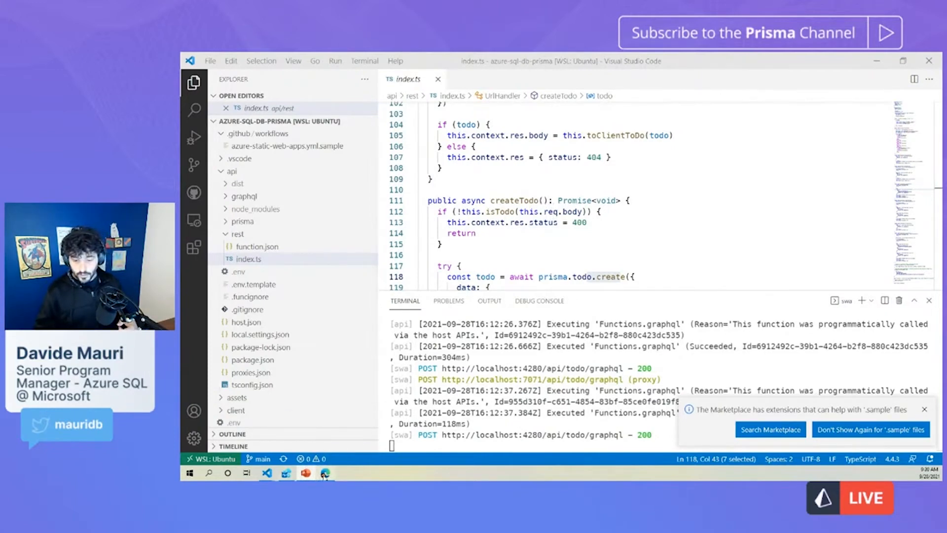
Show the azure-sql-db-prisma GitHub repository page with its main-branch file list
left_click(305, 473)
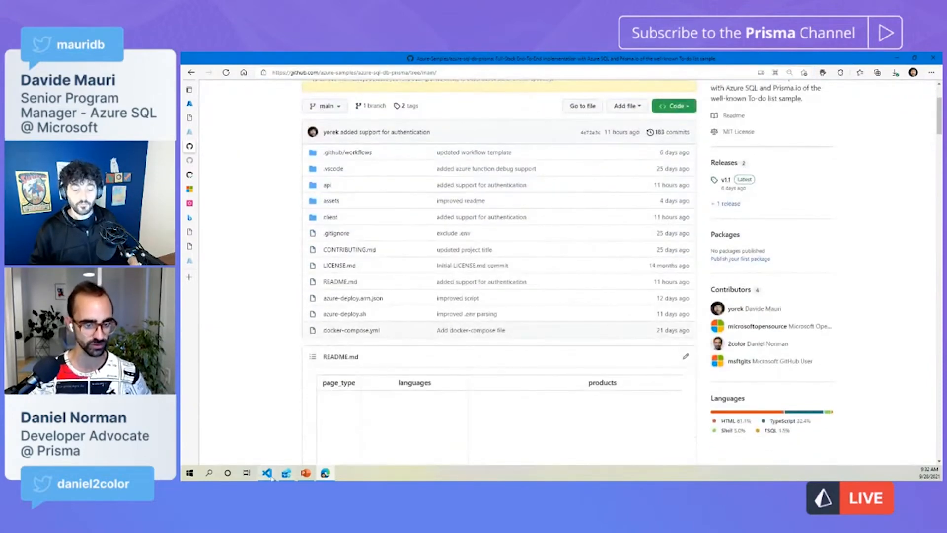
Show azure-deploy.arm.json in the azure-sql-db-prisma window, down to the Microsoft.Web/staticSites resource
left_click(265, 473)
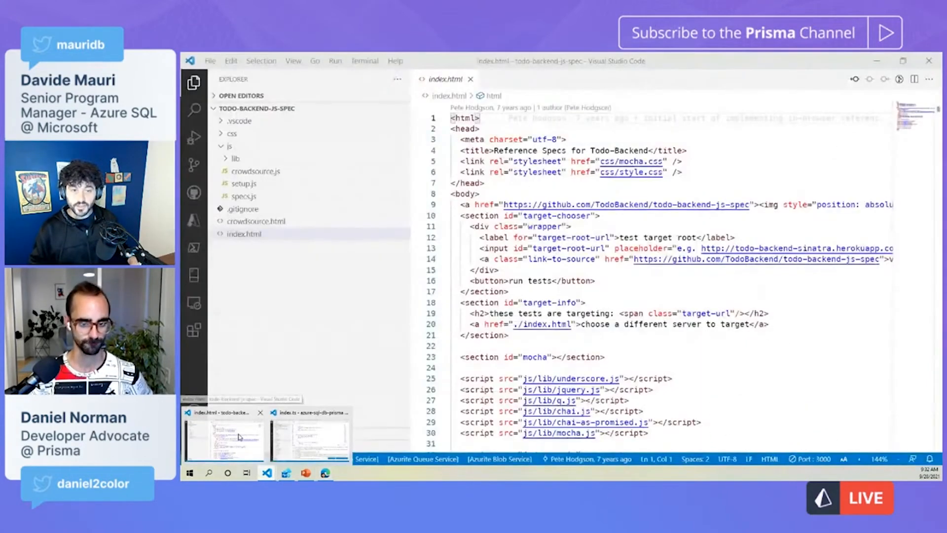
left_click(310, 438)
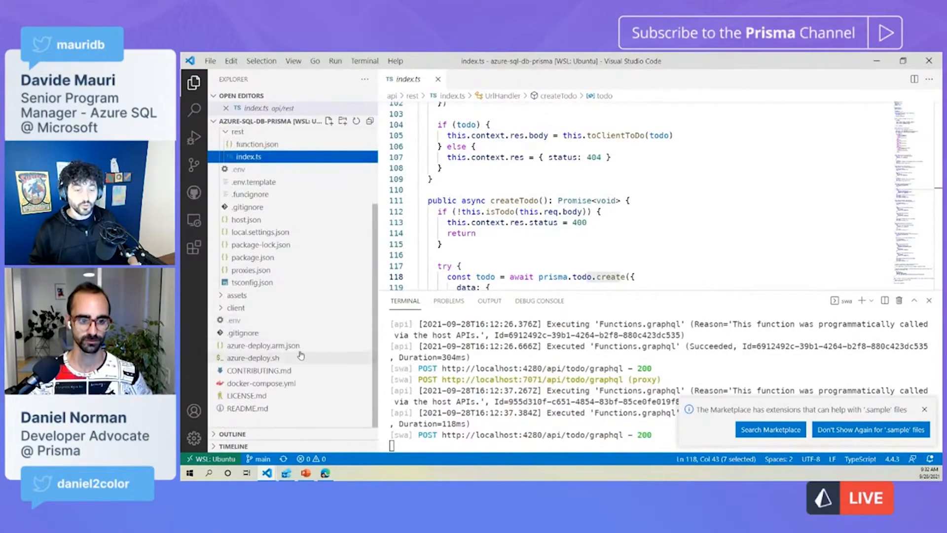
left_click(263, 345)
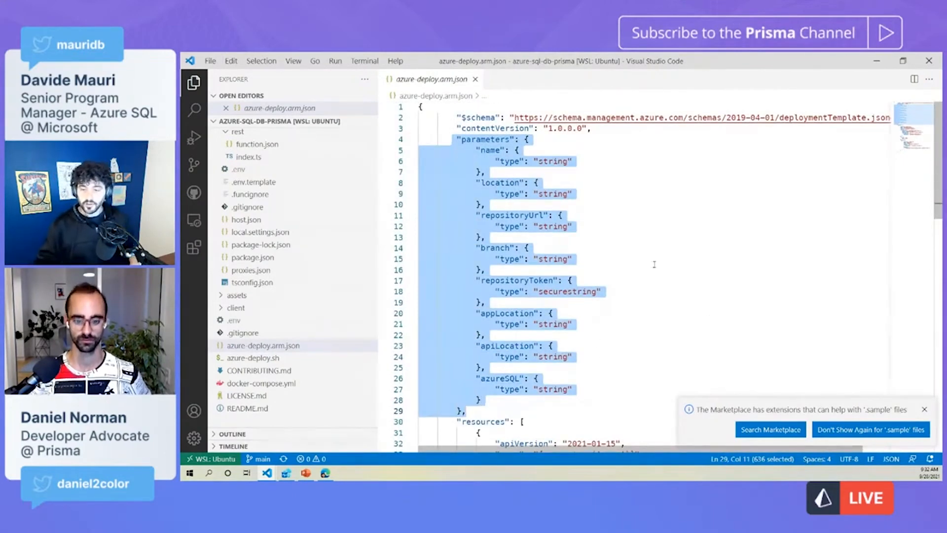
scroll("down", 3)
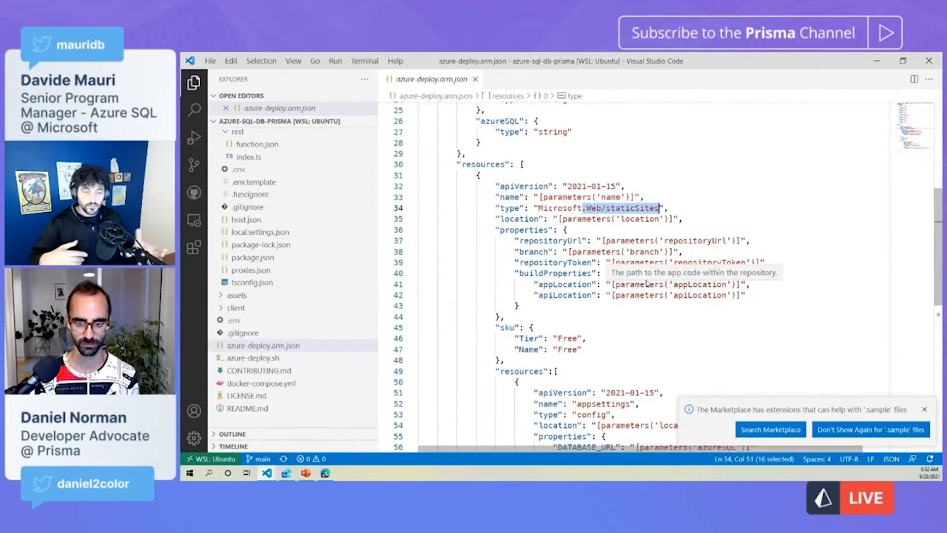
scroll("down", 3)
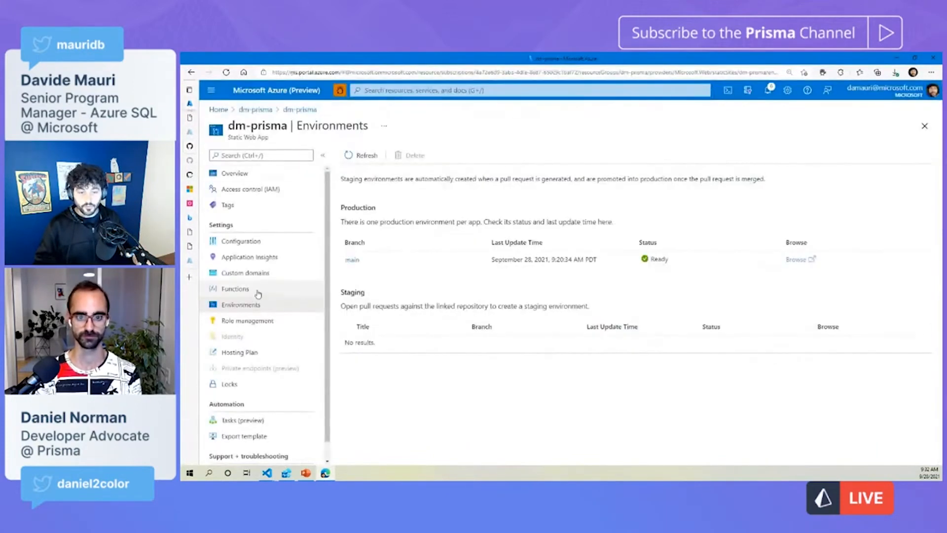
Review the dm-prisma Configuration's DATABASE_URL setting, cancelling the Add application setting pane
left_click(241, 241)
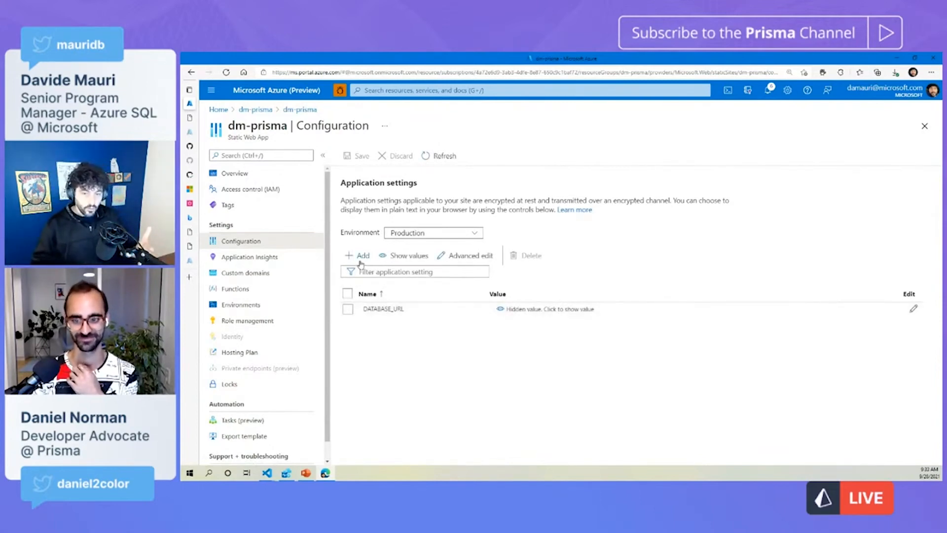
left_click(358, 255)
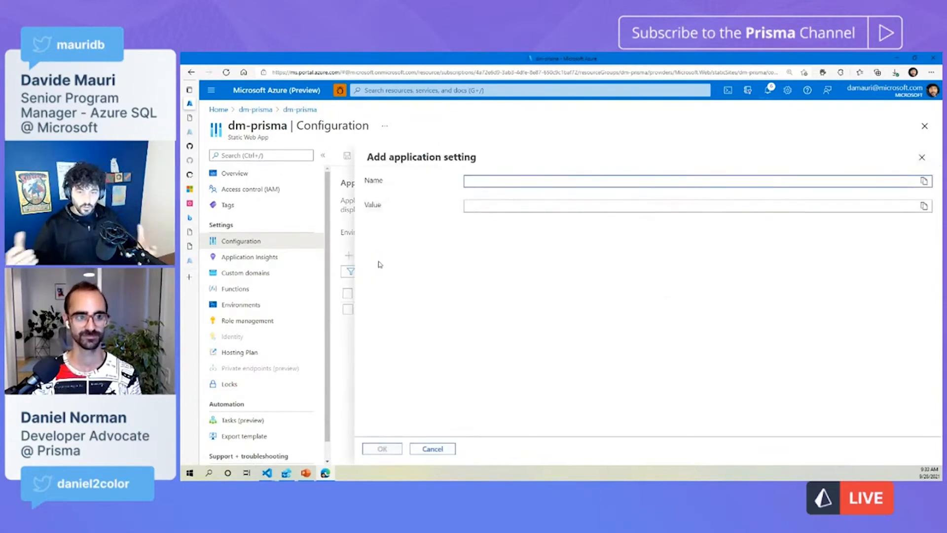
mouse_move(432, 449)
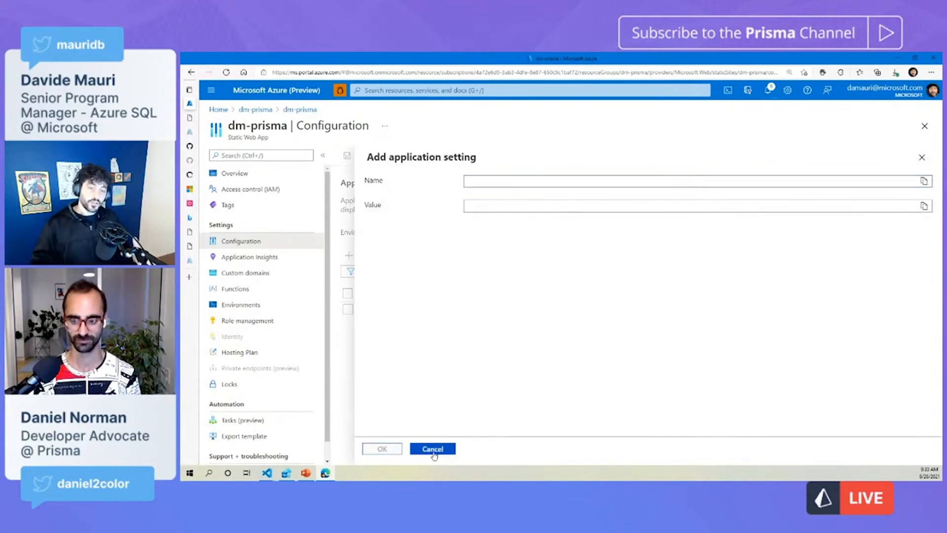
left_click(433, 448)
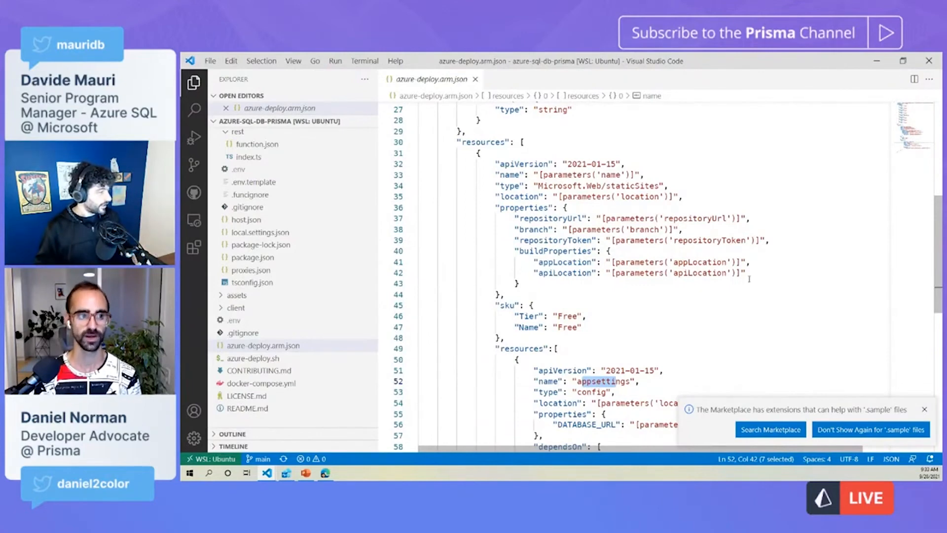
Show the template's appsettings resource, then azure-deploy.sh's az deployment group create passing azureSQL=$DATABASE_URL
scroll("down", 3)
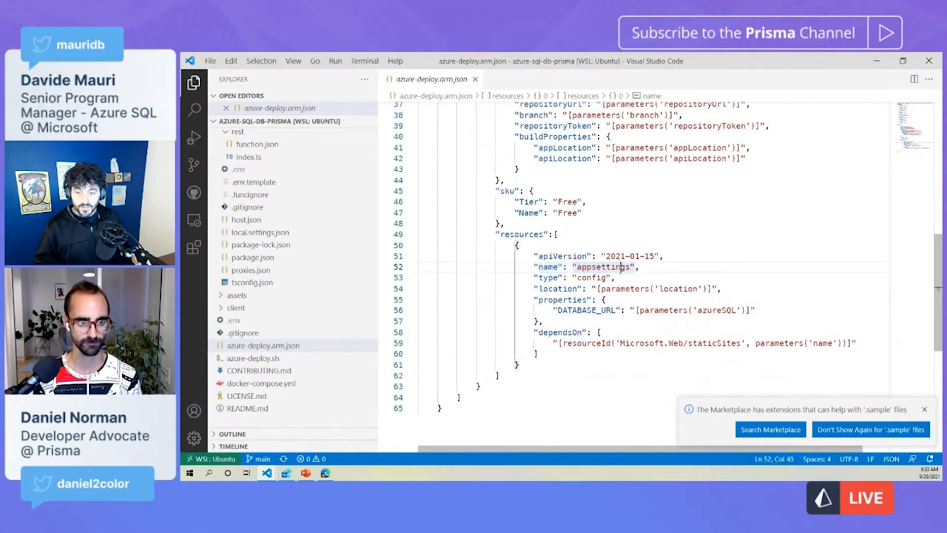
double_click(586, 310)
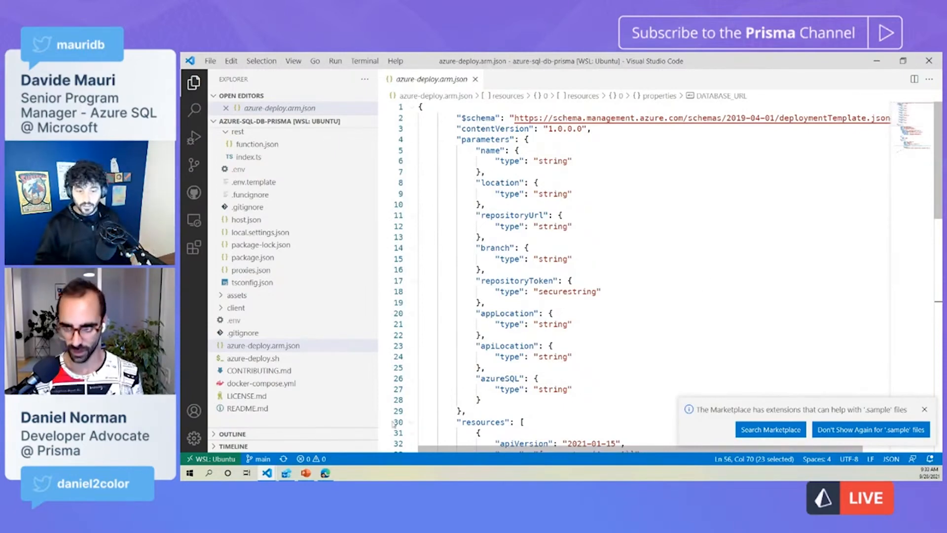
left_click(253, 357)
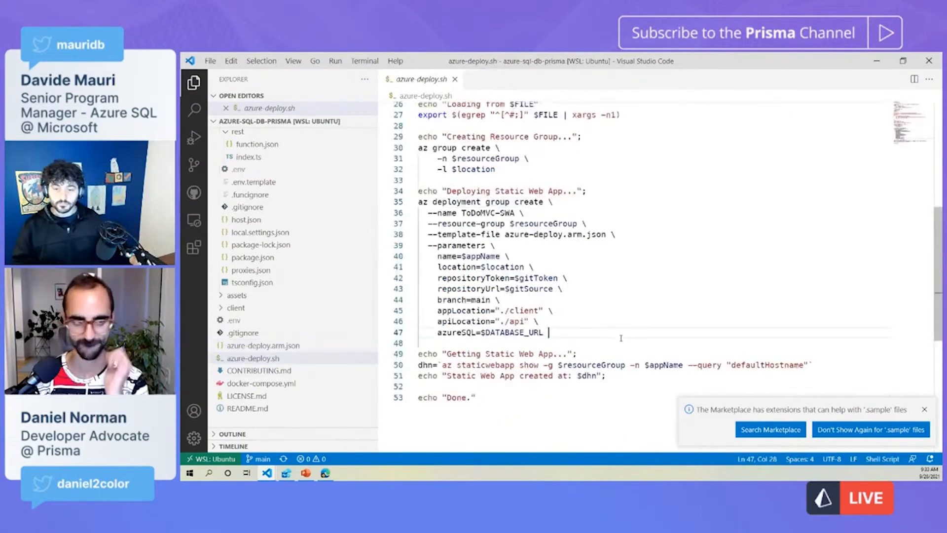
left_click_drag(430, 201, 520, 213)
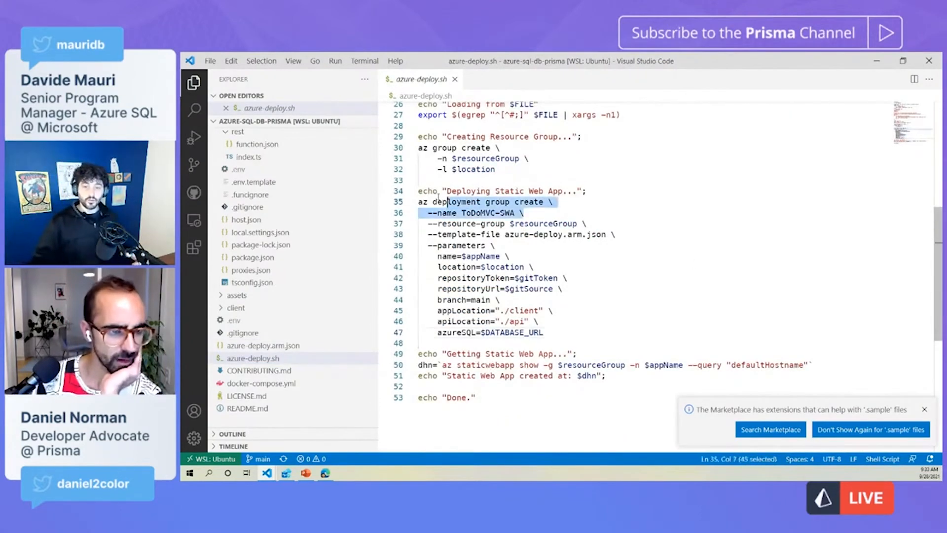
Show the dm-prisma Static Web App overview in the Azure portal, then return to azure-deploy.sh
left_click(459, 213)
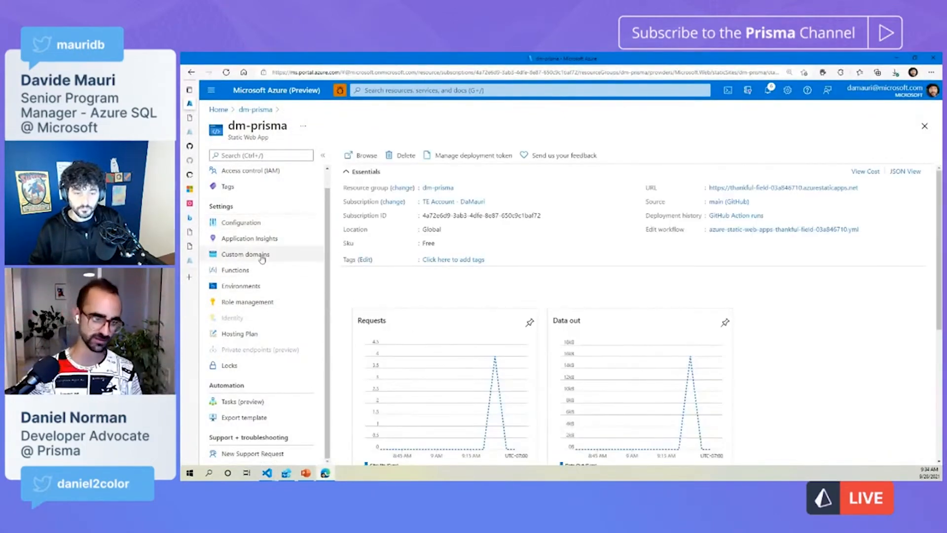
mouse_move(271, 212)
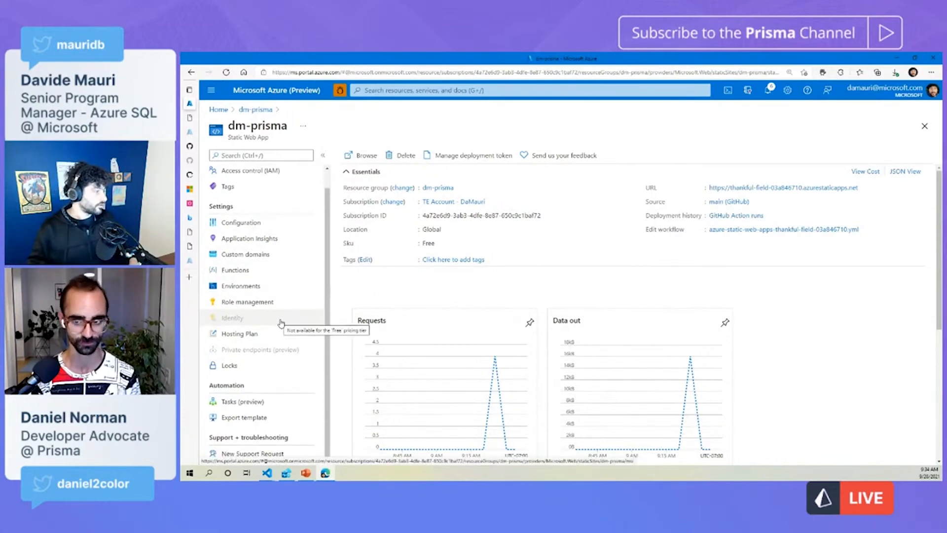
mouse_move(450, 291)
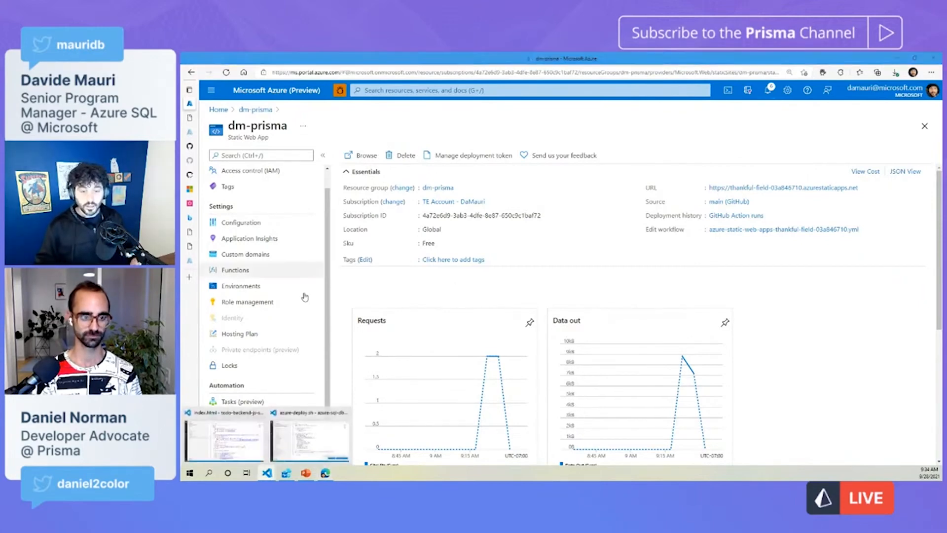
left_click(309, 438)
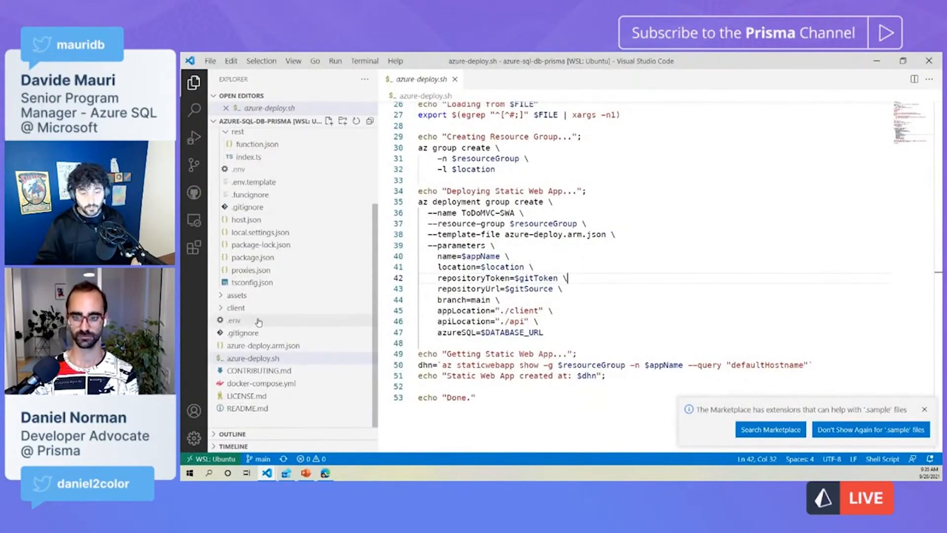
Show the client's index.html and client-rest.html with its .auth/login and .auth/logout footer links
left_click(249, 345)
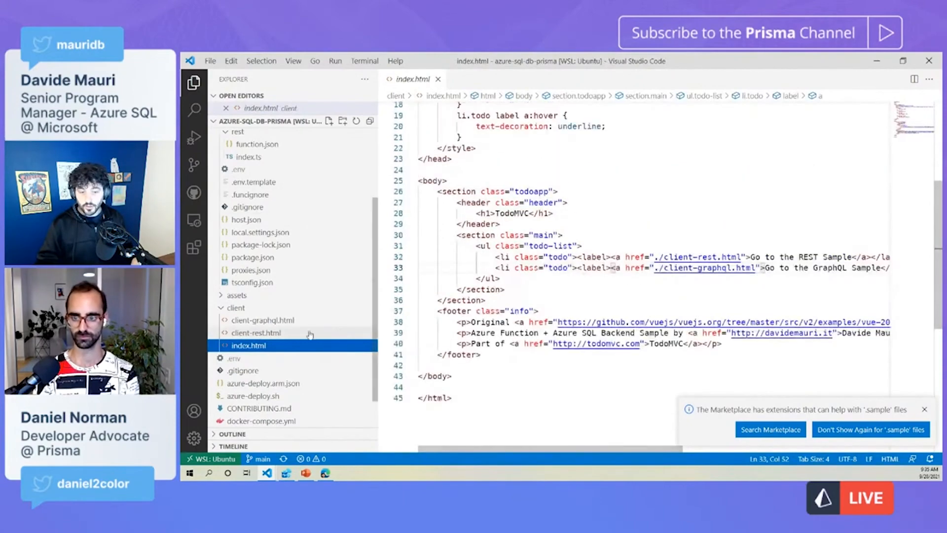
left_click(256, 332)
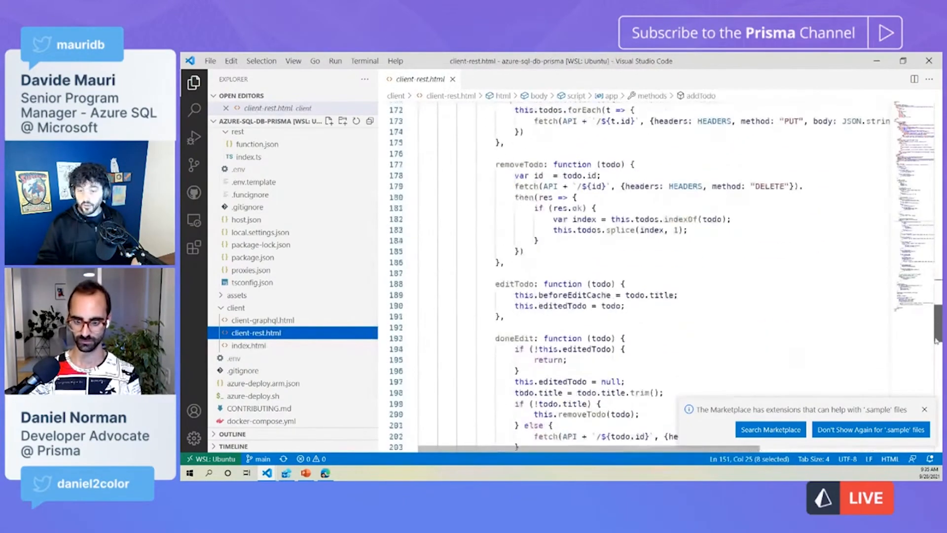
scroll("down", 3)
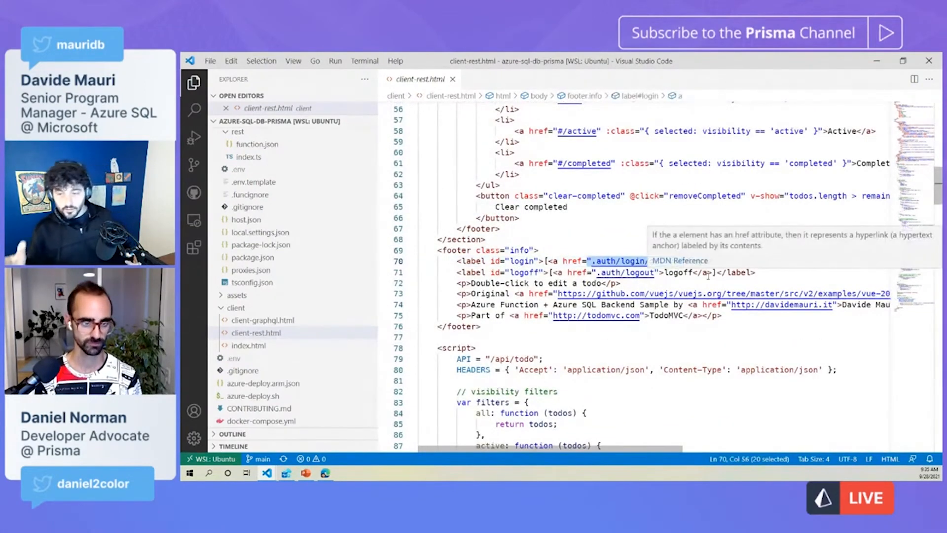
type("github\">login</a>]</label>")
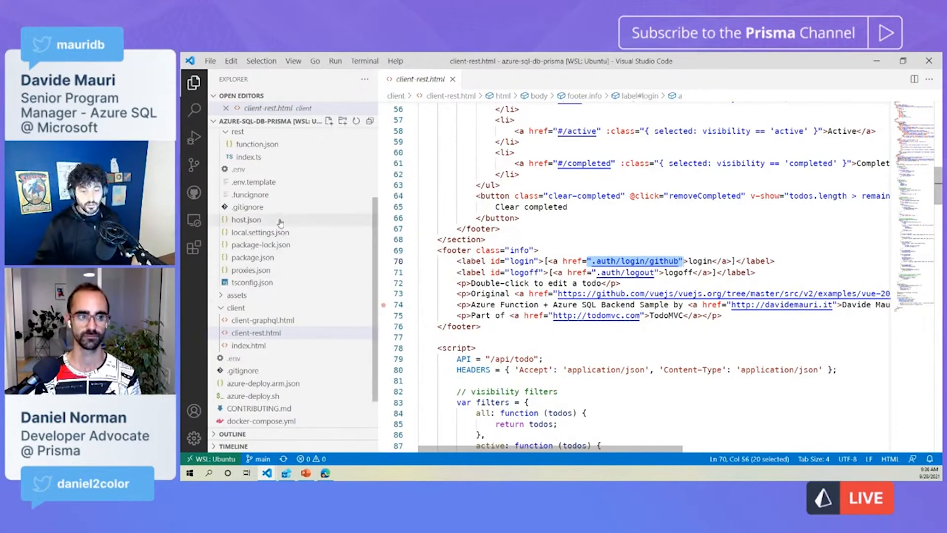
mouse_move(263, 219)
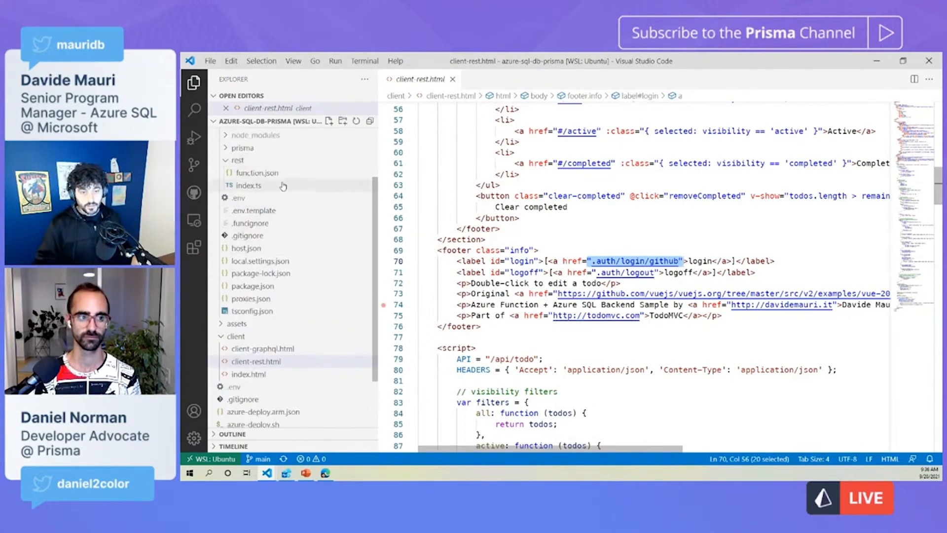
left_click(249, 185)
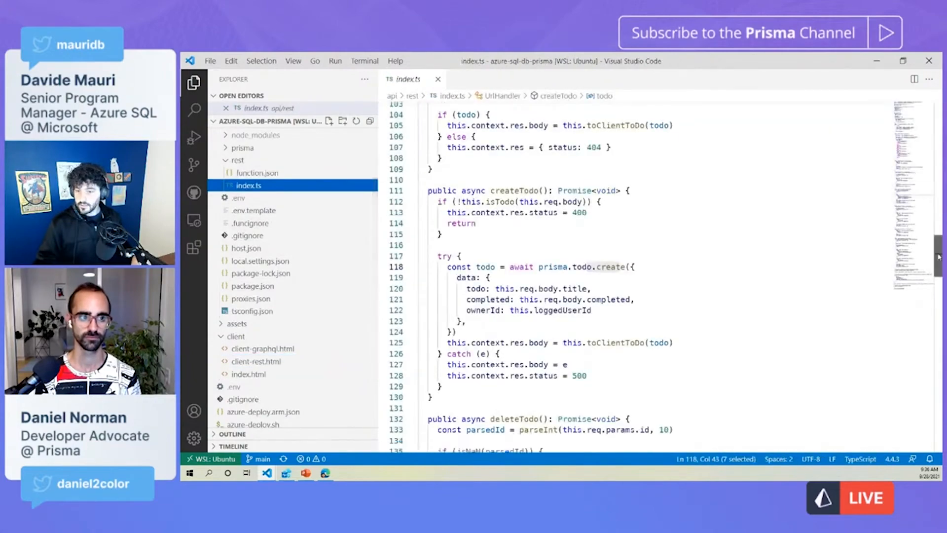
scroll("up", 3)
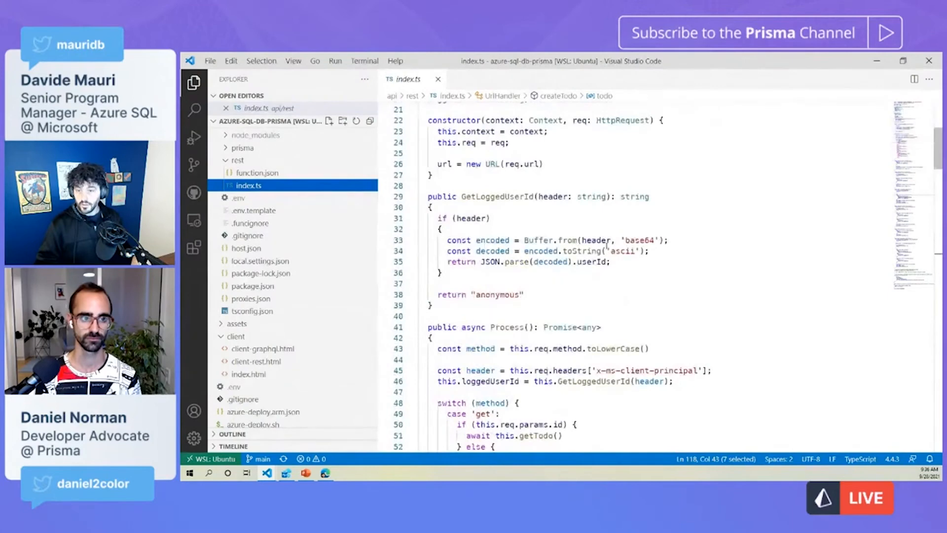
scroll("down", 3)
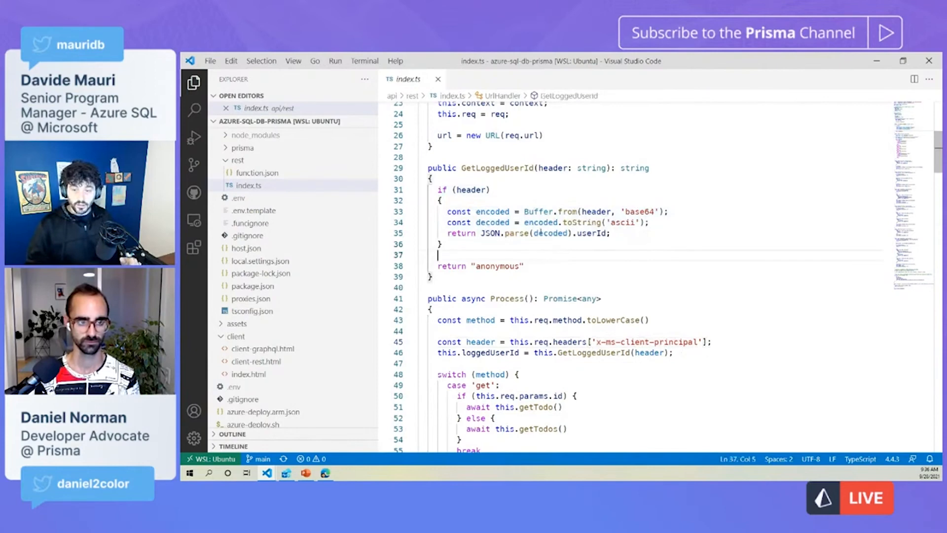
double_click(594, 232)
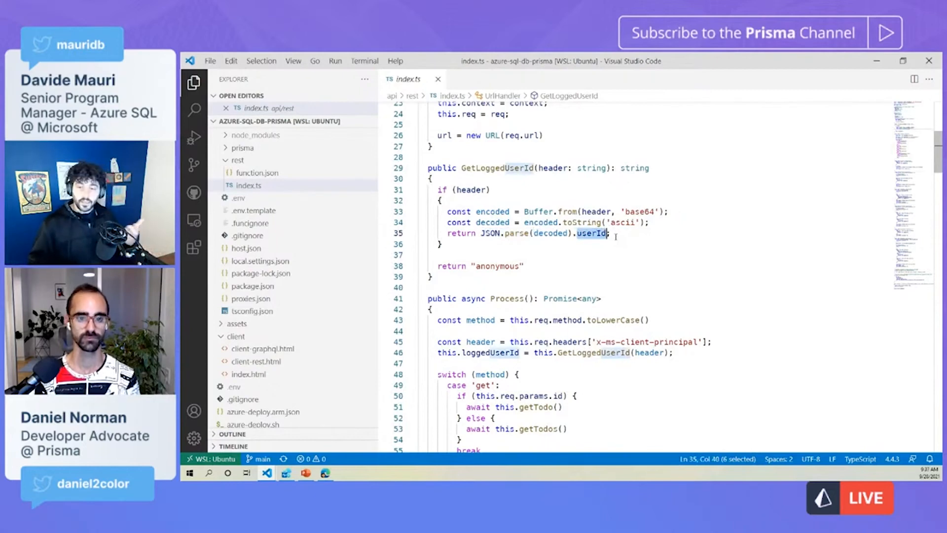
left_click(615, 233)
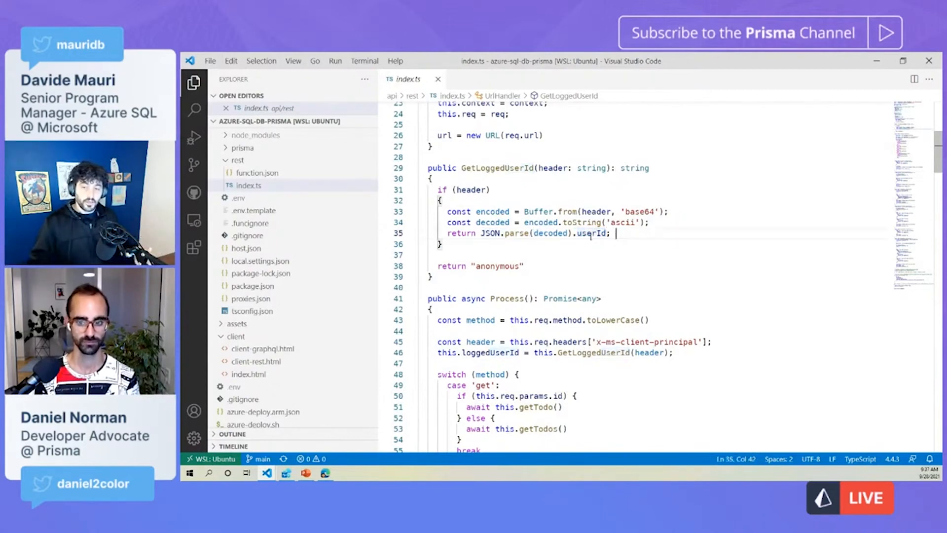
double_click(590, 233)
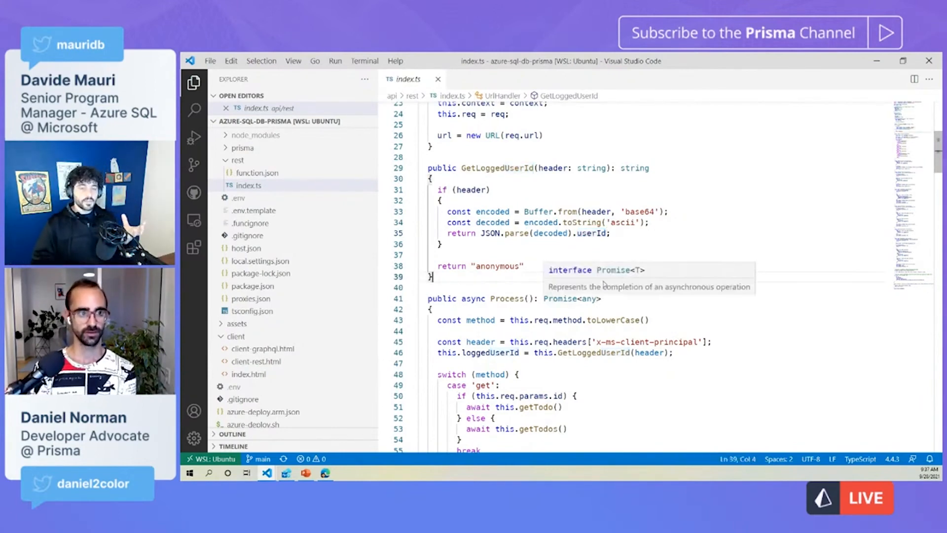
mouse_move(694, 260)
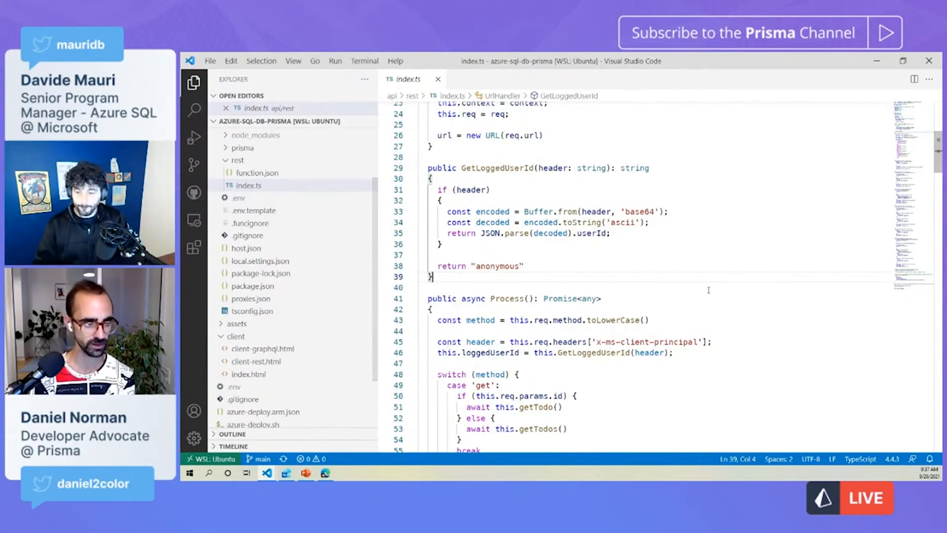
scroll("down", 3)
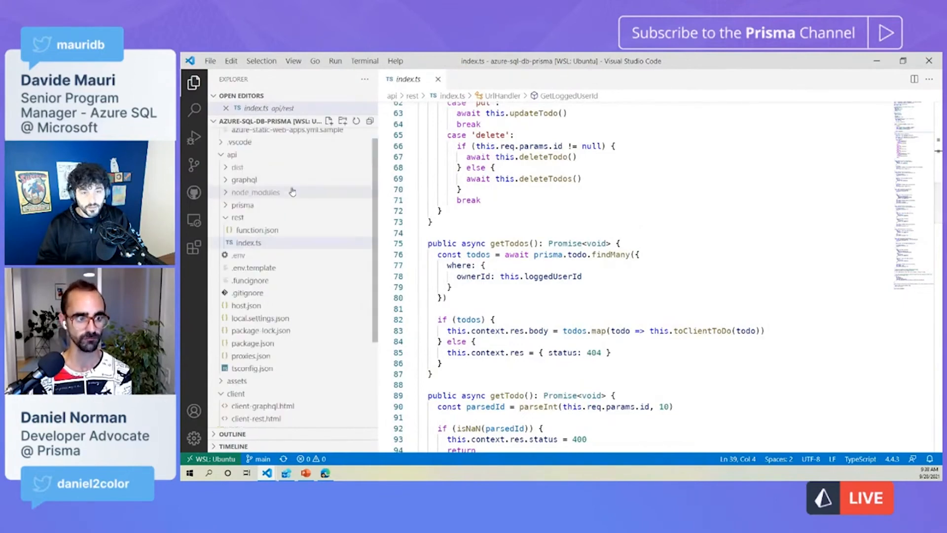
Switch to Edge on the Azure portal's dm-prisma Static Web App overview
left_click(289, 130)
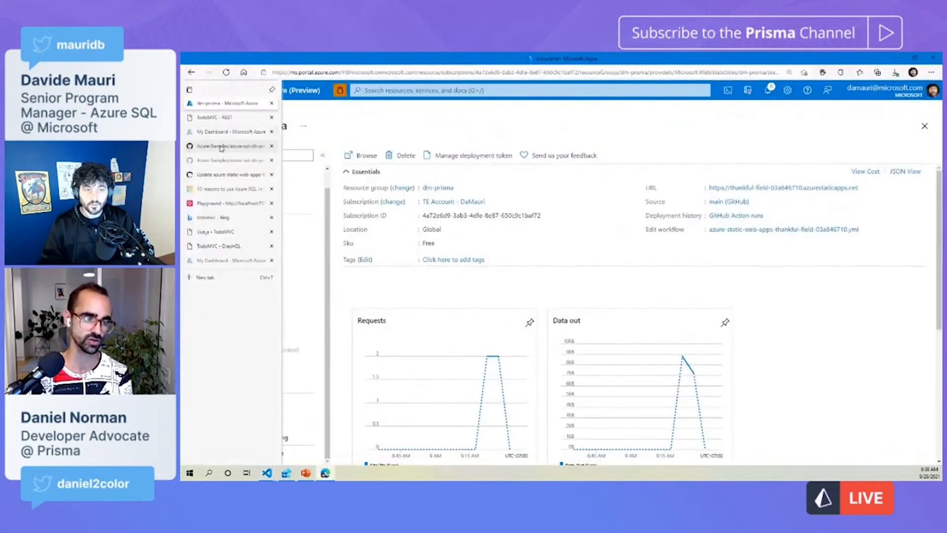
Review the Build and Deploy Job log down to the node_modules copy and Prisma postinstall output
left_click(228, 146)
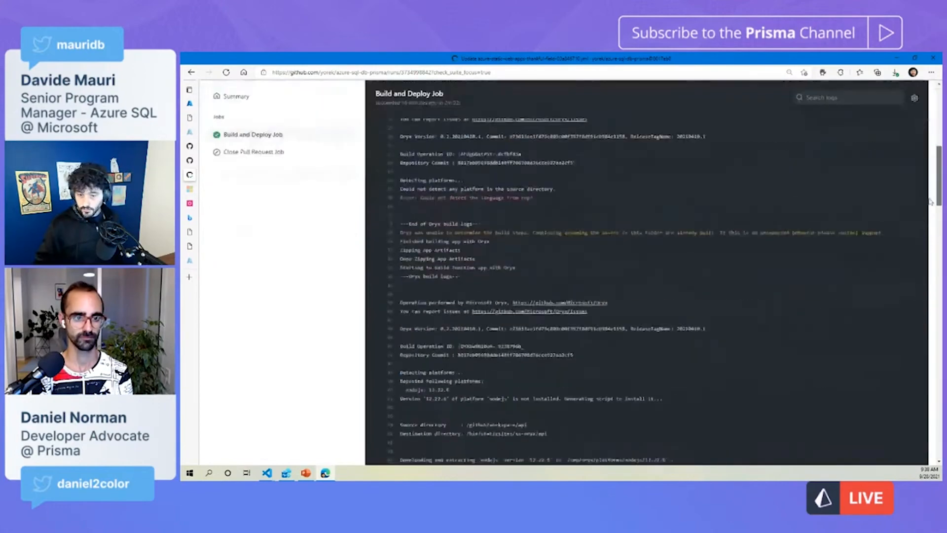
scroll("down", 3)
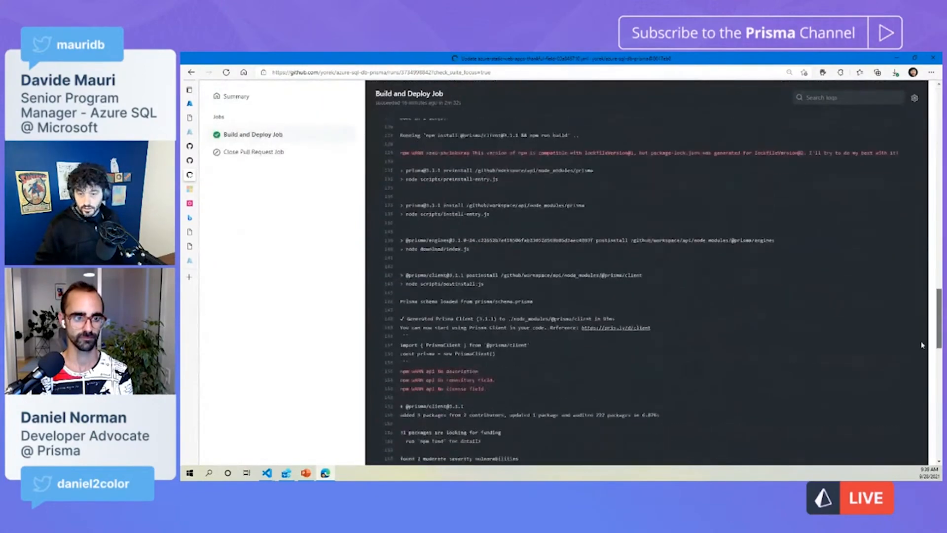
scroll("down", 3)
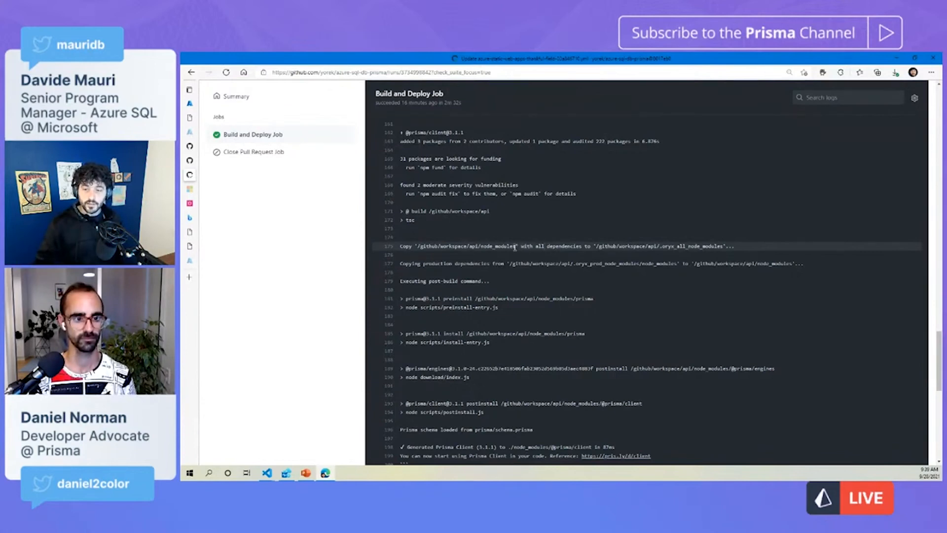
double_click(692, 246)
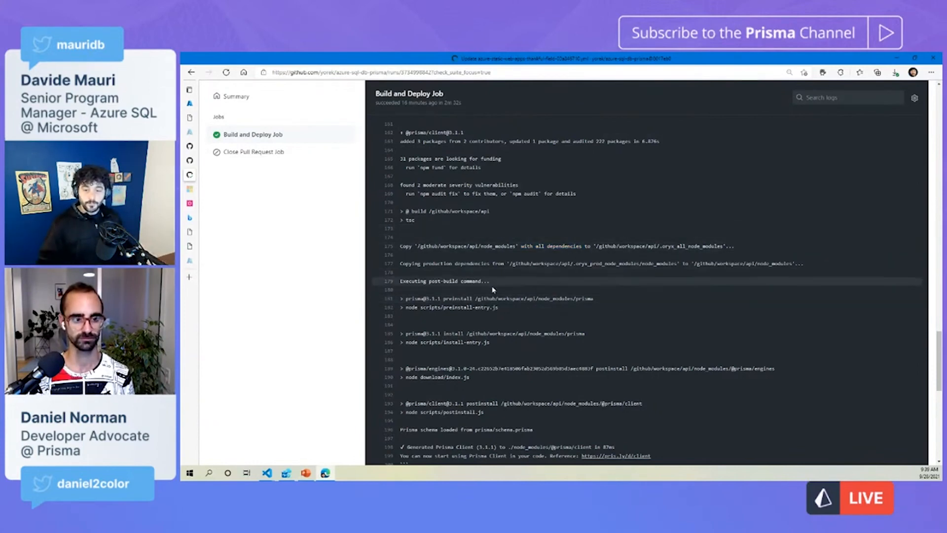
scroll("down", 3)
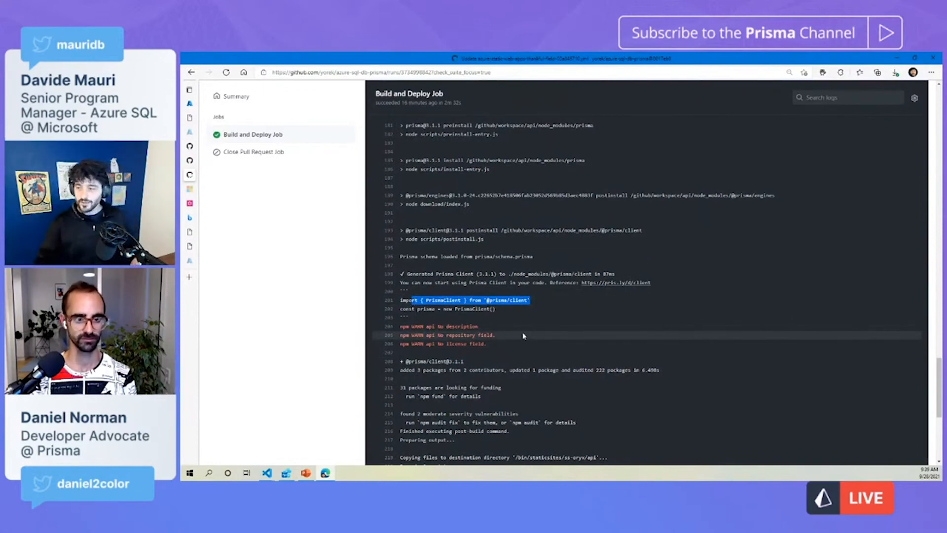
scroll("down", 3)
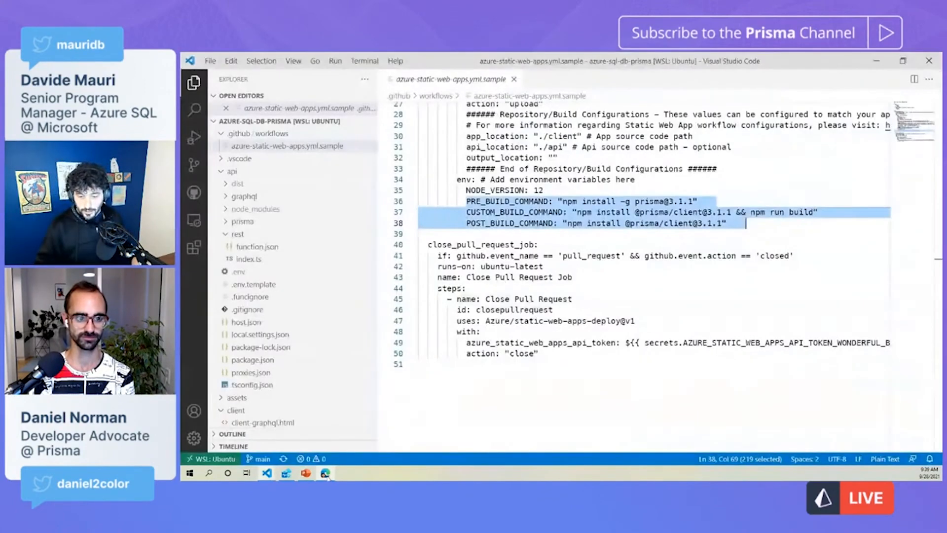
Bring the todo-backend-js-spec project window forward with its index.html test page
left_click(285, 472)
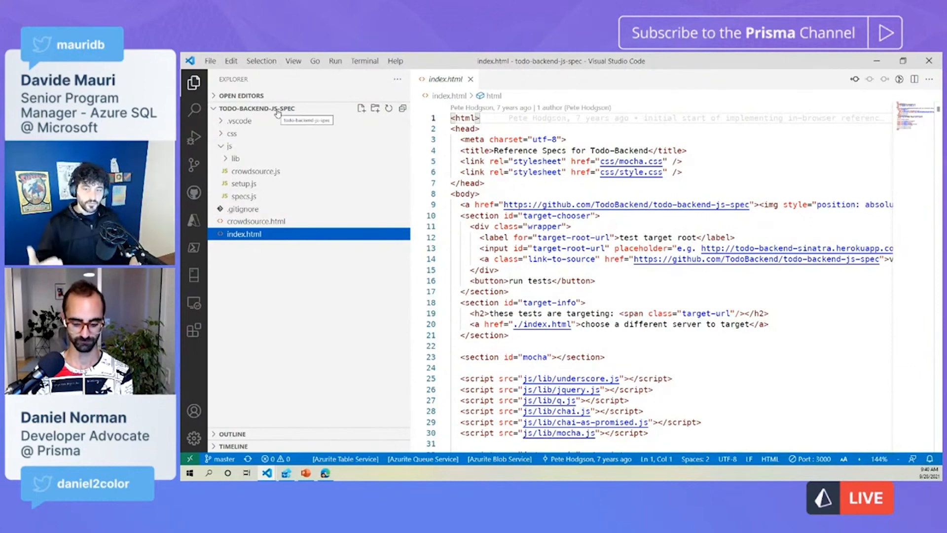
Serve index.html with Live Server and start entering the localhost:7071 test target root
right_click(244, 233)
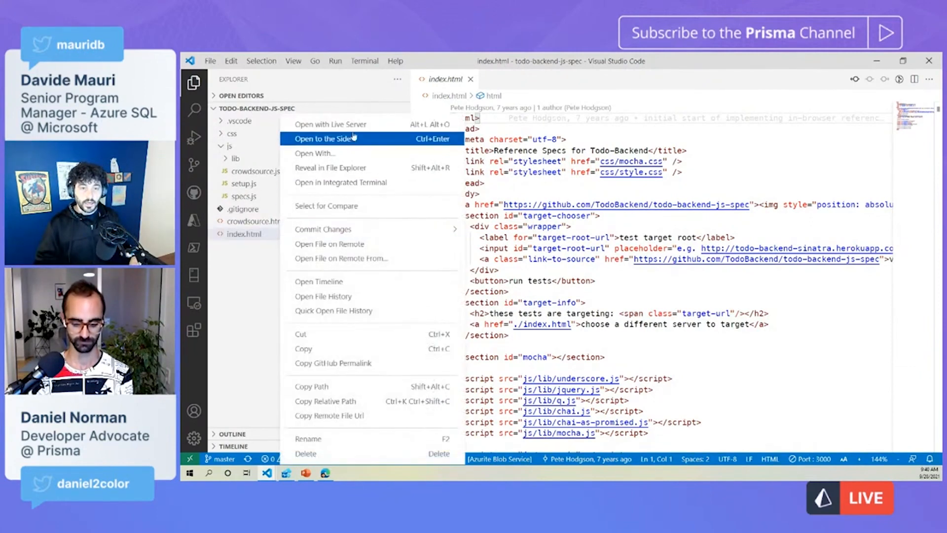
left_click(331, 124)
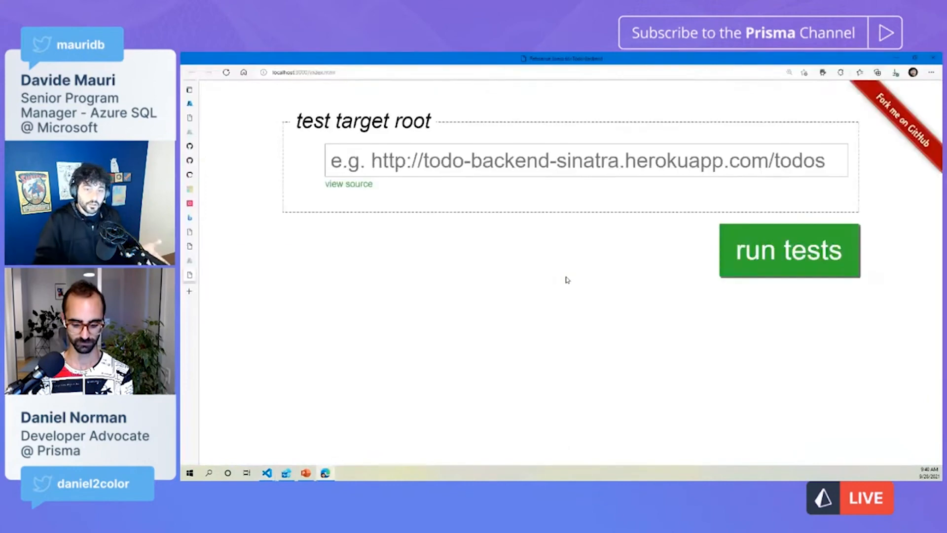
type("http://local")
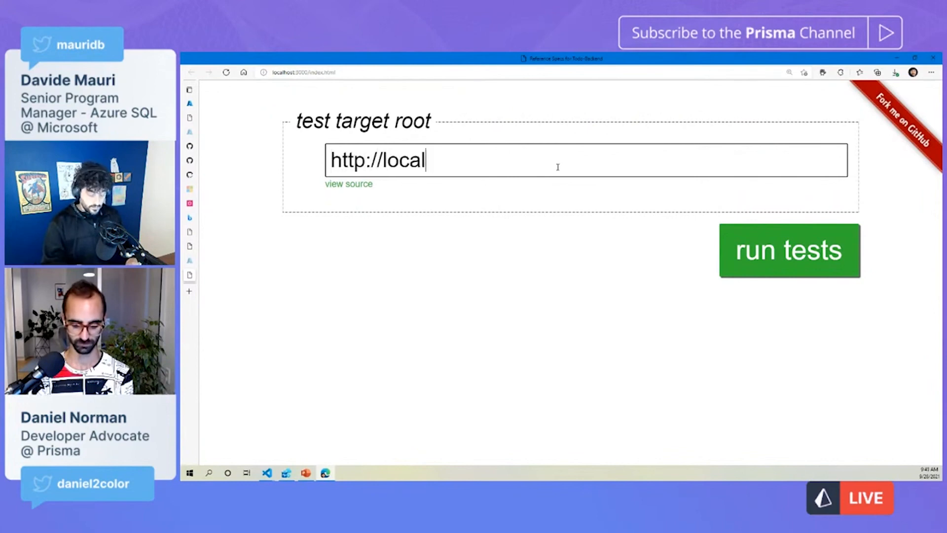
type("host:")
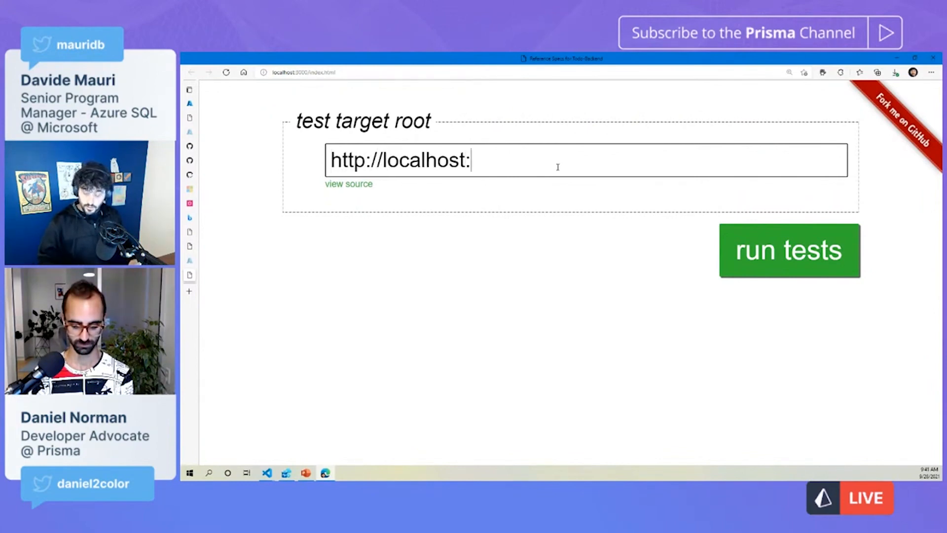
type("7071/")
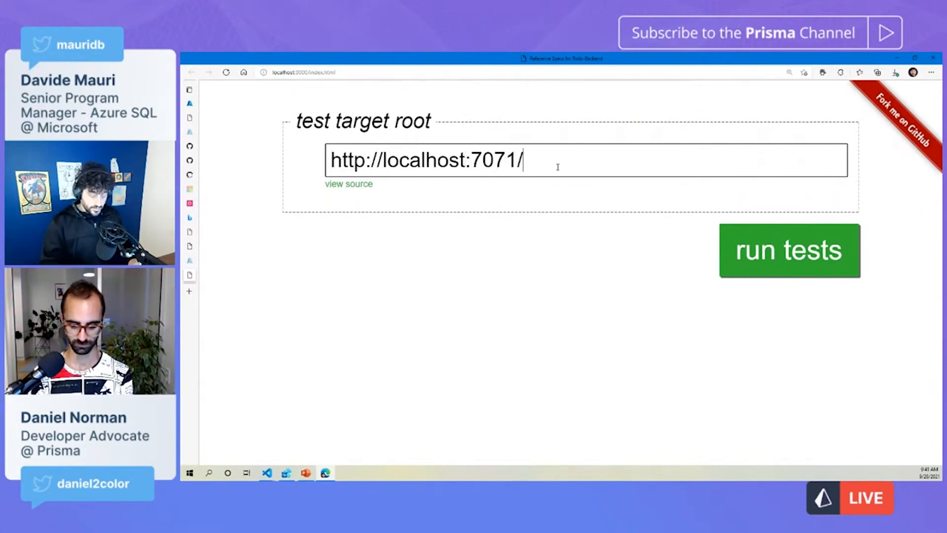
type("api/todo")
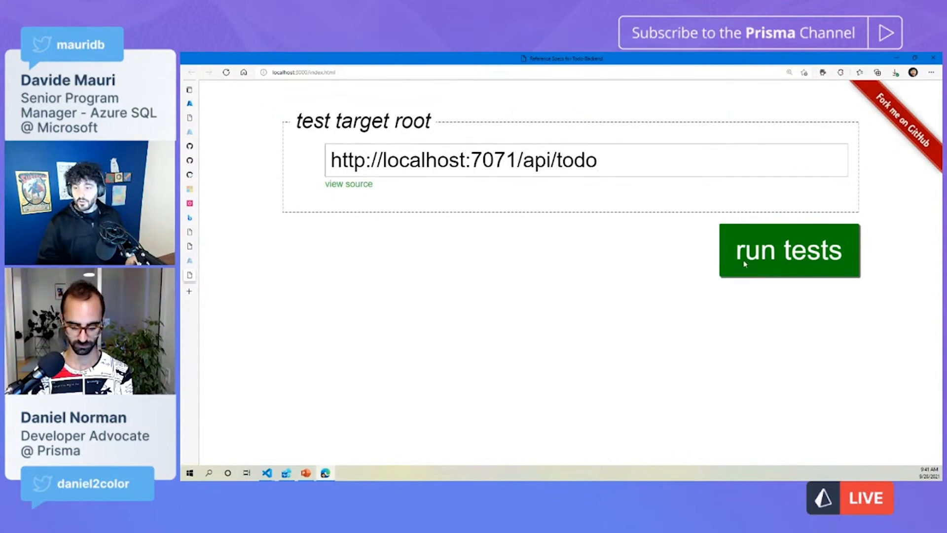
left_click(789, 249)
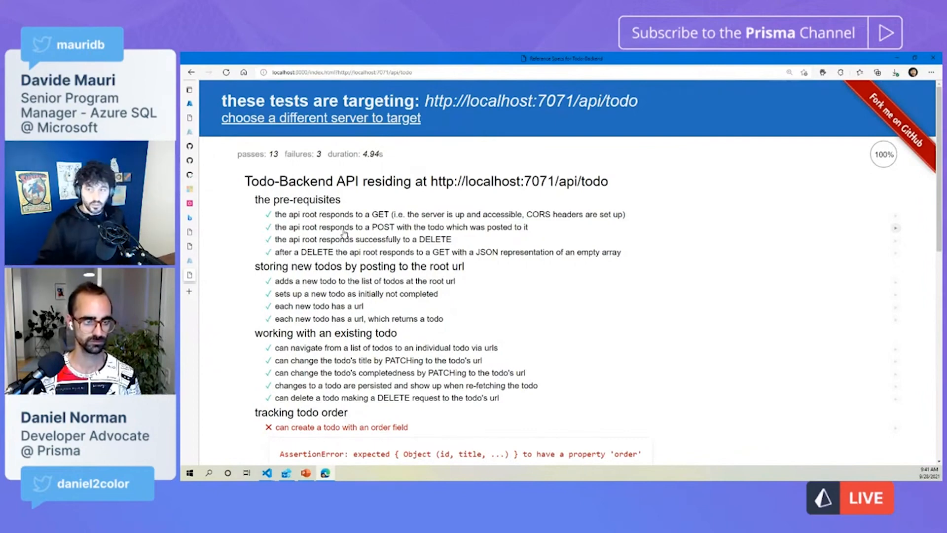
scroll("down", 3)
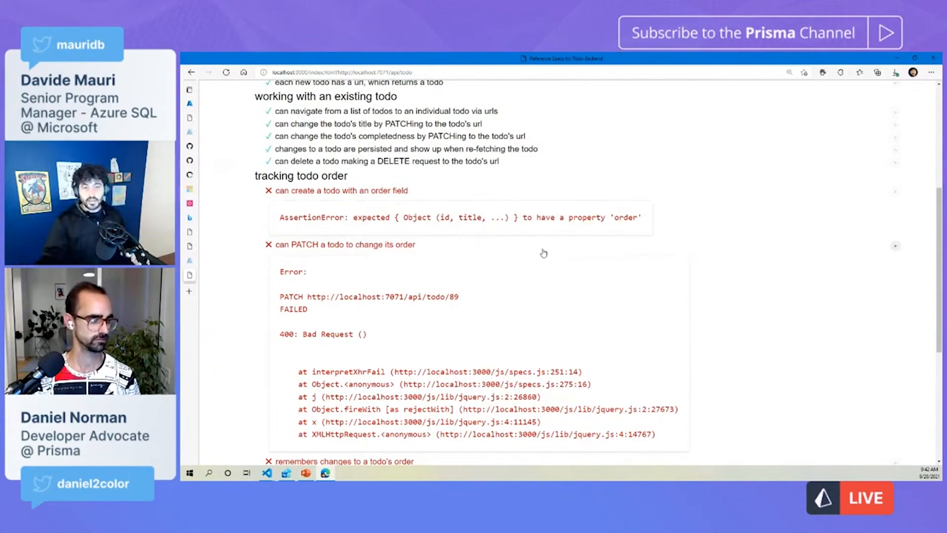
scroll("down", 3)
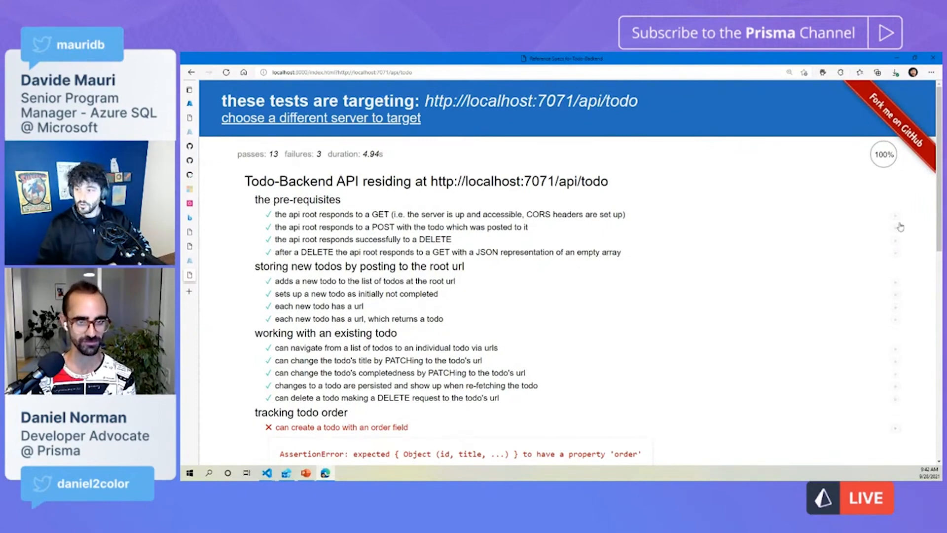
scroll("down", 3)
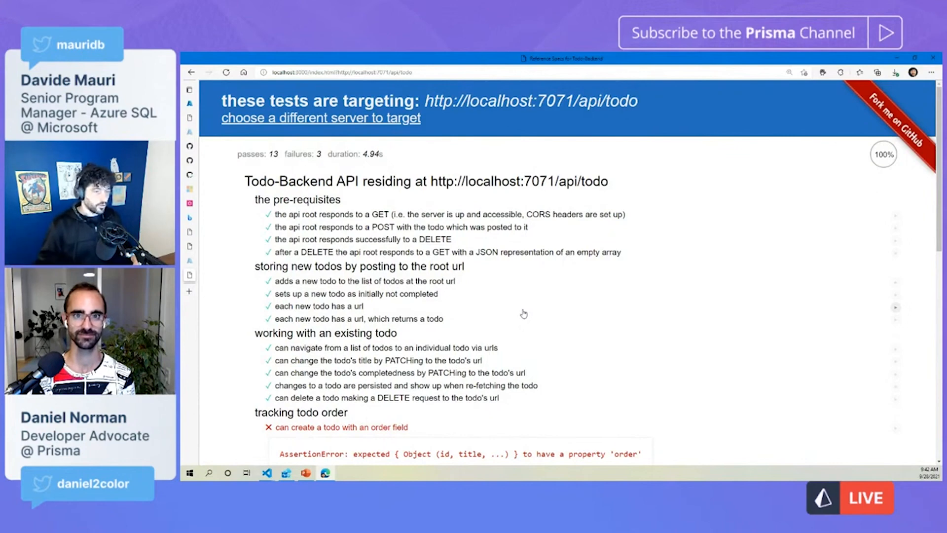
mouse_move(603, 314)
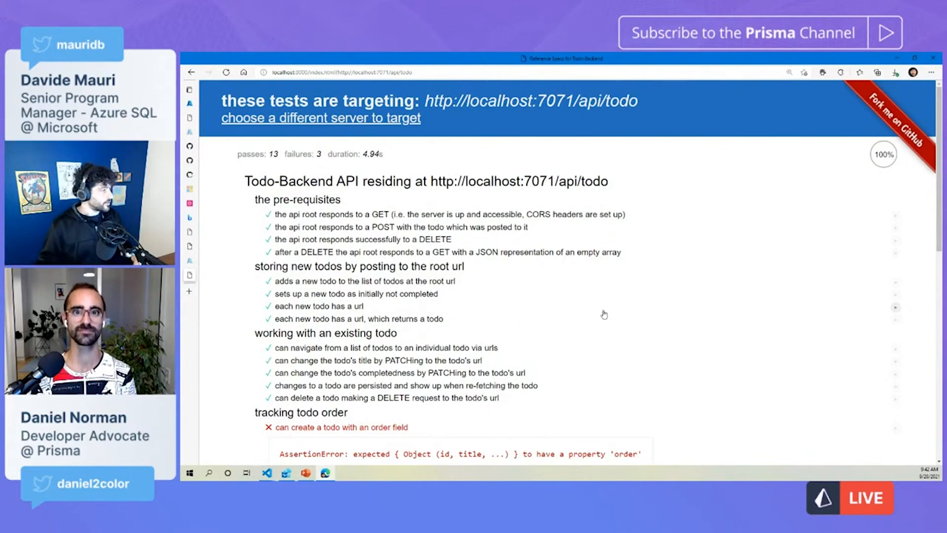